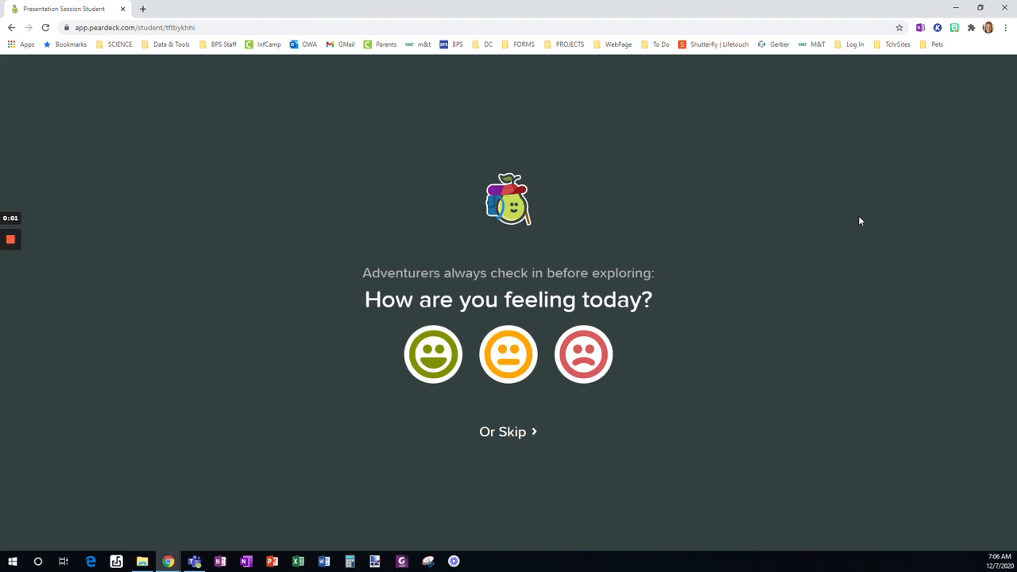
{"action": "mouse_move", "coordinate": [853, 245]}
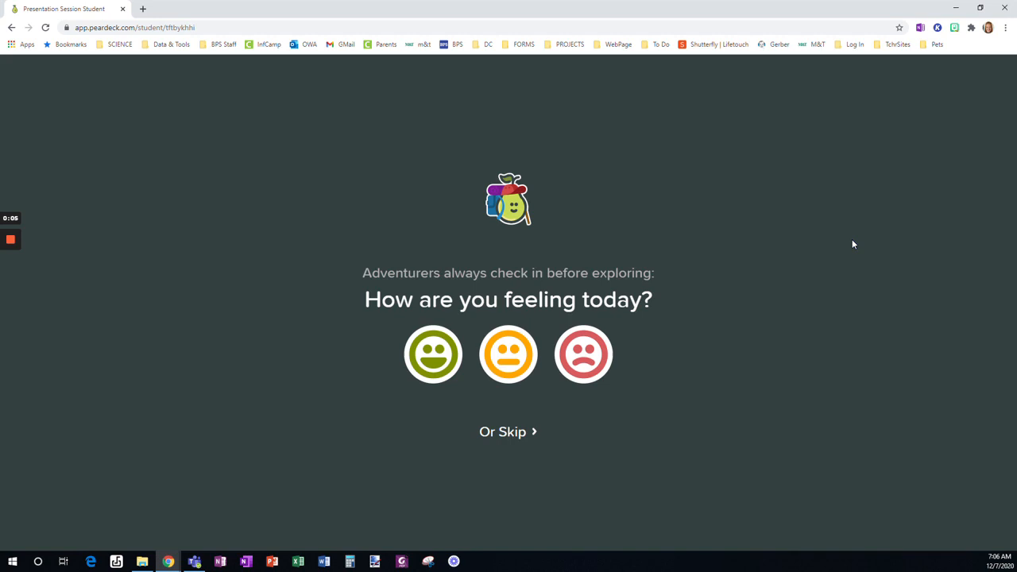
{"action": "mouse_move", "coordinate": [903, 346]}
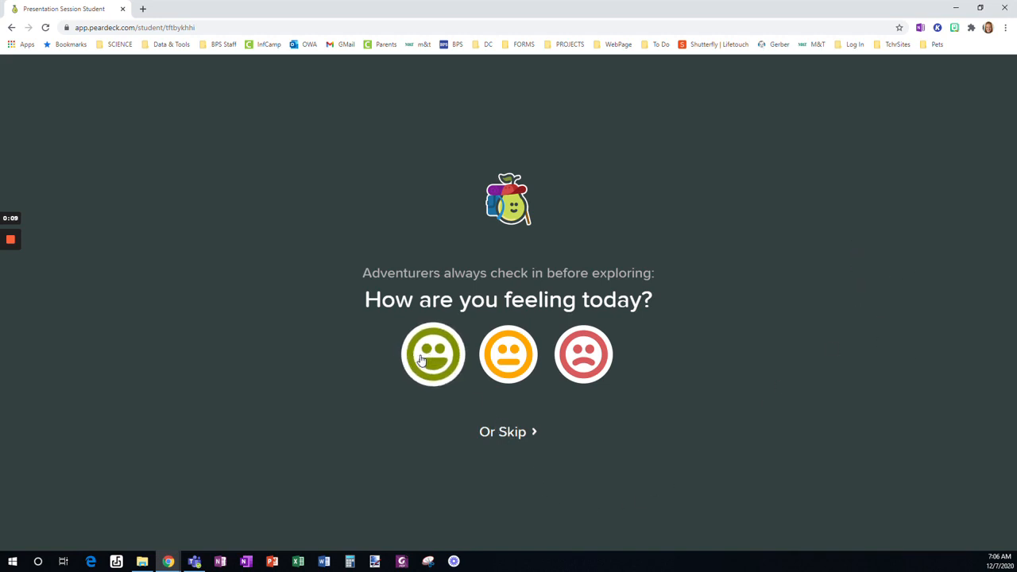
- Check in as feeling happy with the green smiley face
{"action": "left_click", "coordinate": [432, 355]}
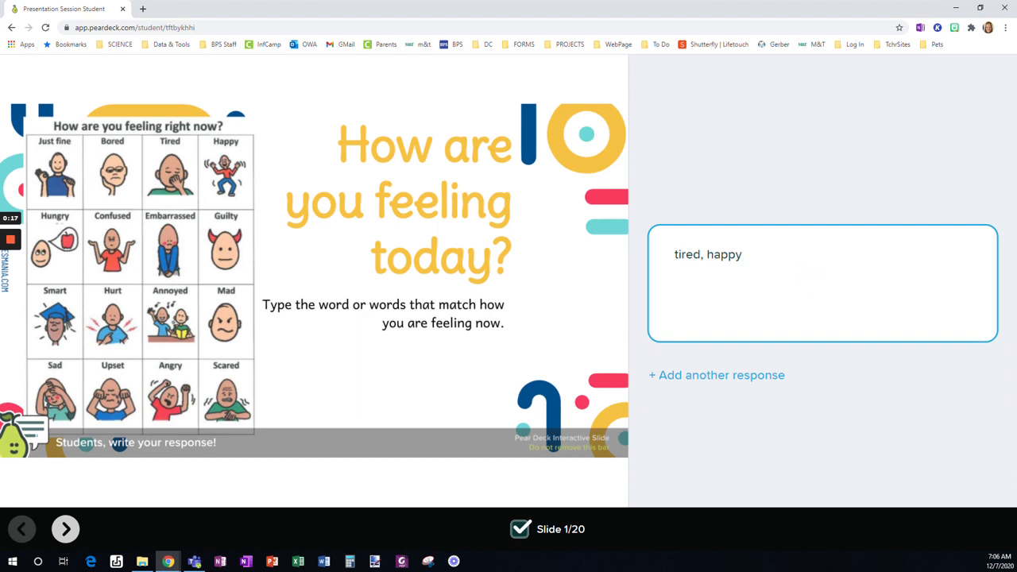
{"action": "mouse_move", "coordinate": [922, 451]}
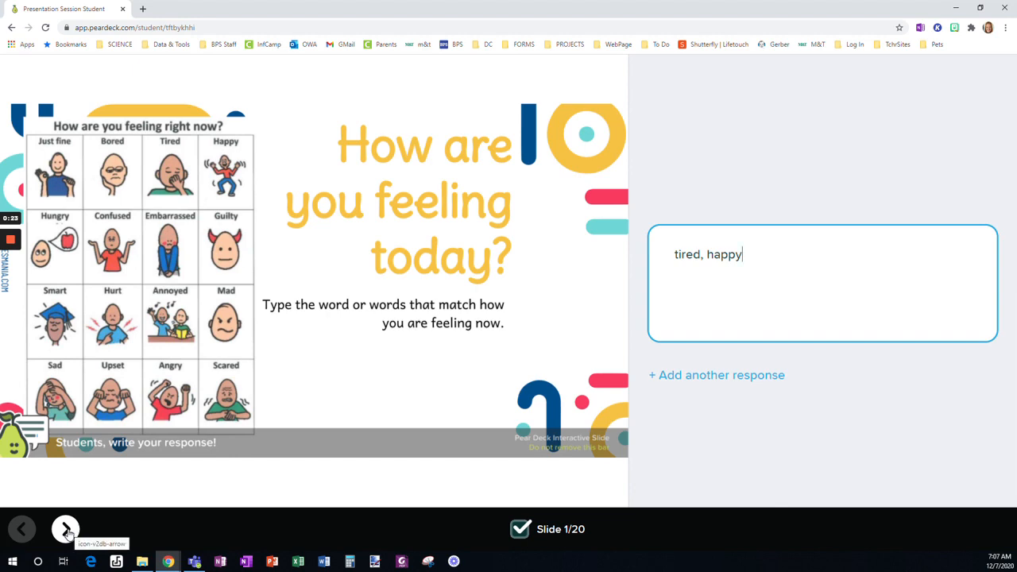
- Advance to slide 2 and try the CLICK HERE link to the class start ideas video
{"action": "left_click", "coordinate": [65, 528]}
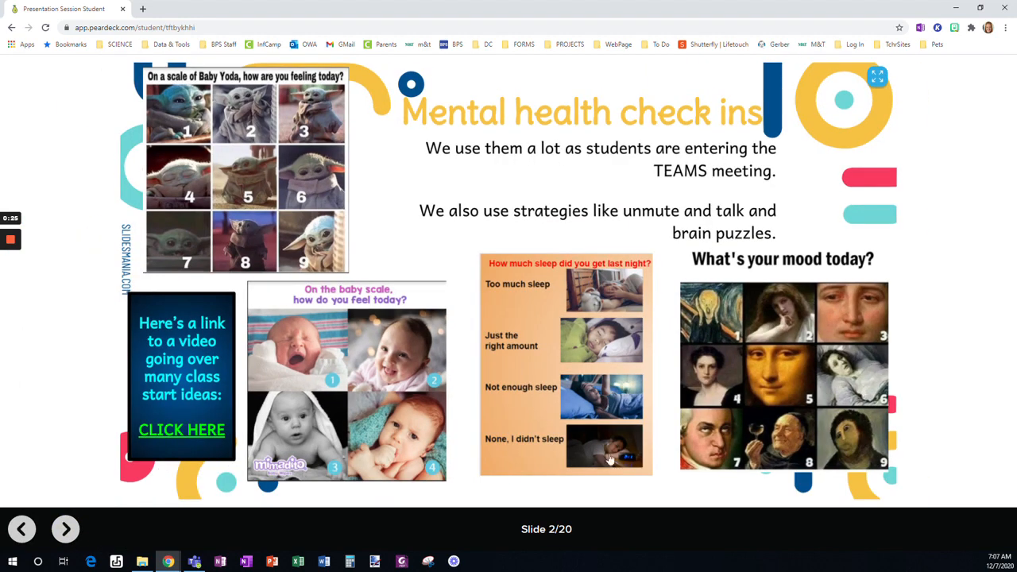
{"action": "mouse_move", "coordinate": [210, 225]}
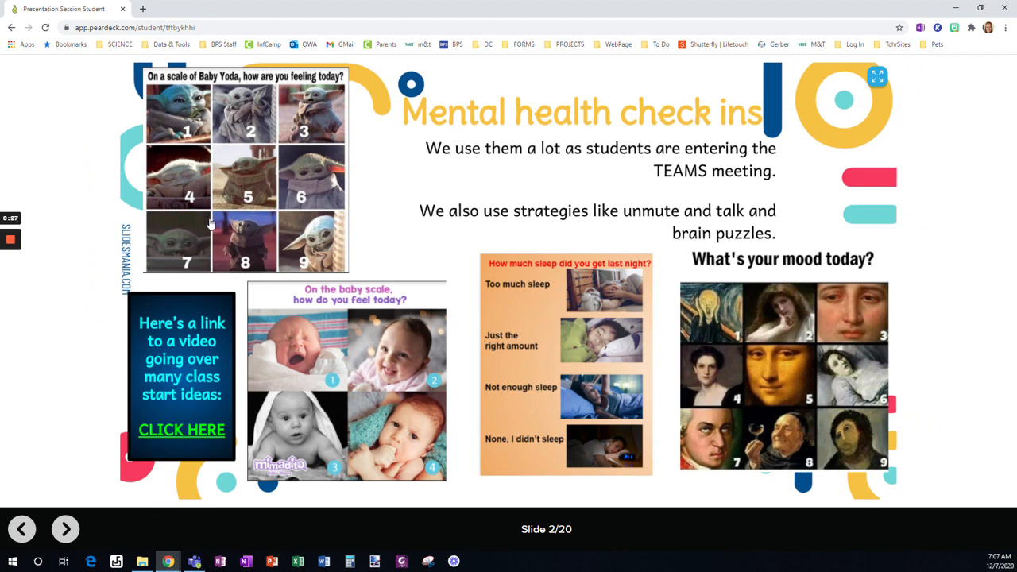
{"action": "mouse_move", "coordinate": [677, 418]}
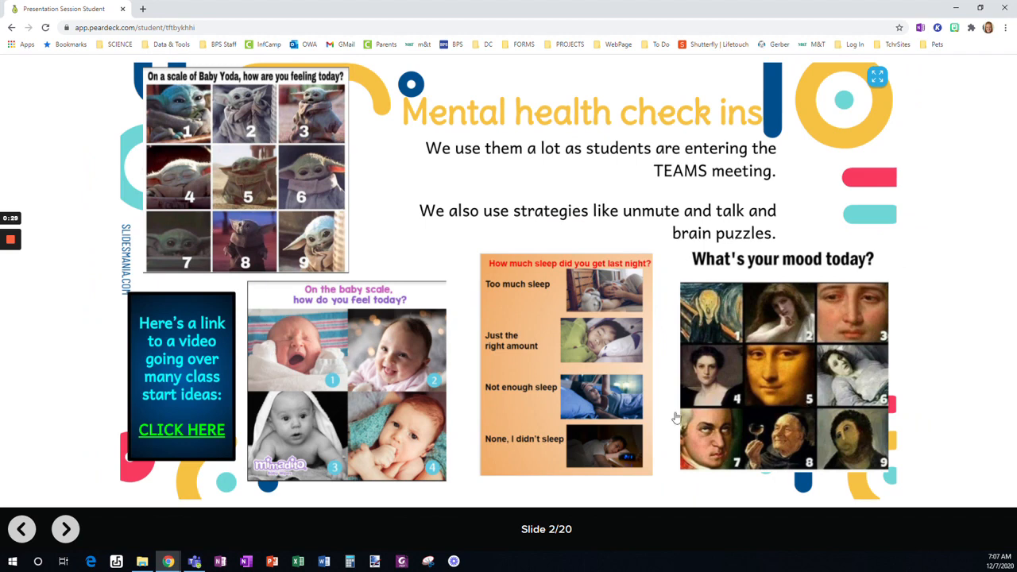
{"action": "mouse_move", "coordinate": [595, 381]}
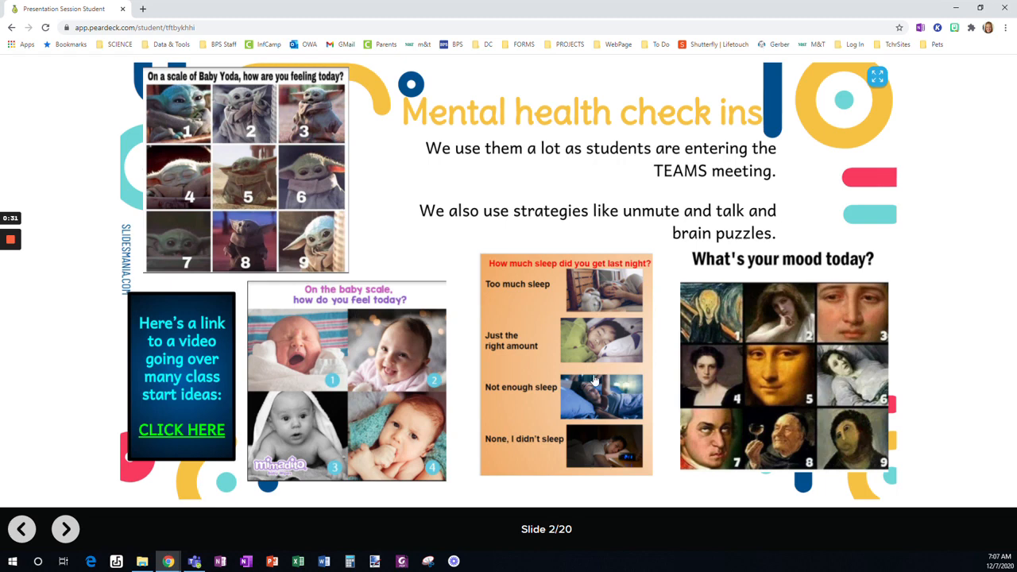
{"action": "mouse_move", "coordinate": [182, 429]}
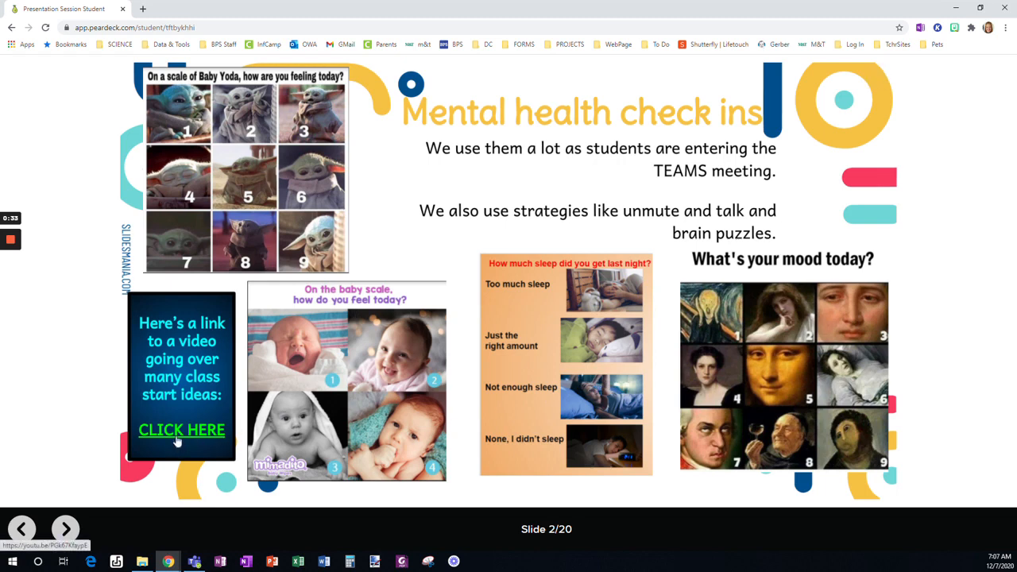
{"action": "left_click", "coordinate": [181, 429]}
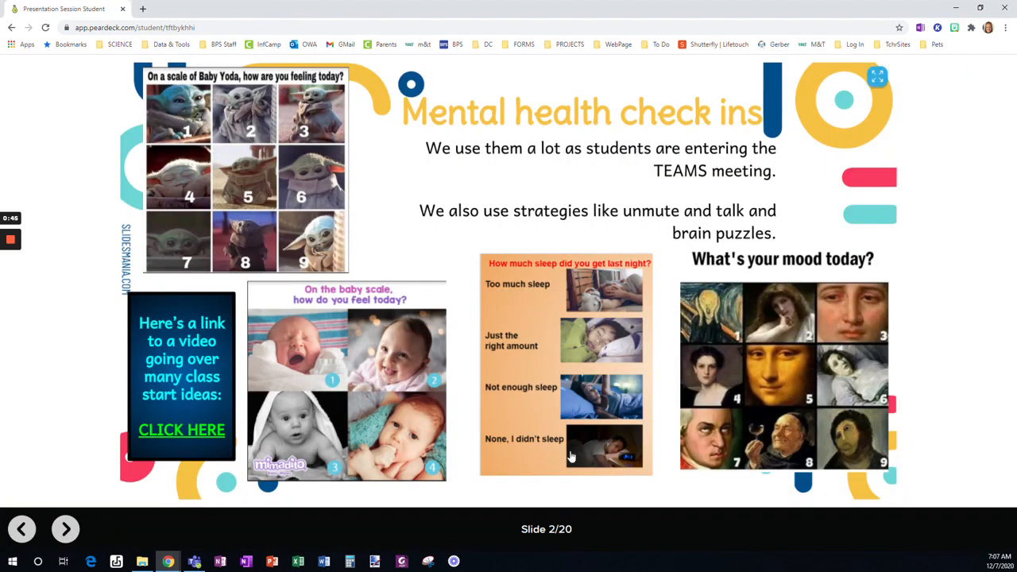
- Advance to slide 3 and choose 'I've used forms to gather student feedback.'
{"action": "left_click", "coordinate": [65, 528]}
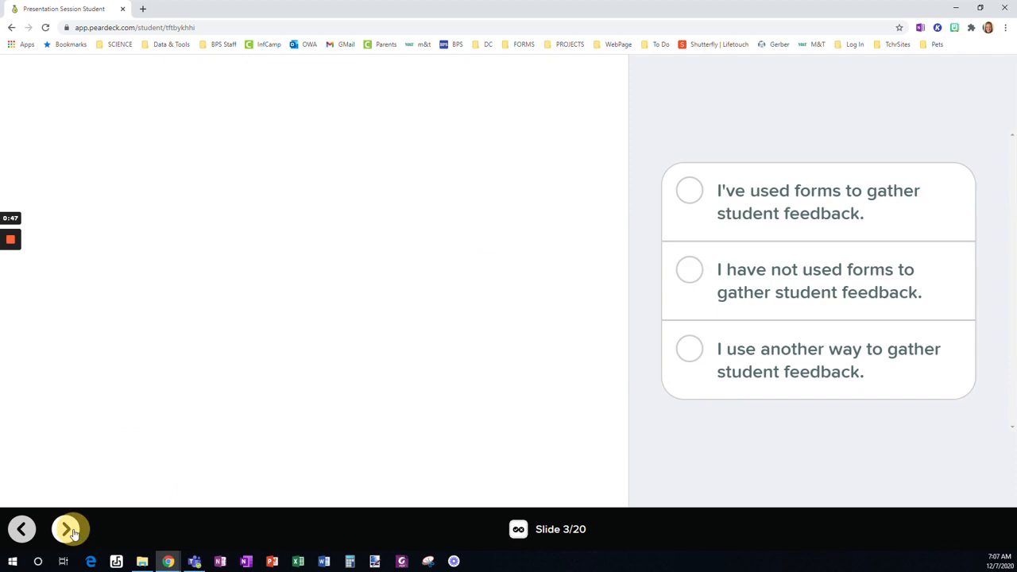
{"action": "left_click", "coordinate": [70, 528]}
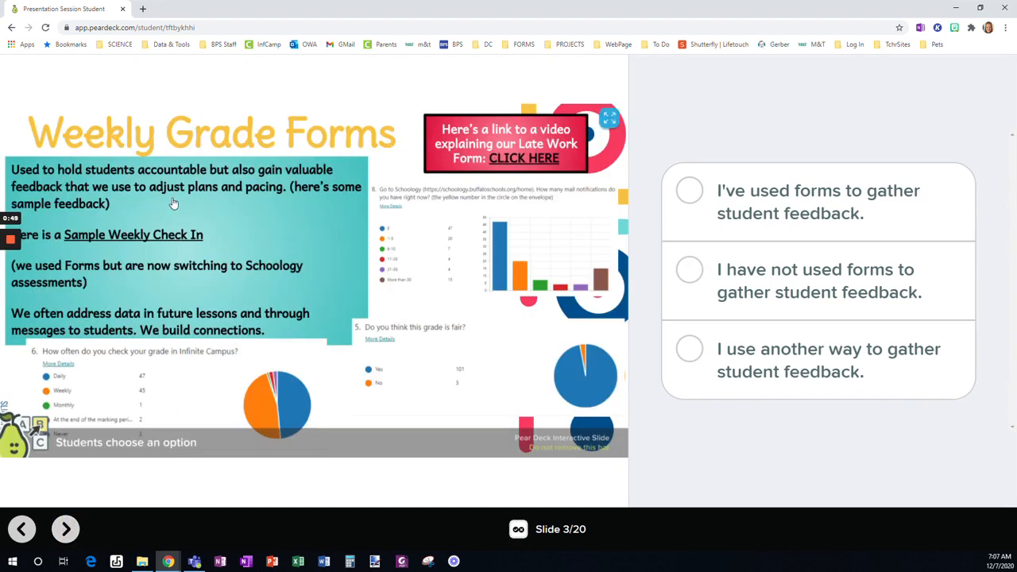
{"action": "mouse_move", "coordinate": [572, 334]}
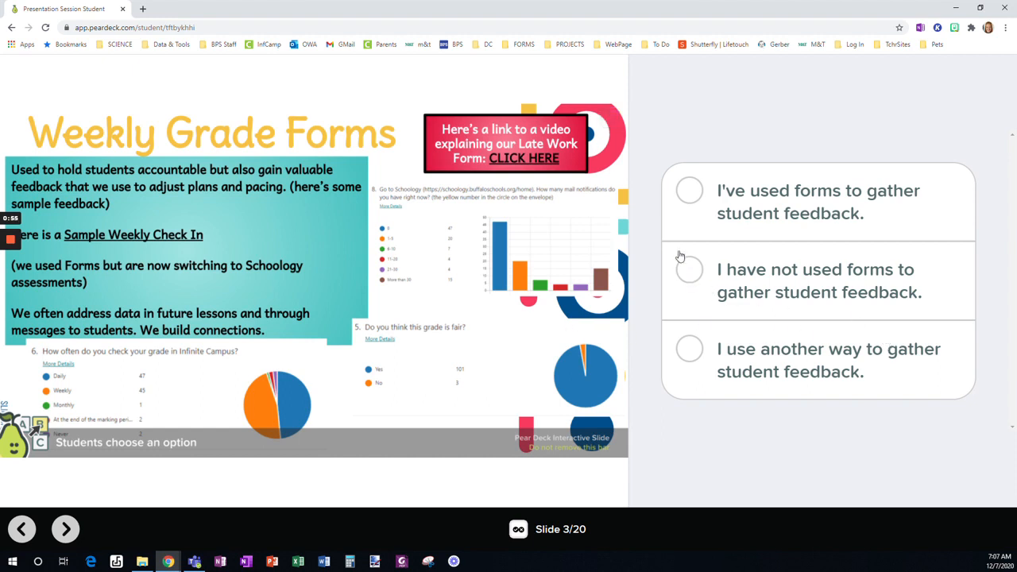
{"action": "left_click", "coordinate": [690, 190]}
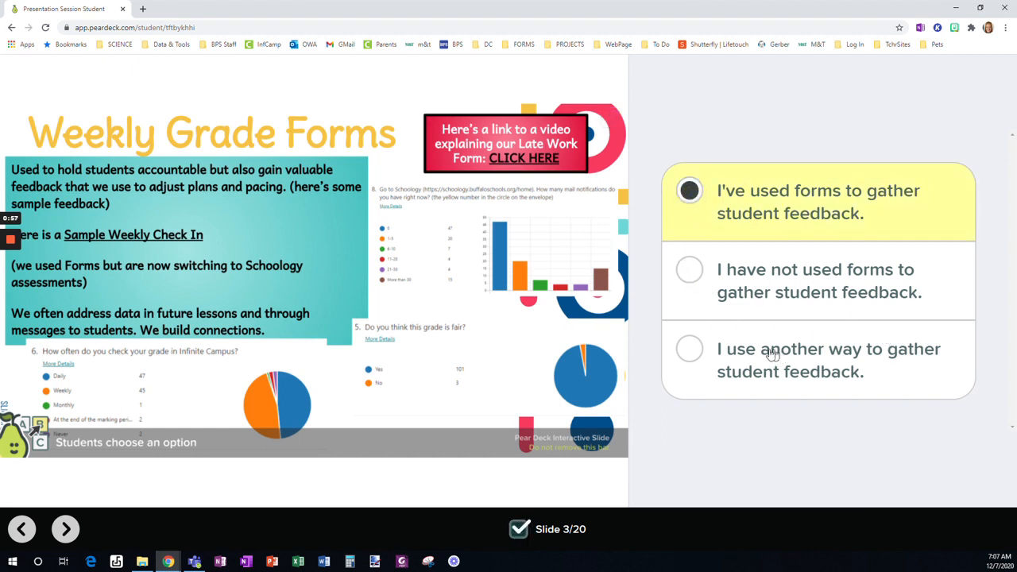
{"action": "mouse_move", "coordinate": [737, 352]}
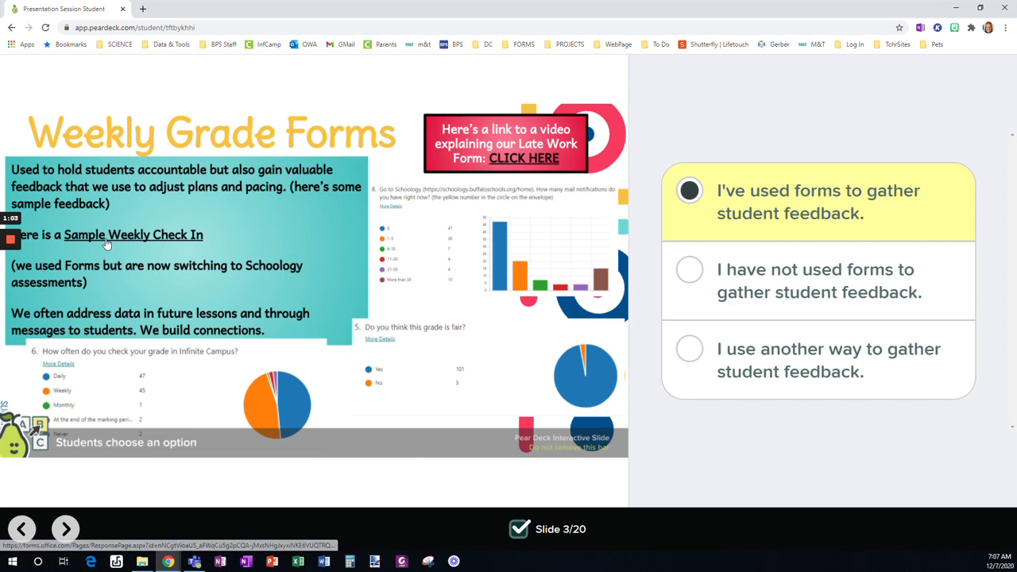
- Open the Sample Weekly Check In form and scroll through its questions to the end
{"action": "left_click", "coordinate": [133, 235]}
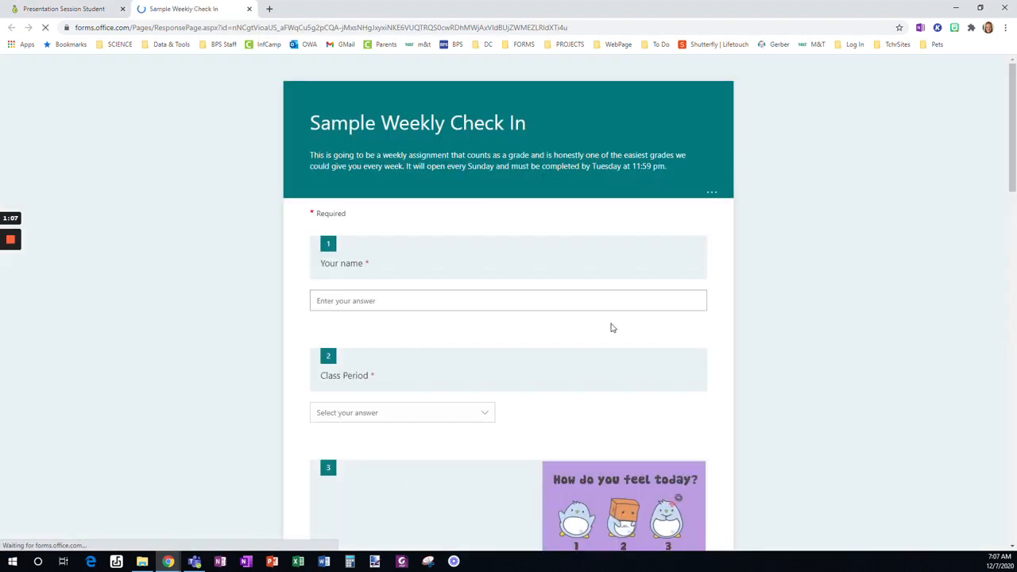
{"action": "scroll", "scroll_direction": "up", "scroll_amount": 3}
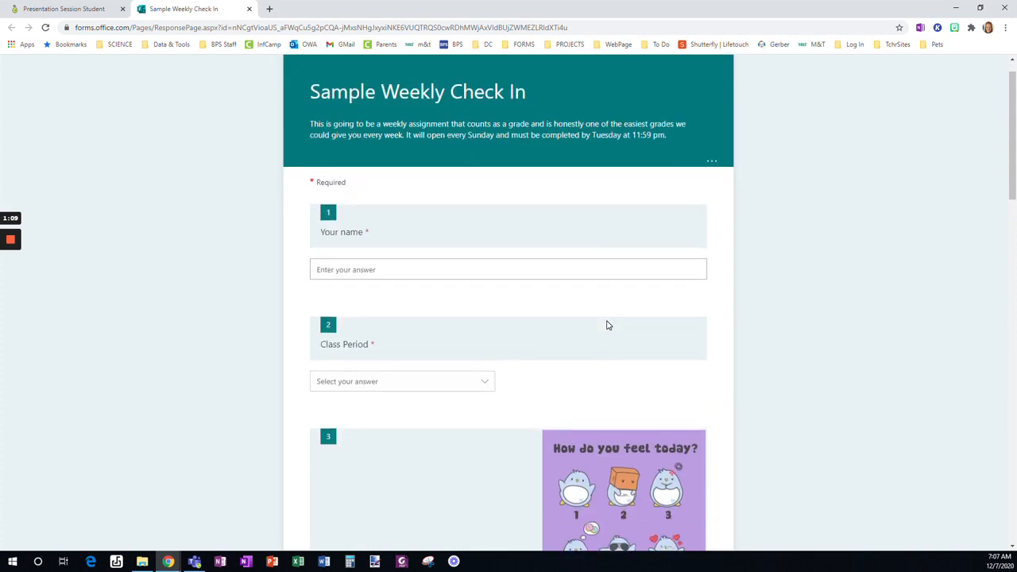
{"action": "scroll", "scroll_direction": "down", "scroll_amount": 3}
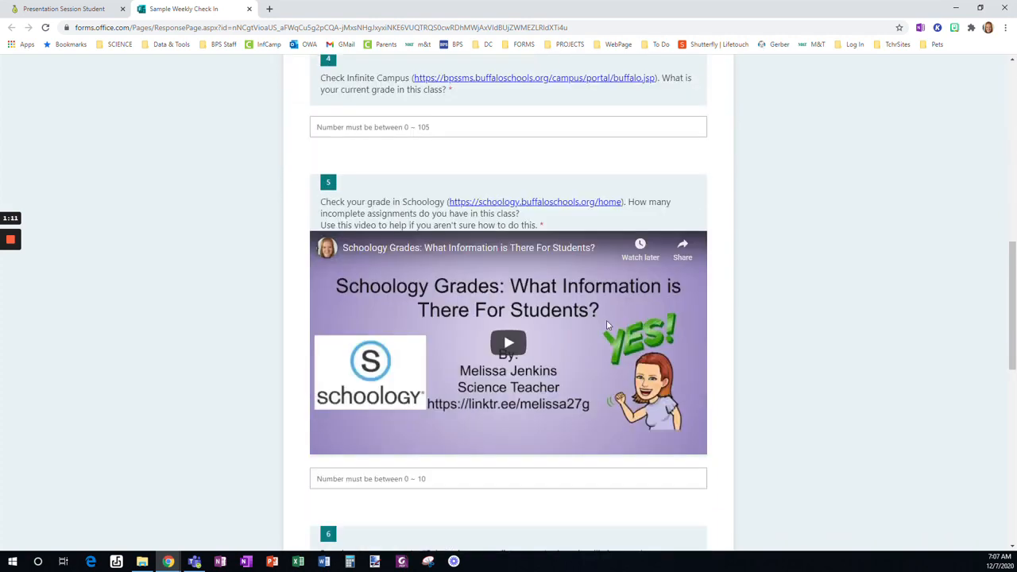
{"action": "scroll", "scroll_direction": "down", "scroll_amount": 3}
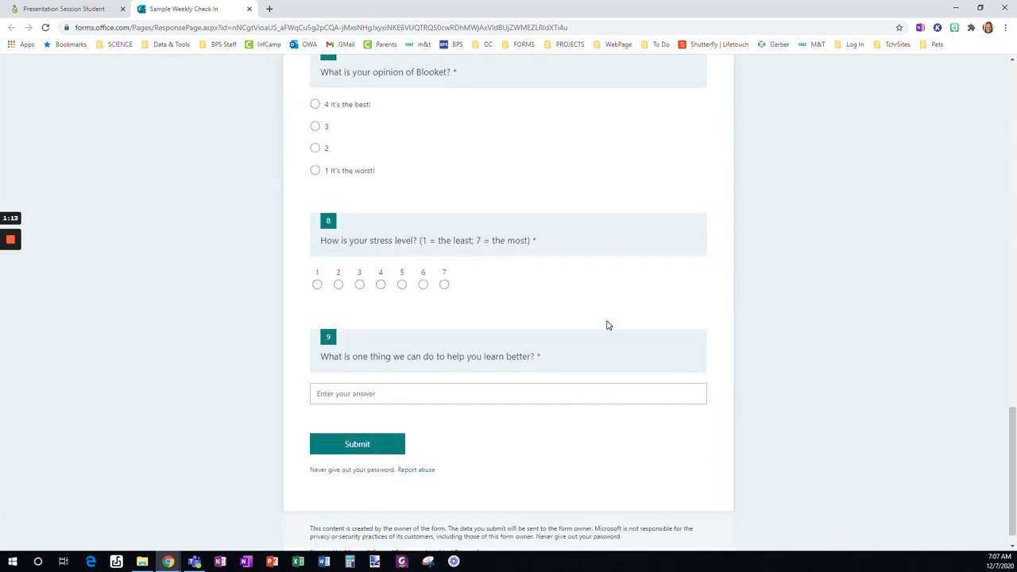
{"action": "scroll", "scroll_direction": "down", "scroll_amount": 3}
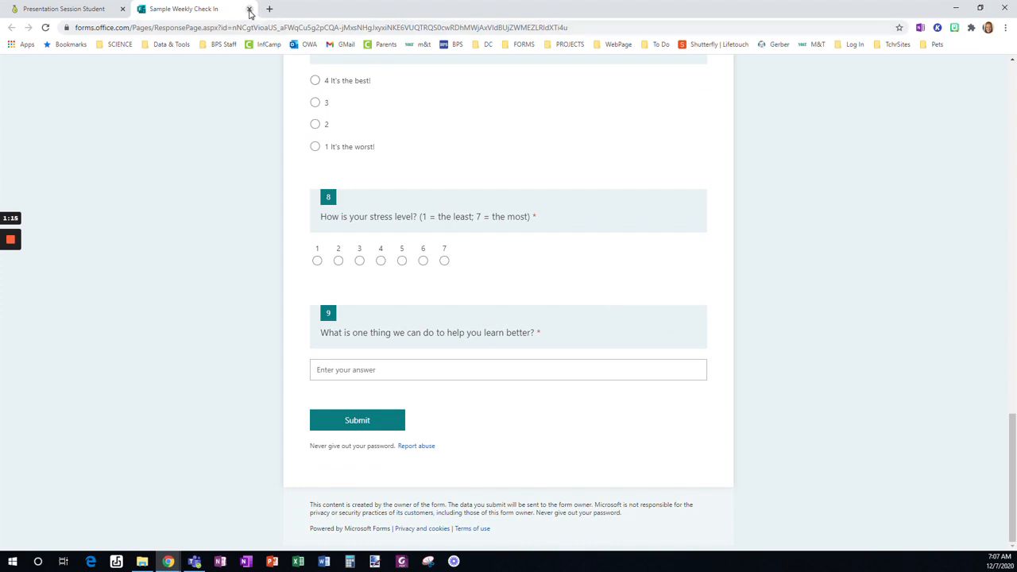
- Close the Forms tab and open the Late Work Form video from the pink box link
{"action": "left_click", "coordinate": [249, 10]}
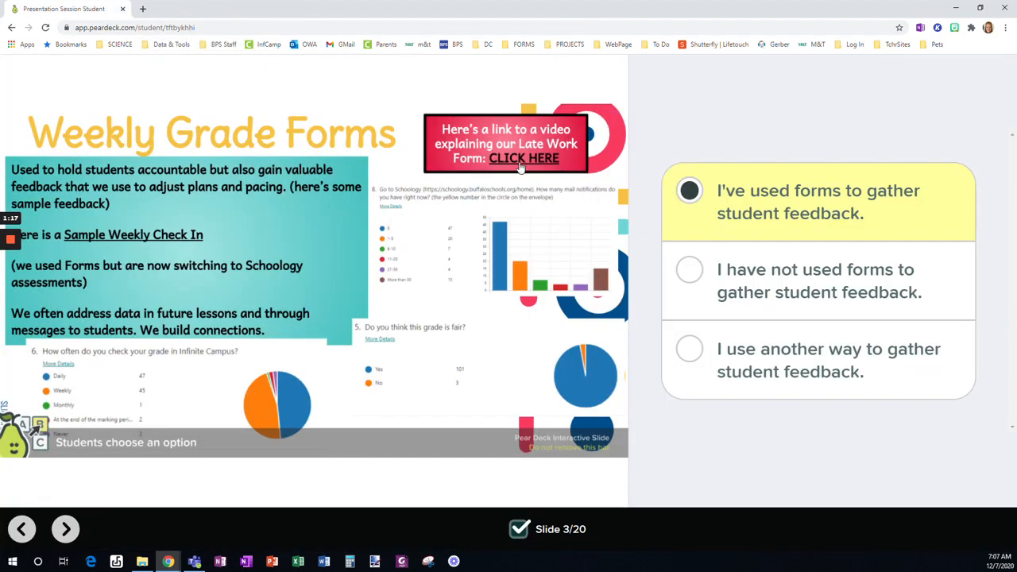
{"action": "left_click", "coordinate": [524, 159]}
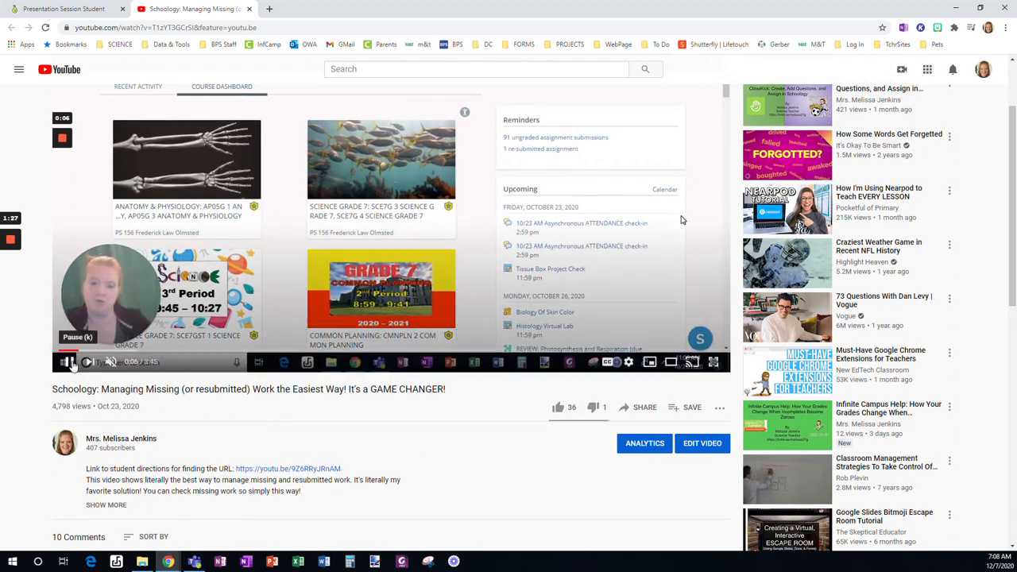
- Pause the Schoology missing-work video on YouTube
{"action": "left_click", "coordinate": [70, 363]}
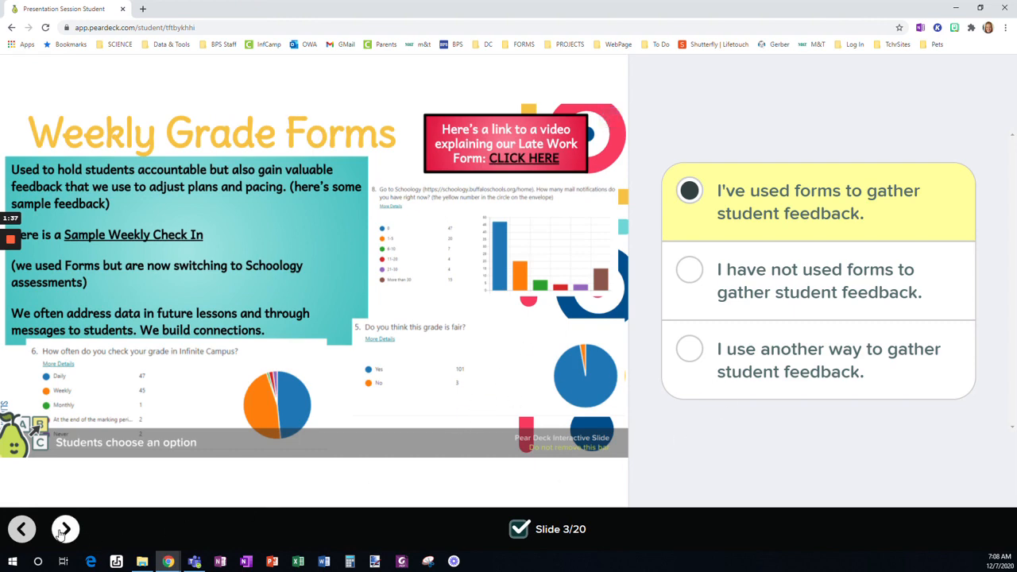
- Advance through slide 4's discussion prompt without answering and continue to slide 5
{"action": "left_click", "coordinate": [65, 527]}
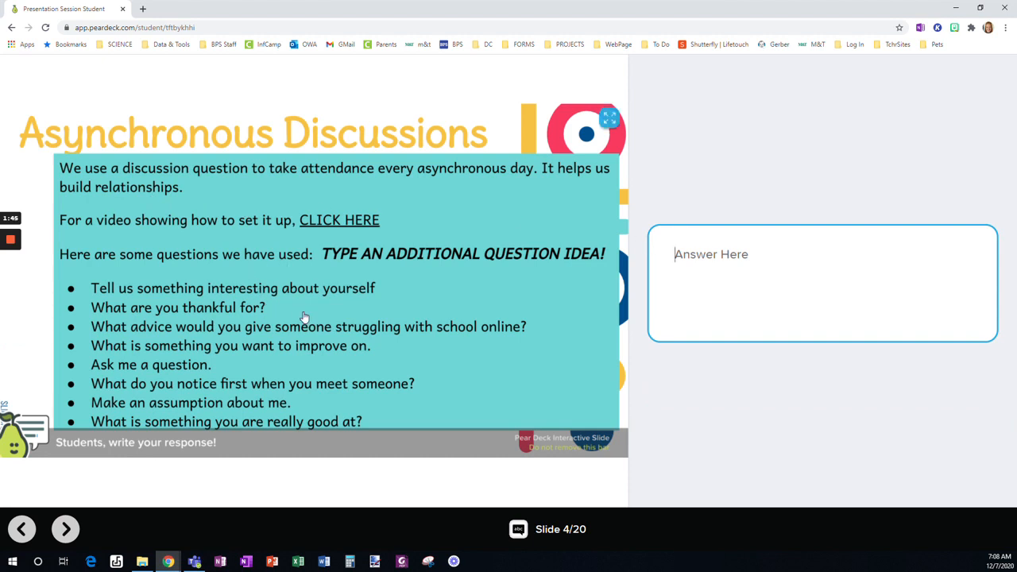
{"action": "mouse_move", "coordinate": [407, 241]}
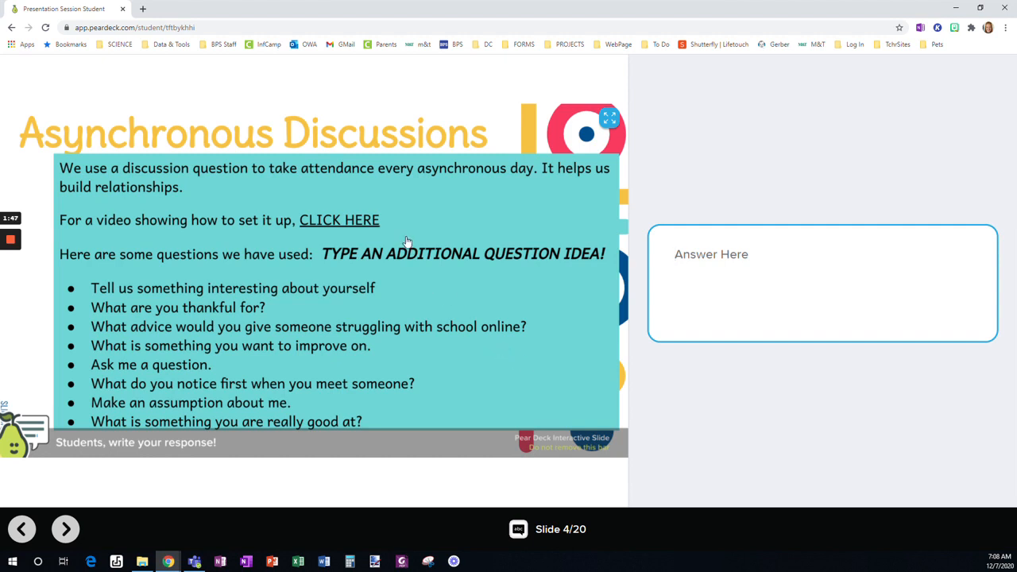
{"action": "mouse_move", "coordinate": [448, 208]}
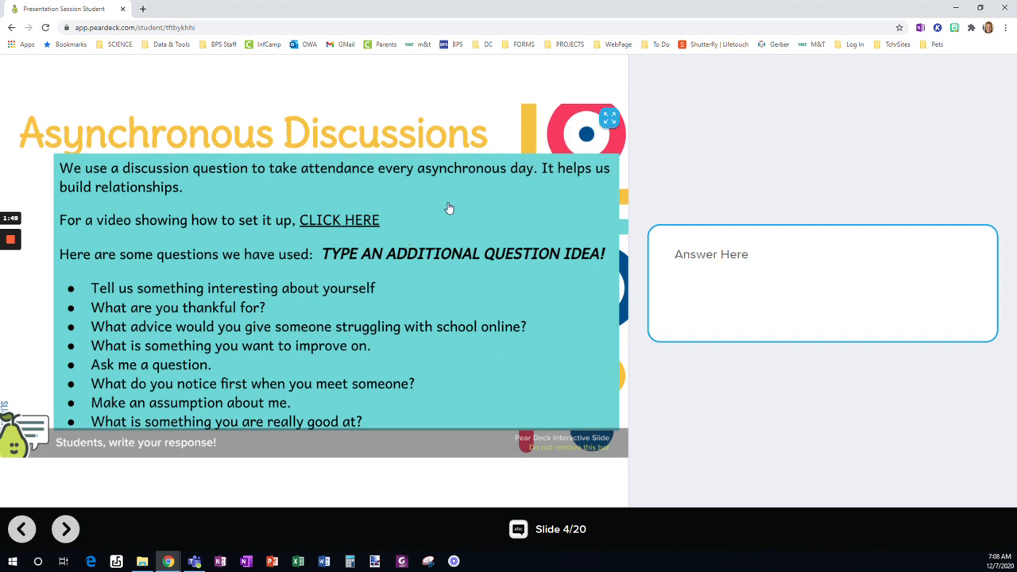
{"action": "mouse_move", "coordinate": [603, 328]}
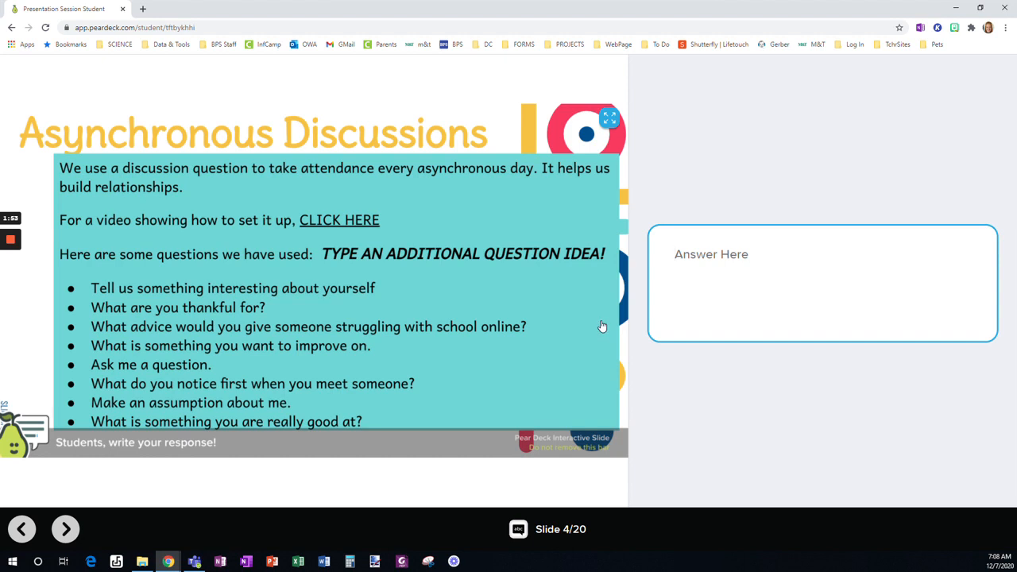
{"action": "mouse_move", "coordinate": [457, 315]}
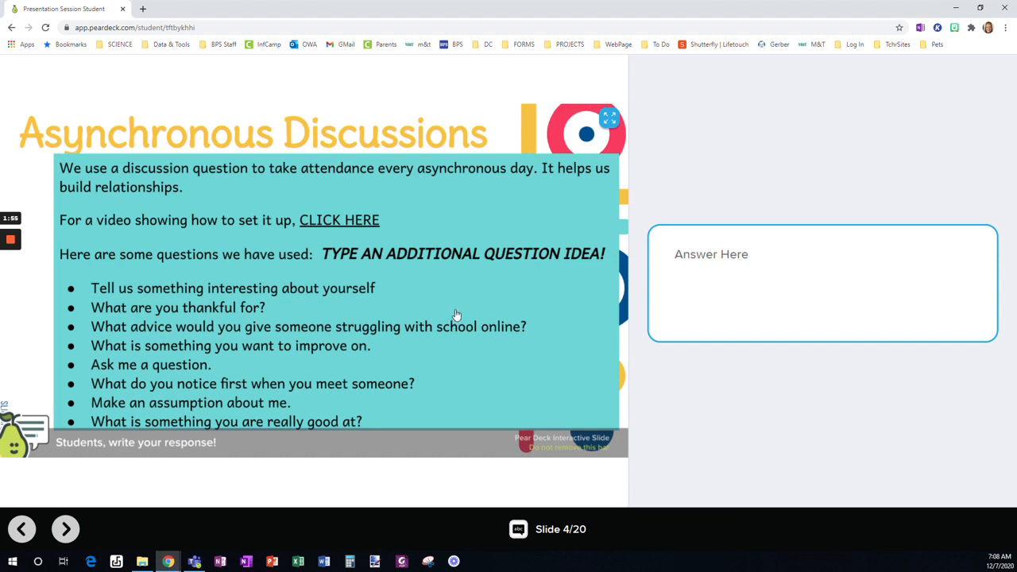
{"action": "left_click", "coordinate": [794, 283]}
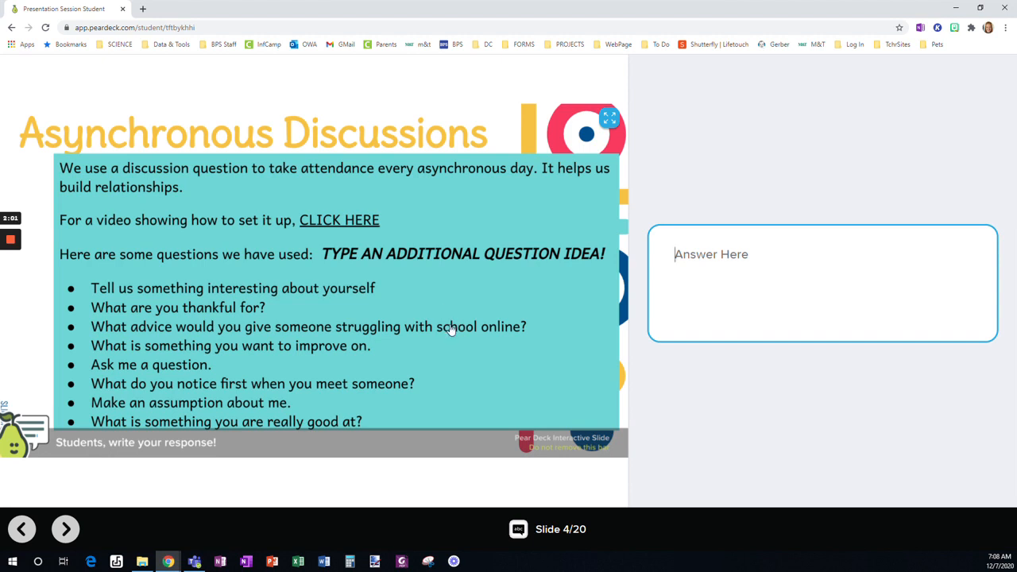
{"action": "mouse_move", "coordinate": [338, 226]}
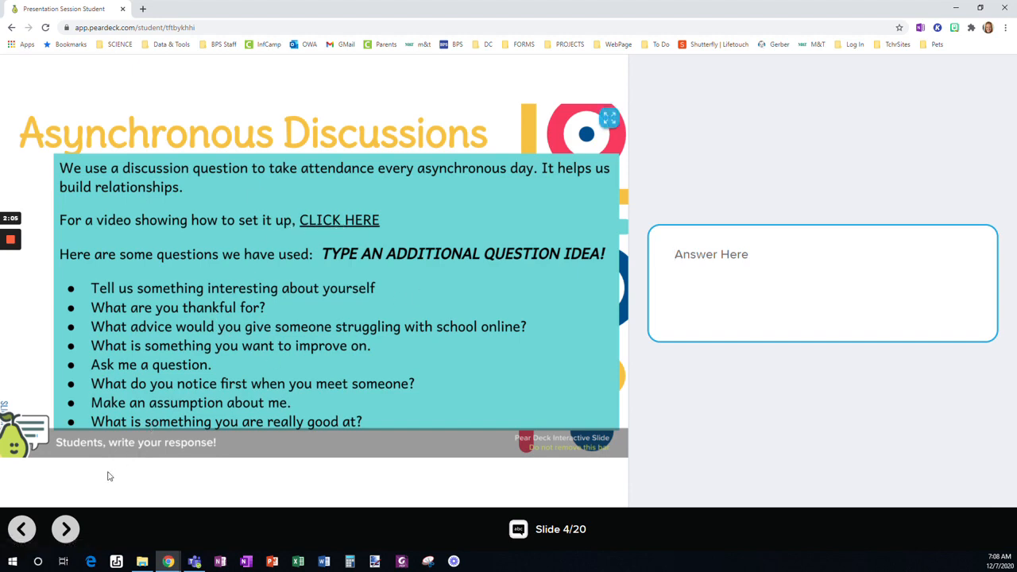
{"action": "left_click", "coordinate": [65, 528]}
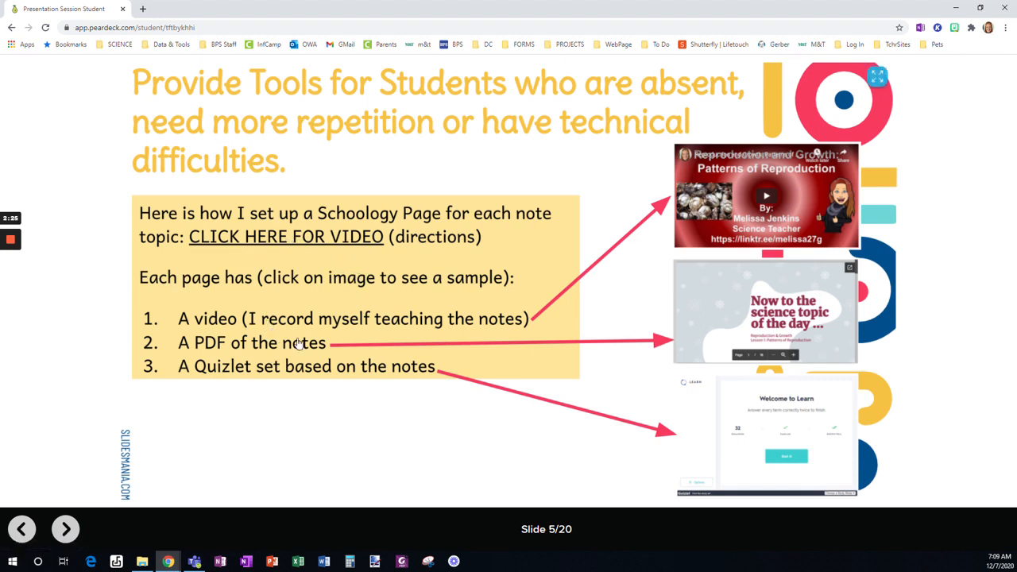
{"action": "mouse_move", "coordinate": [317, 321]}
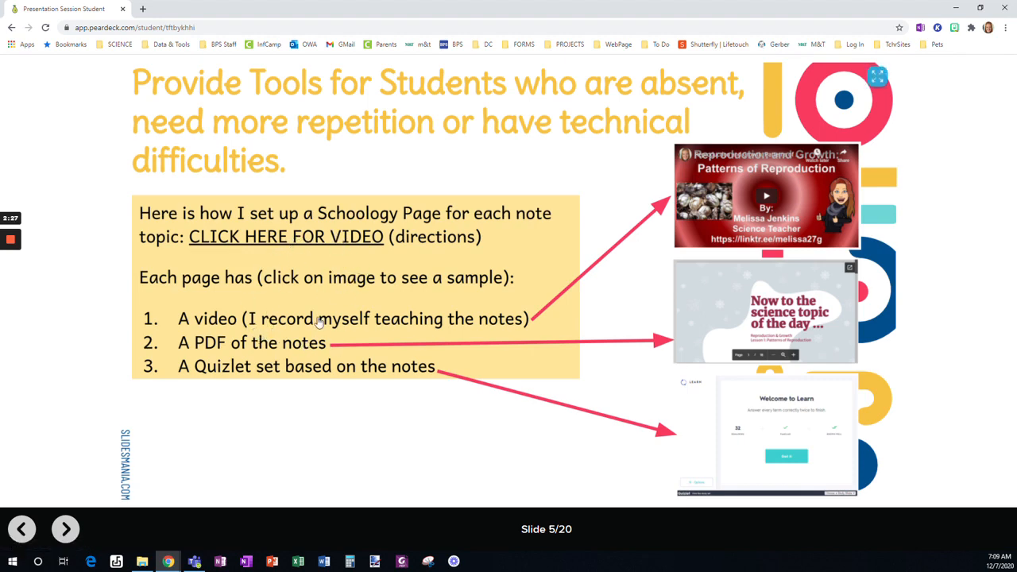
{"action": "mouse_move", "coordinate": [750, 305]}
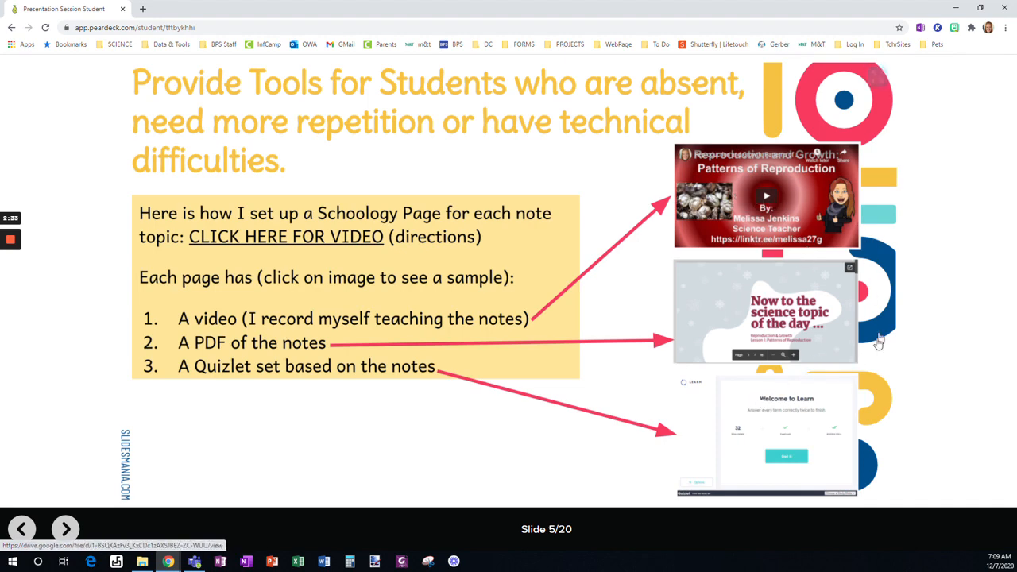
{"action": "mouse_move", "coordinate": [934, 394]}
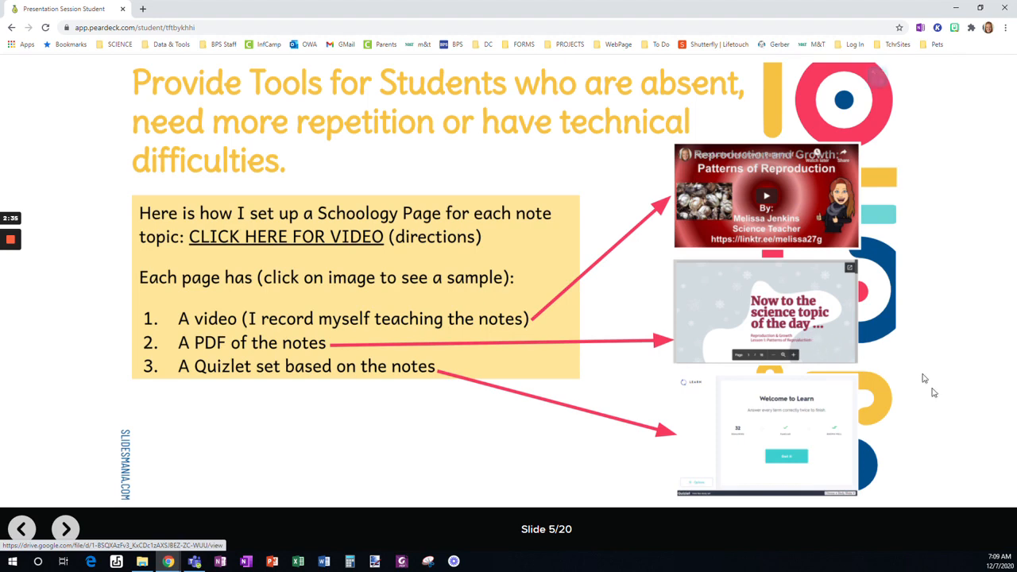
{"action": "mouse_move", "coordinate": [793, 333]}
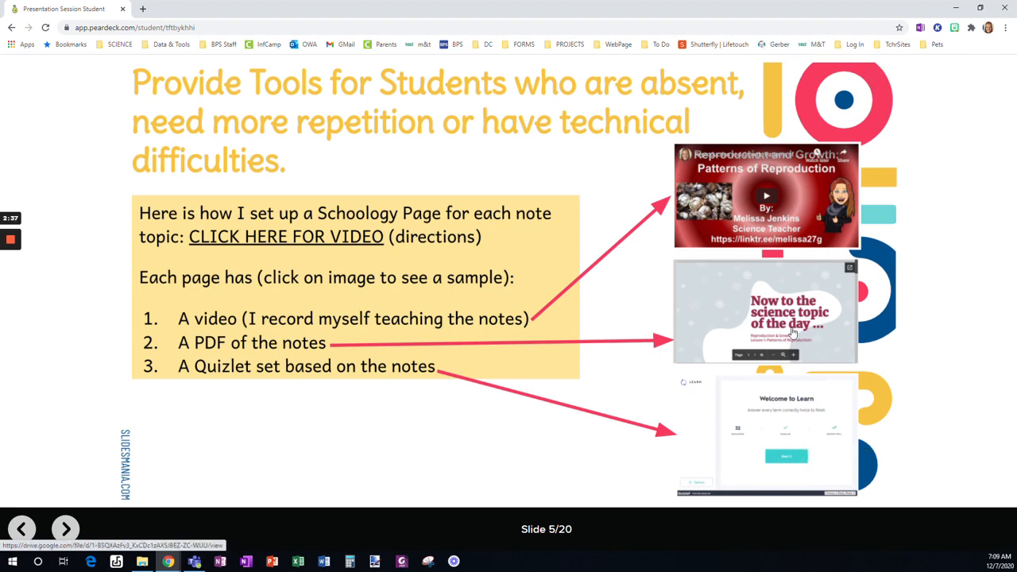
{"action": "mouse_move", "coordinate": [881, 312]}
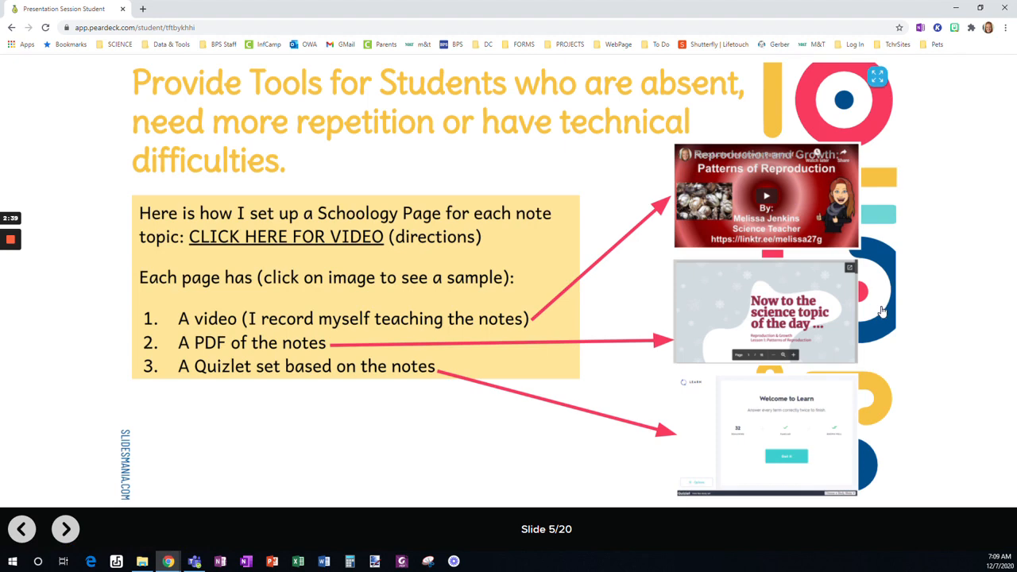
{"action": "mouse_move", "coordinate": [918, 310]}
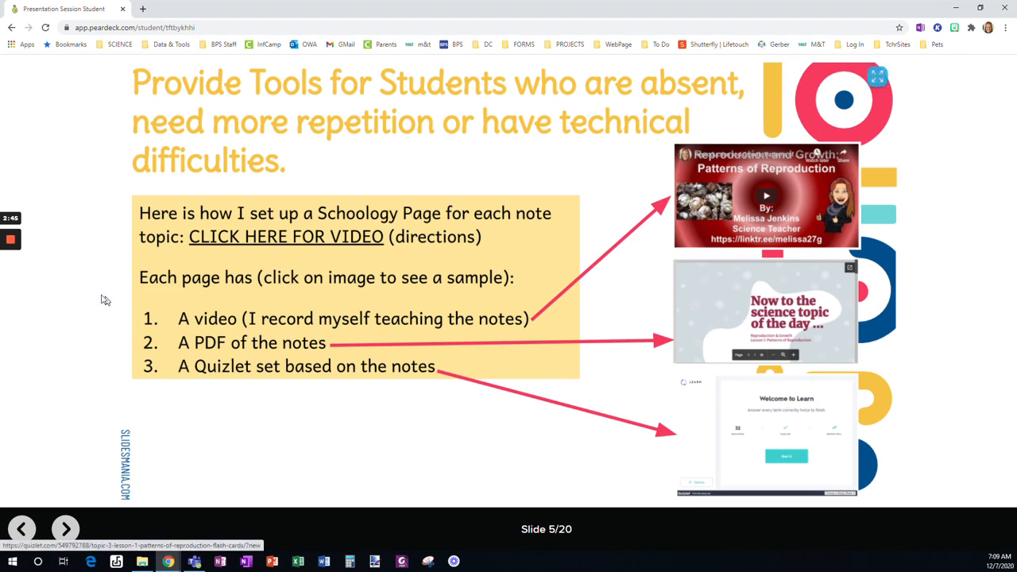
- Advance to slide 6, Incorporate Lots of Practice
{"action": "left_click", "coordinate": [67, 528]}
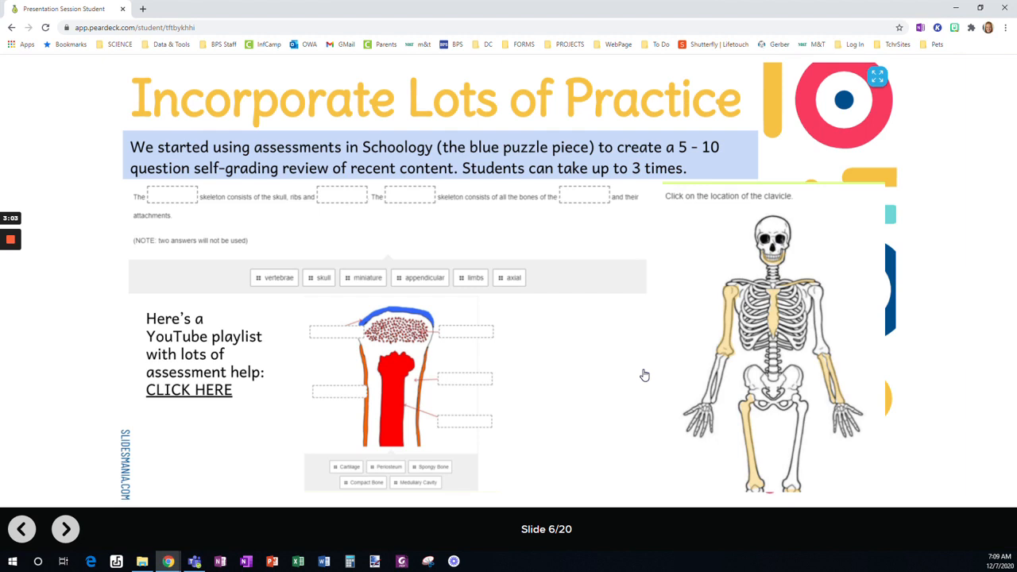
{"action": "mouse_move", "coordinate": [432, 337]}
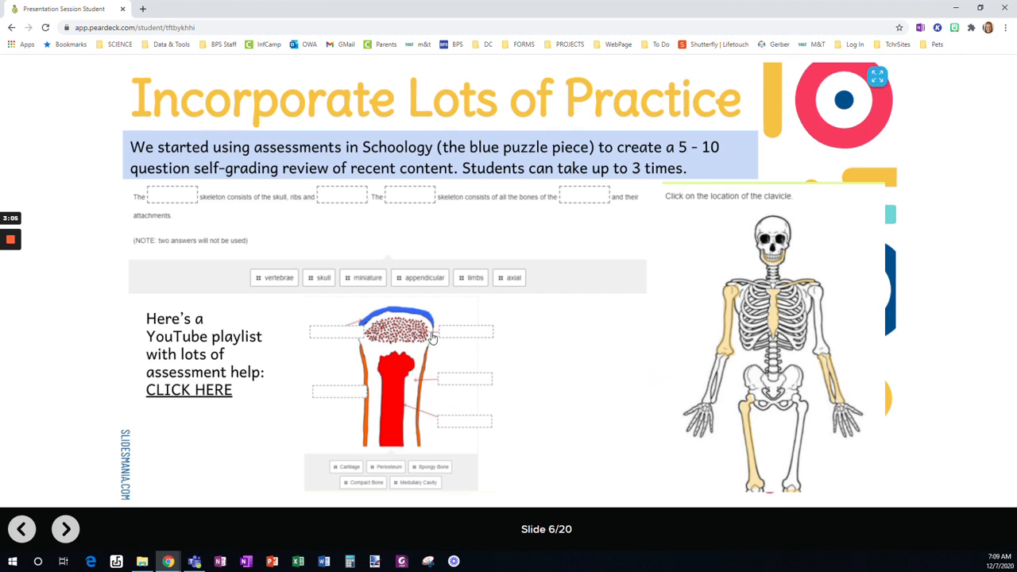
{"action": "mouse_move", "coordinate": [674, 378]}
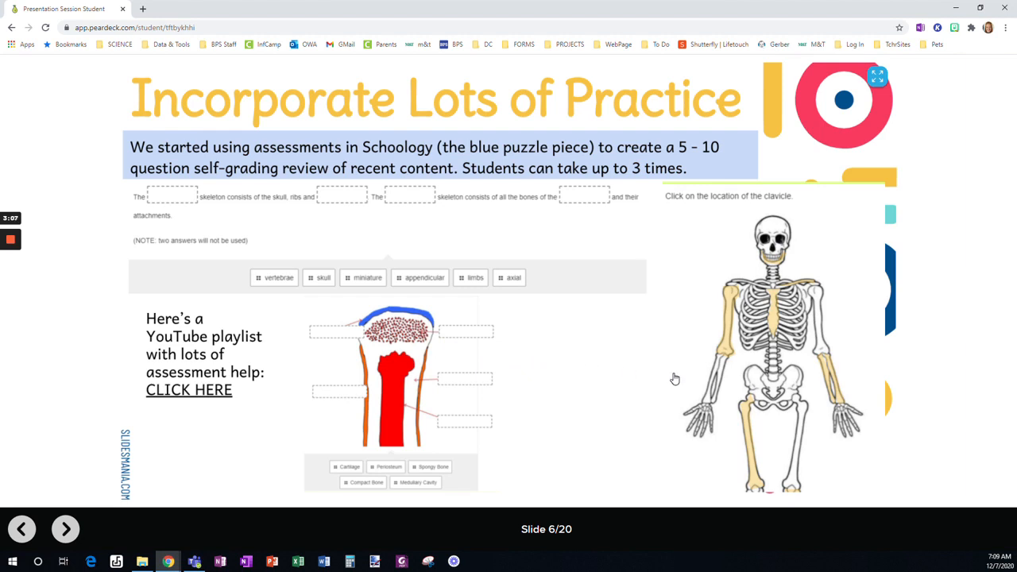
{"action": "mouse_move", "coordinate": [191, 341]}
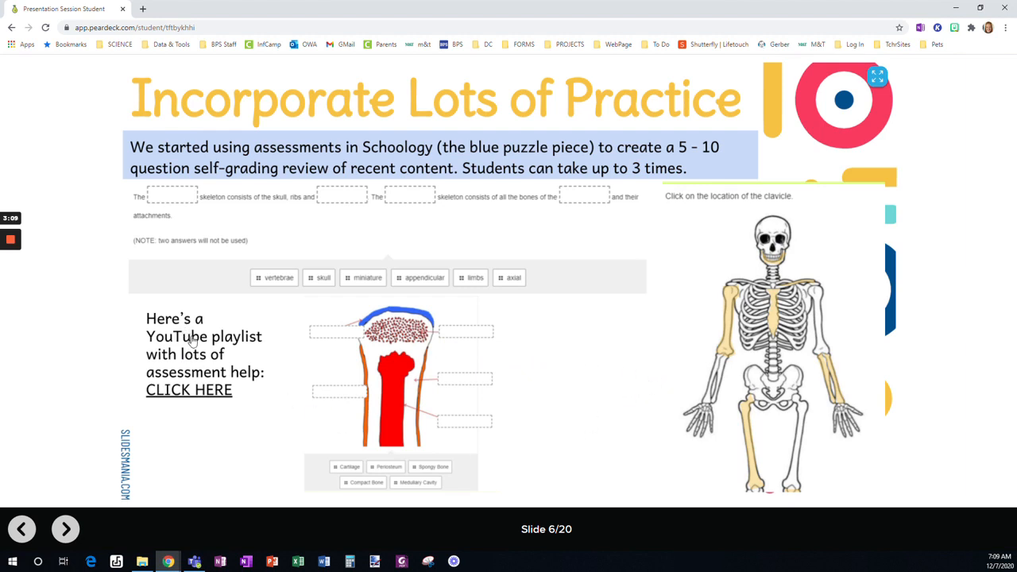
{"action": "mouse_move", "coordinate": [265, 126]}
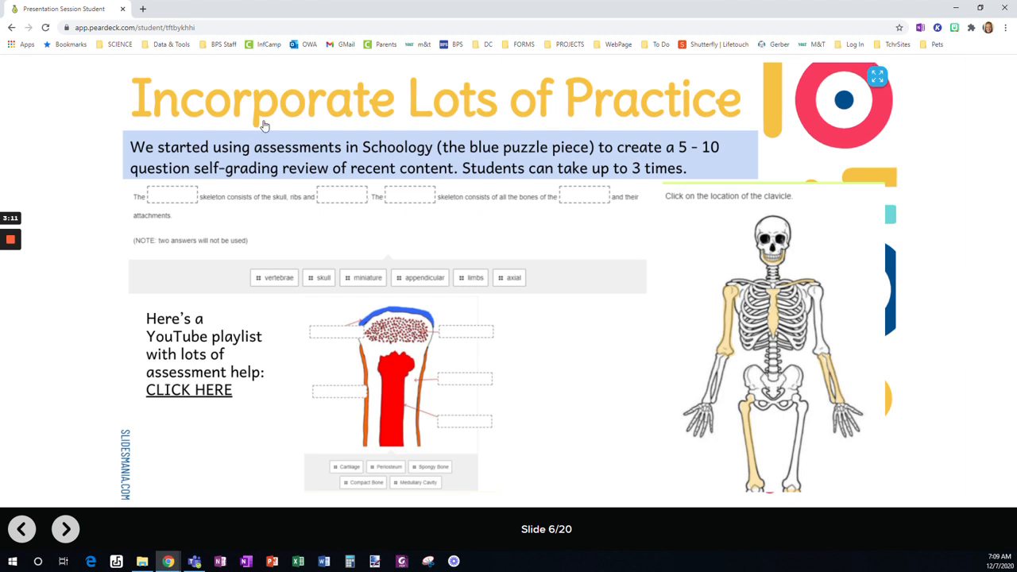
{"action": "mouse_move", "coordinate": [385, 173]}
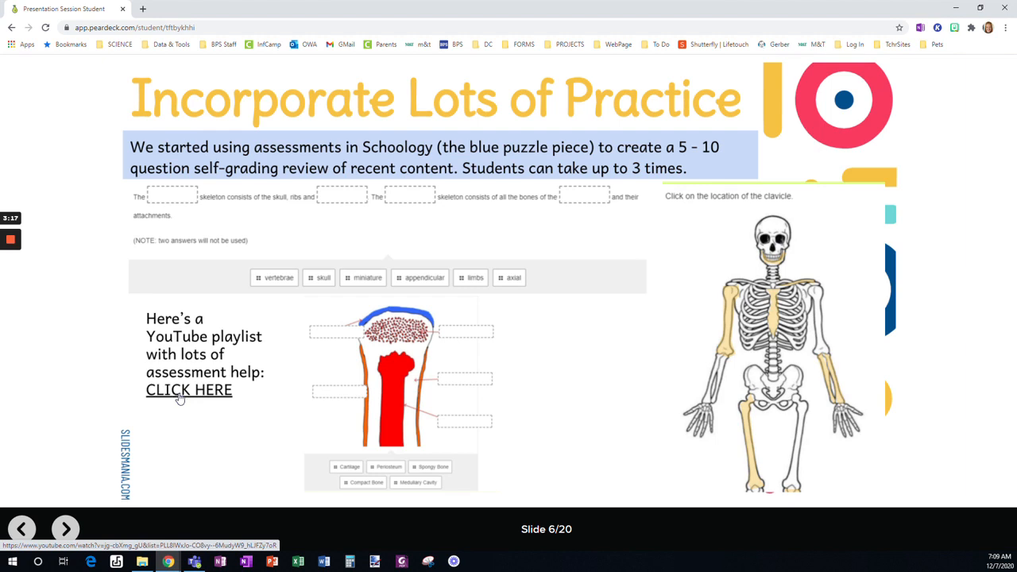
{"action": "mouse_move", "coordinate": [526, 397]}
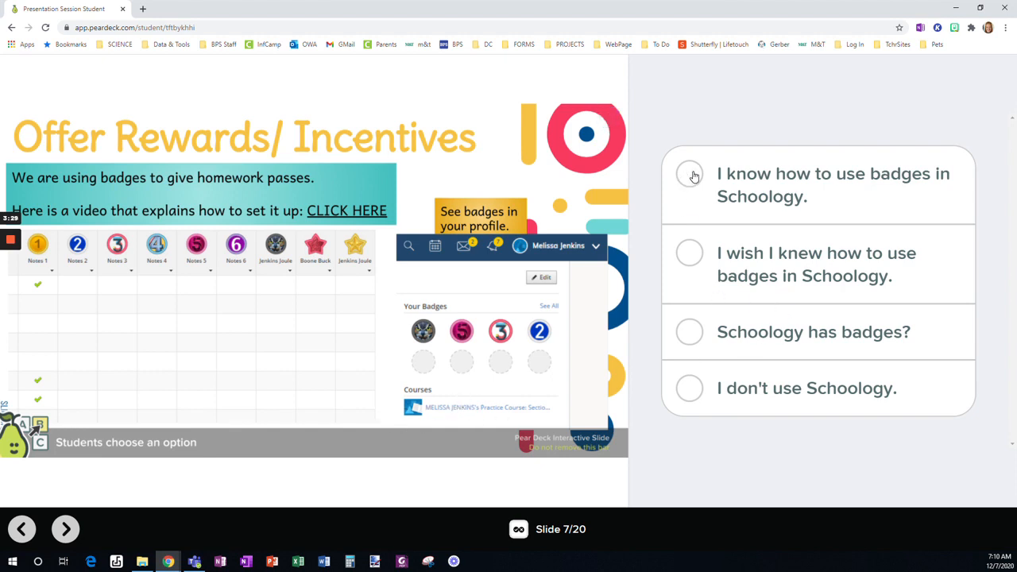
- Choose 'I know how to use badges in Schoology.' on slide 7
{"action": "left_click", "coordinate": [690, 173]}
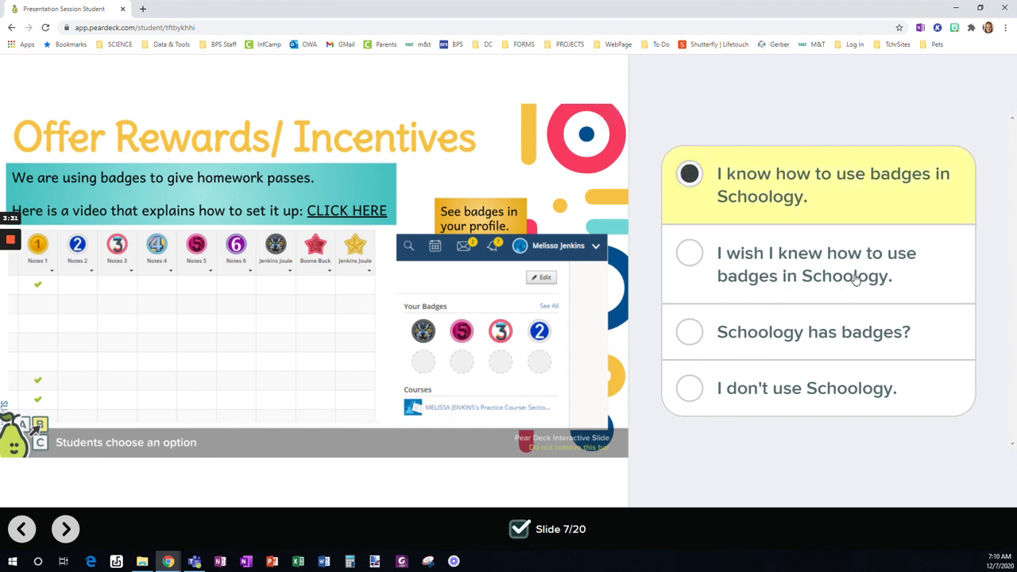
{"action": "mouse_move", "coordinate": [876, 381]}
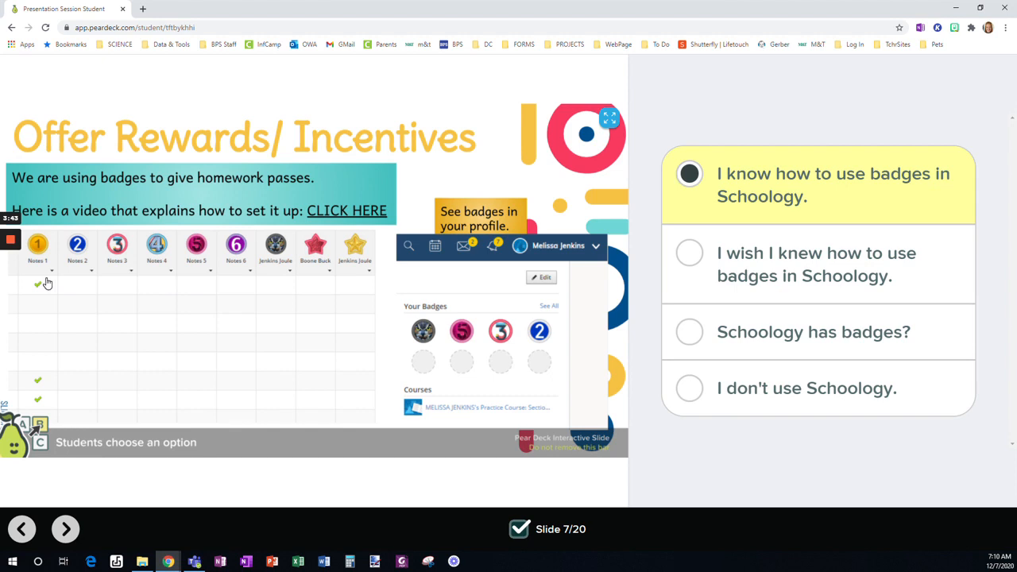
{"action": "mouse_move", "coordinate": [248, 297]}
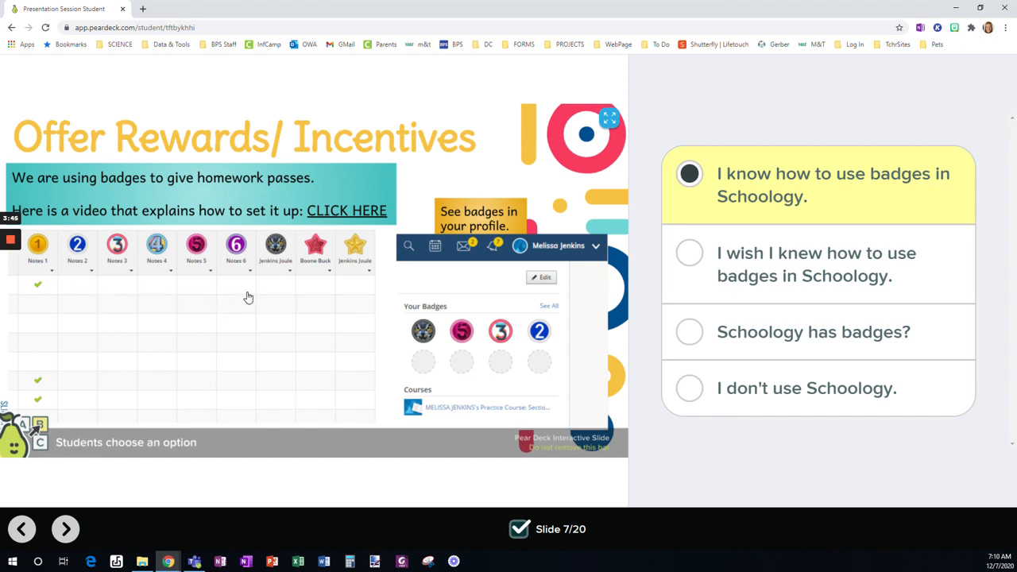
{"action": "mouse_move", "coordinate": [321, 305]}
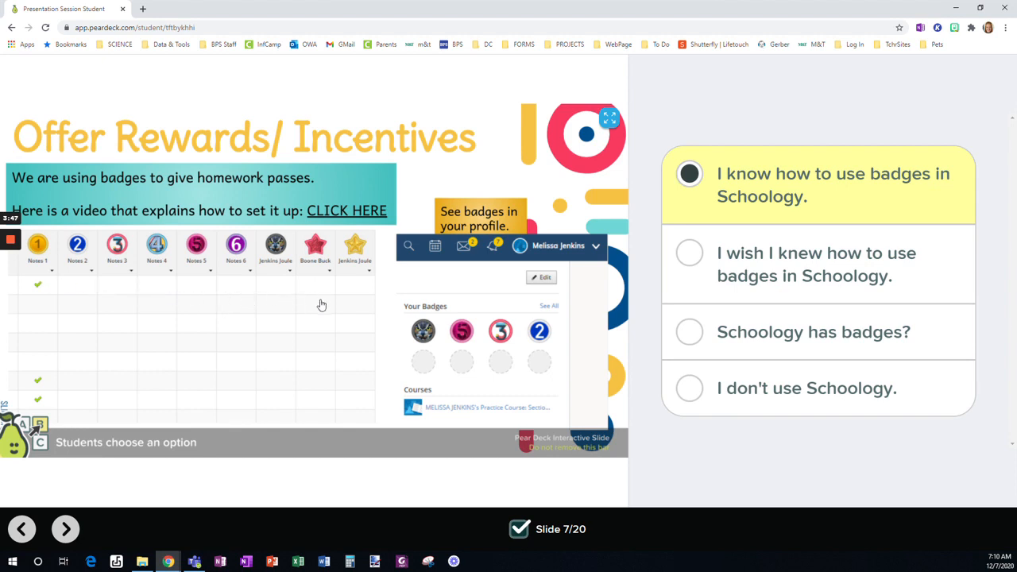
{"action": "mouse_move", "coordinate": [229, 267]}
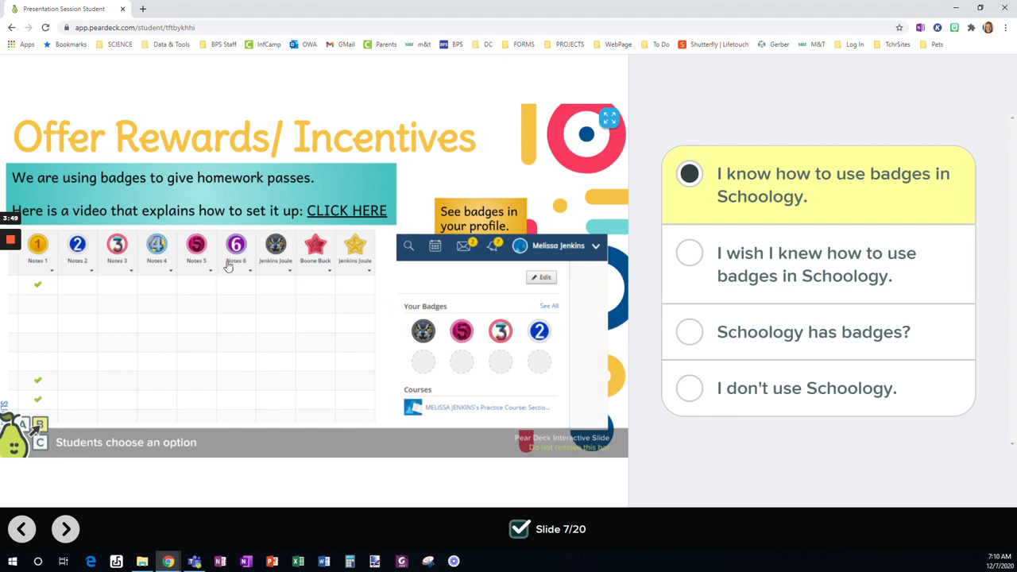
{"action": "mouse_move", "coordinate": [340, 308]}
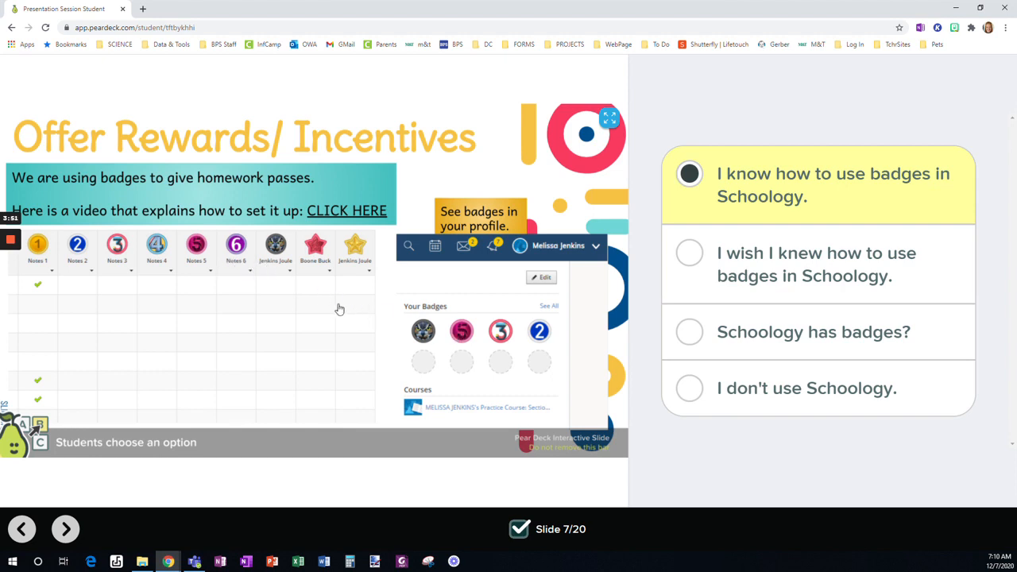
{"action": "mouse_move", "coordinate": [552, 337]}
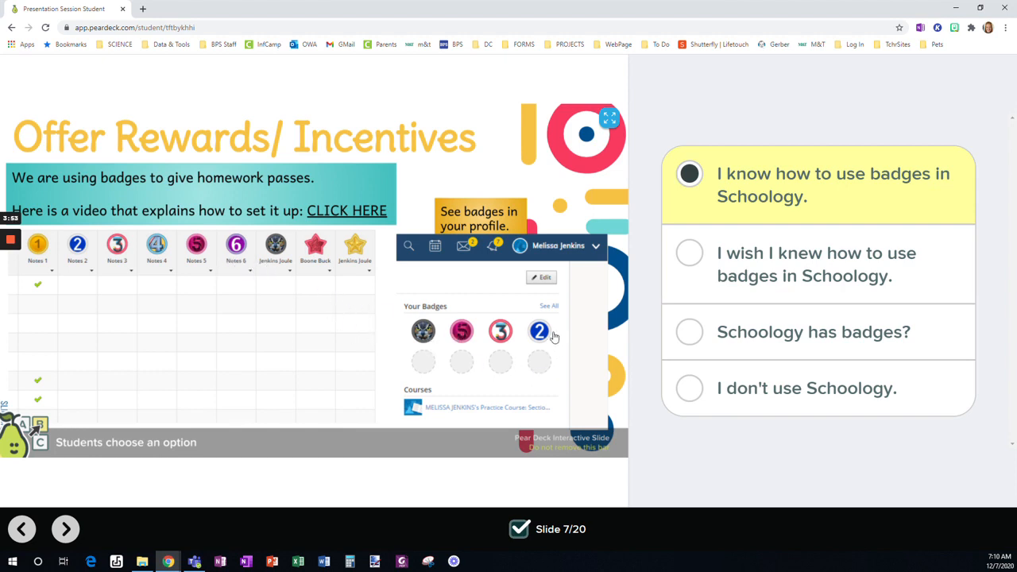
{"action": "mouse_move", "coordinate": [553, 270]}
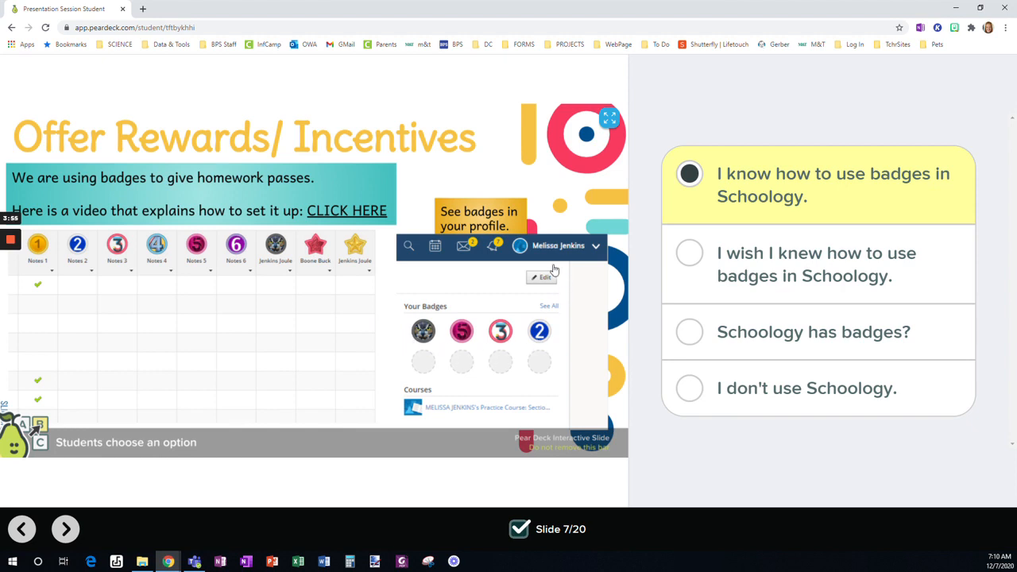
{"action": "mouse_move", "coordinate": [308, 391]}
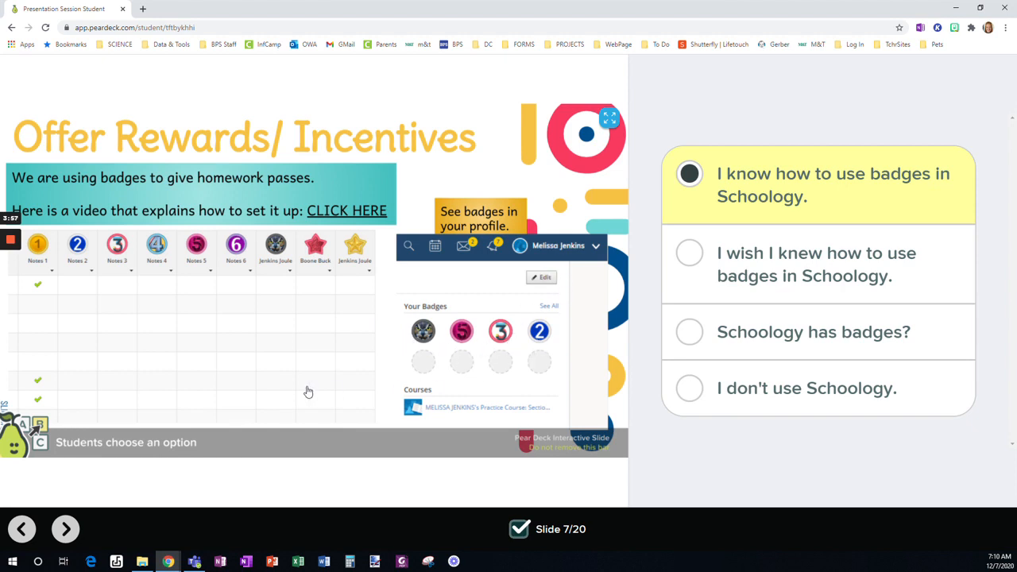
{"action": "mouse_move", "coordinate": [317, 381]}
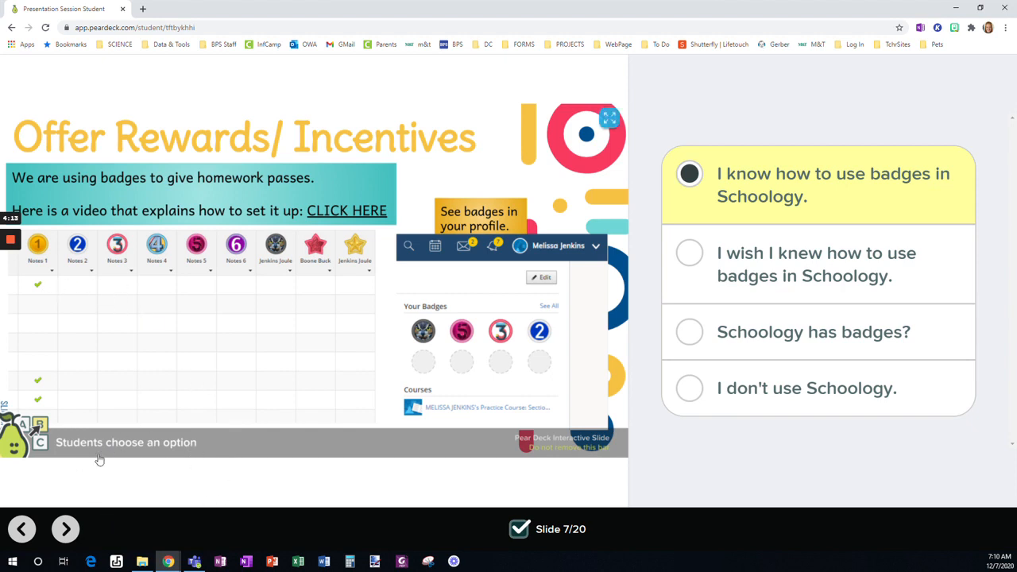
- Advance to slide 8 and drag the red dot onto the Late Work Form button in the banner
{"action": "left_click", "coordinate": [65, 528]}
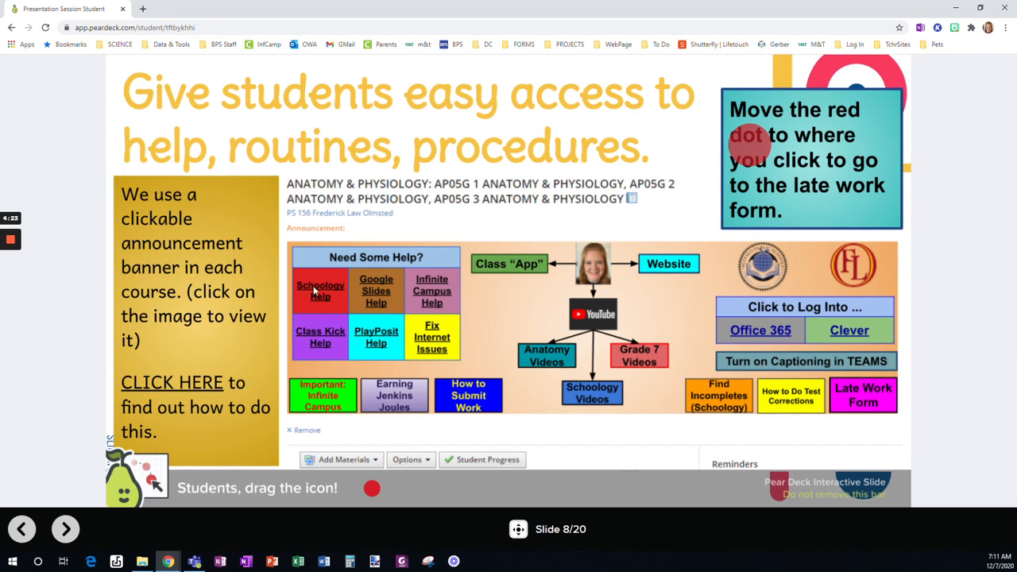
{"action": "mouse_move", "coordinate": [389, 276]}
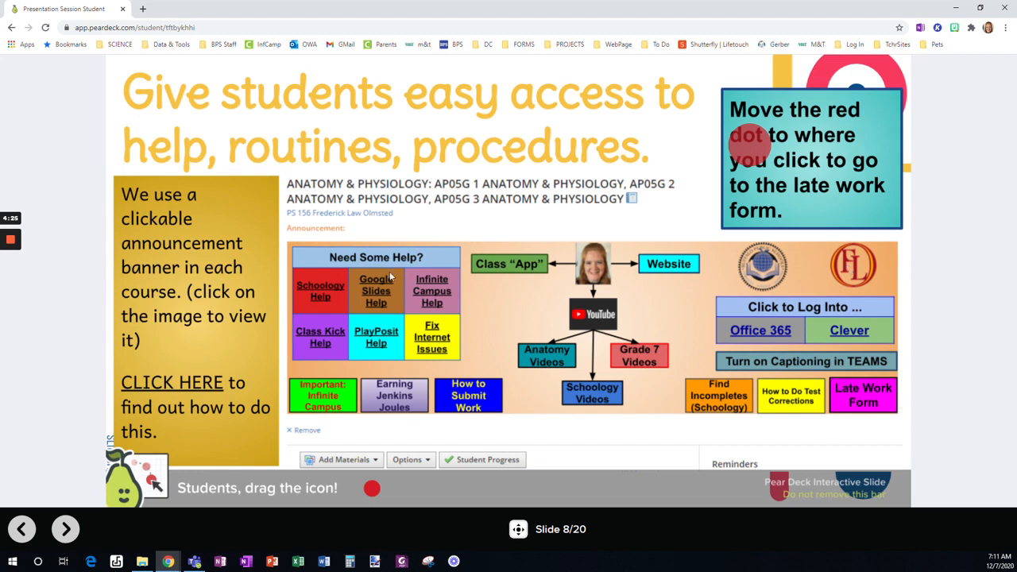
{"action": "mouse_move", "coordinate": [356, 278]}
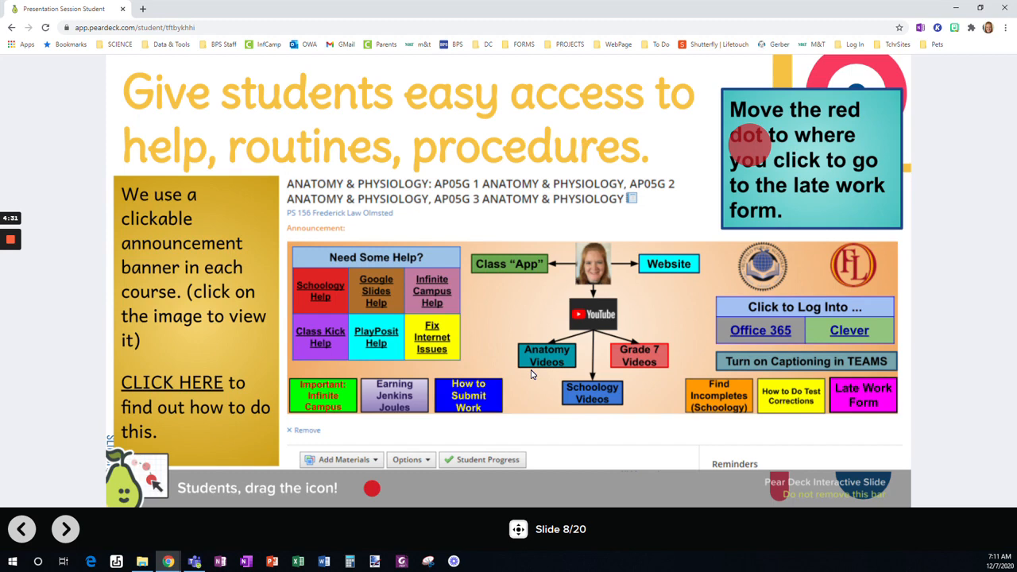
{"action": "mouse_move", "coordinate": [556, 394]}
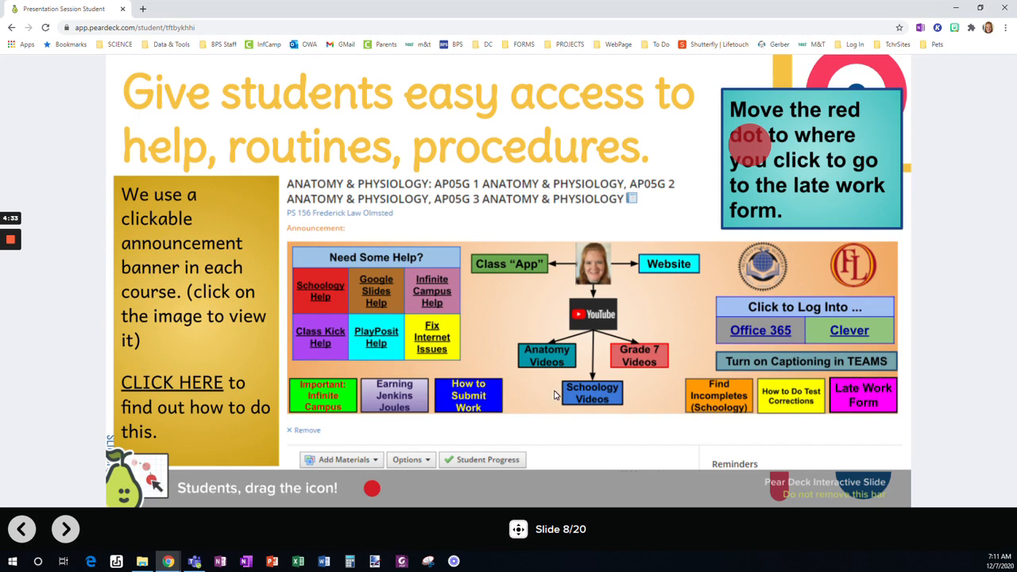
{"action": "mouse_move", "coordinate": [576, 380]}
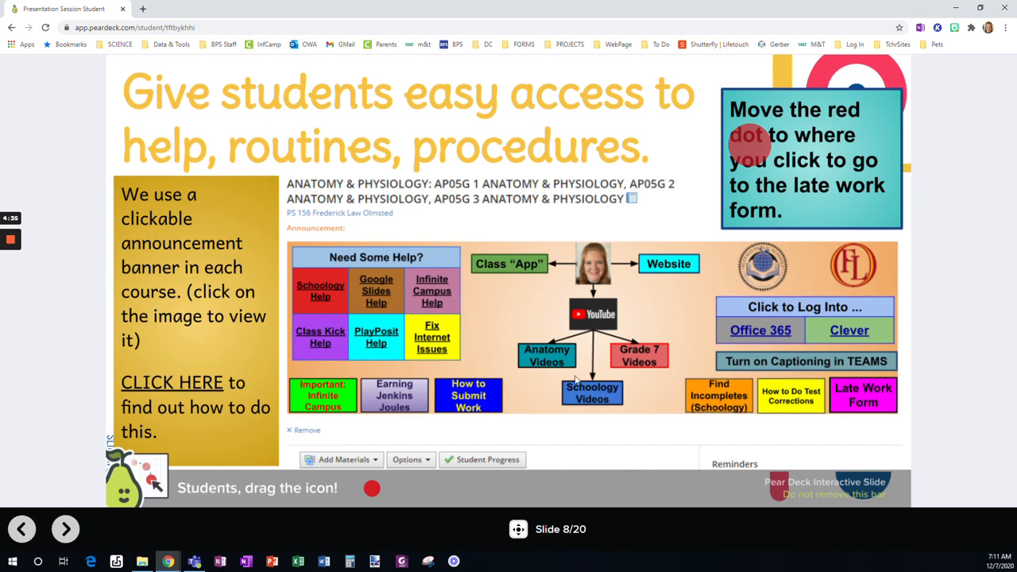
{"action": "mouse_move", "coordinate": [729, 420]}
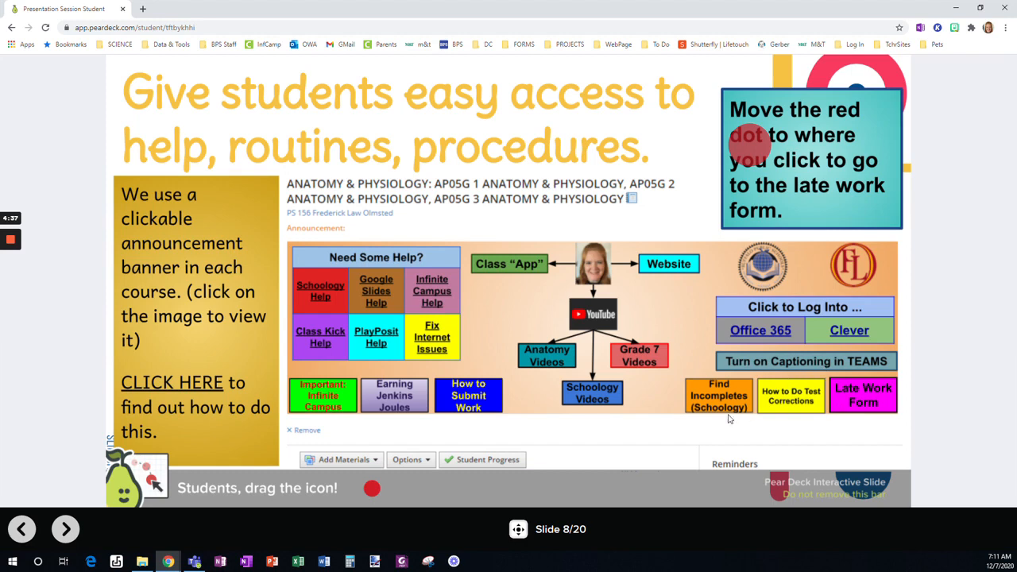
{"action": "mouse_move", "coordinate": [410, 383]}
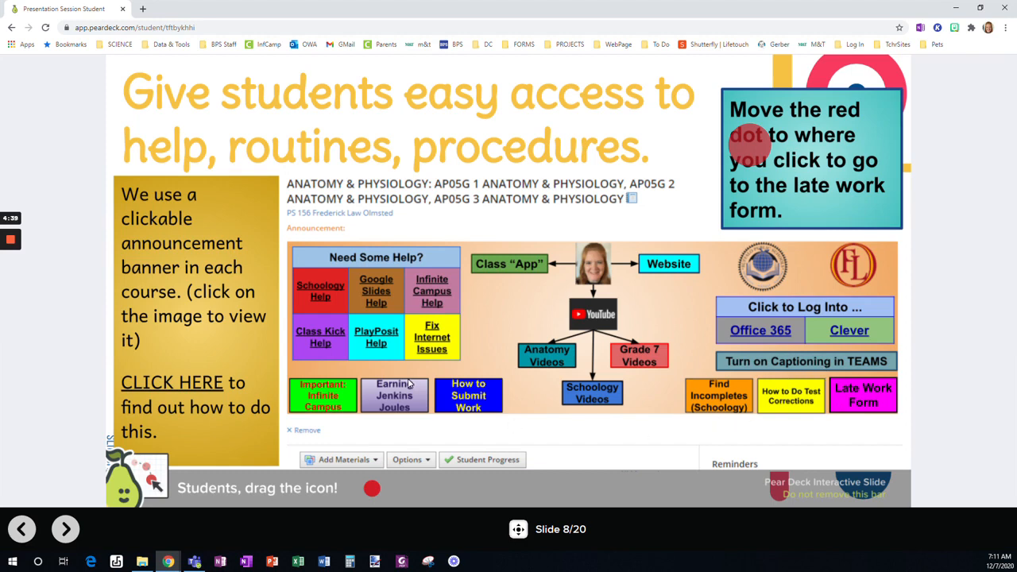
{"action": "mouse_move", "coordinate": [187, 280]}
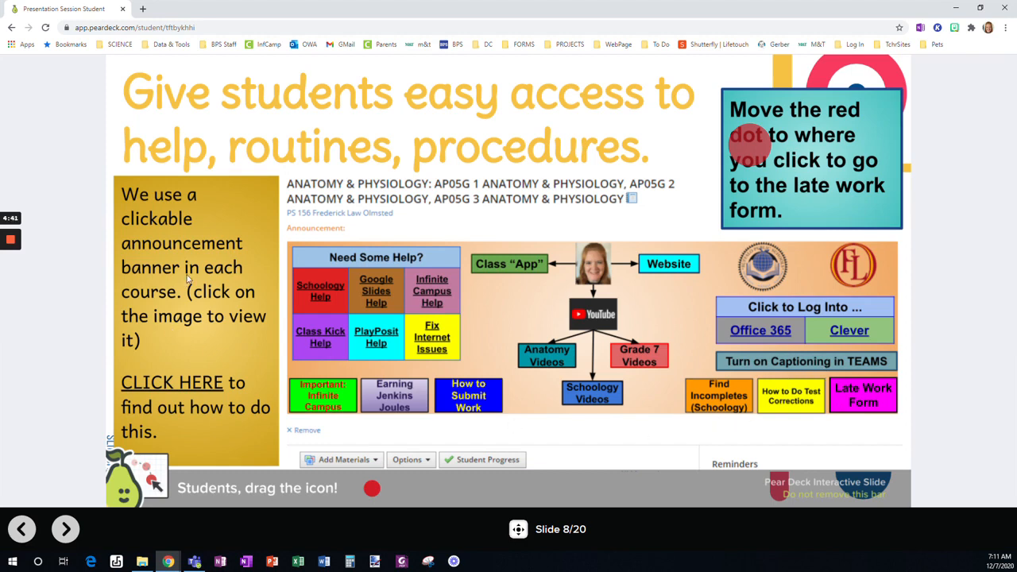
{"action": "mouse_move", "coordinate": [352, 289]}
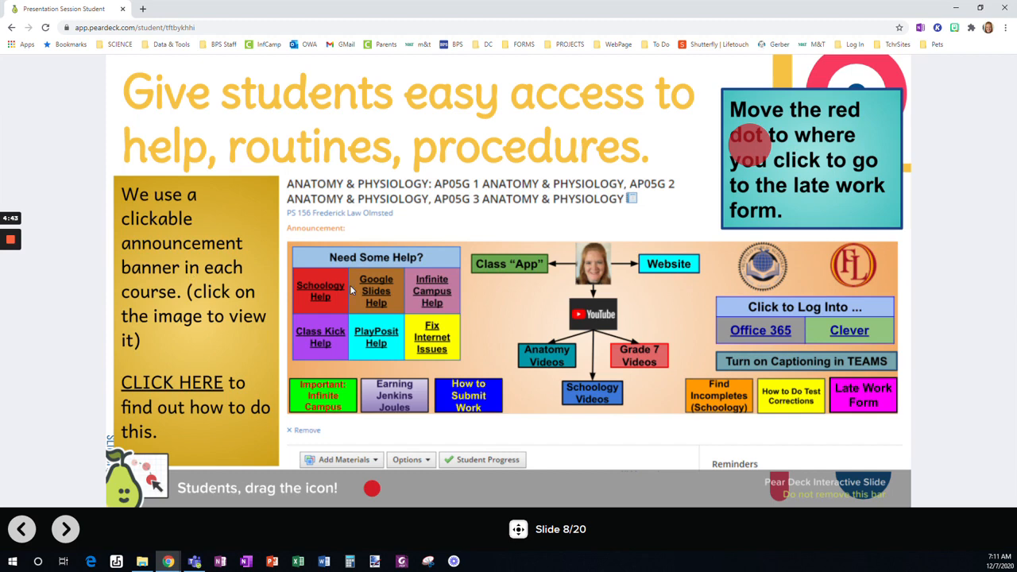
{"action": "mouse_move", "coordinate": [159, 375]}
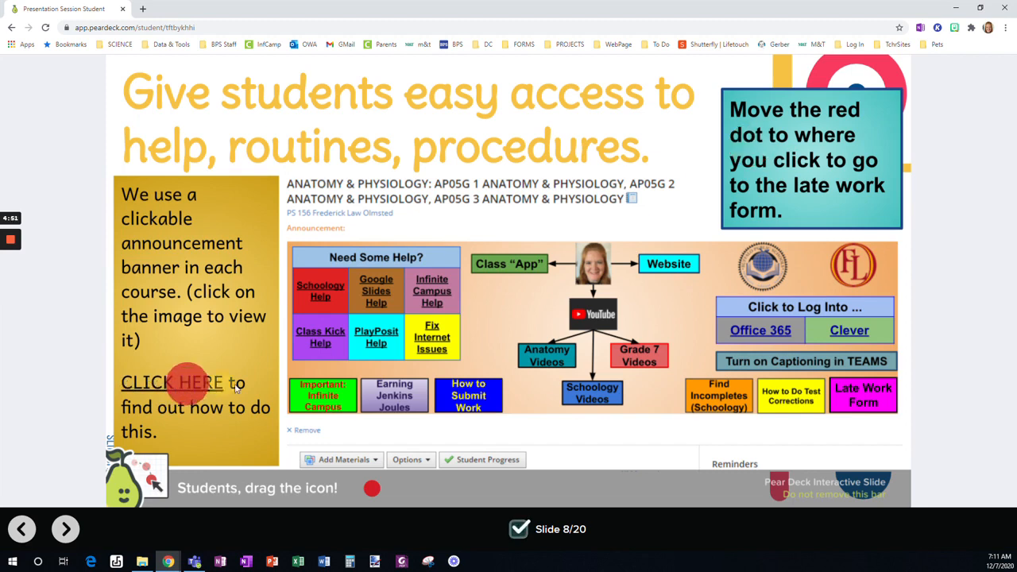
{"action": "left_click_drag", "start_coordinate": [191, 383], "coordinate": [882, 413]}
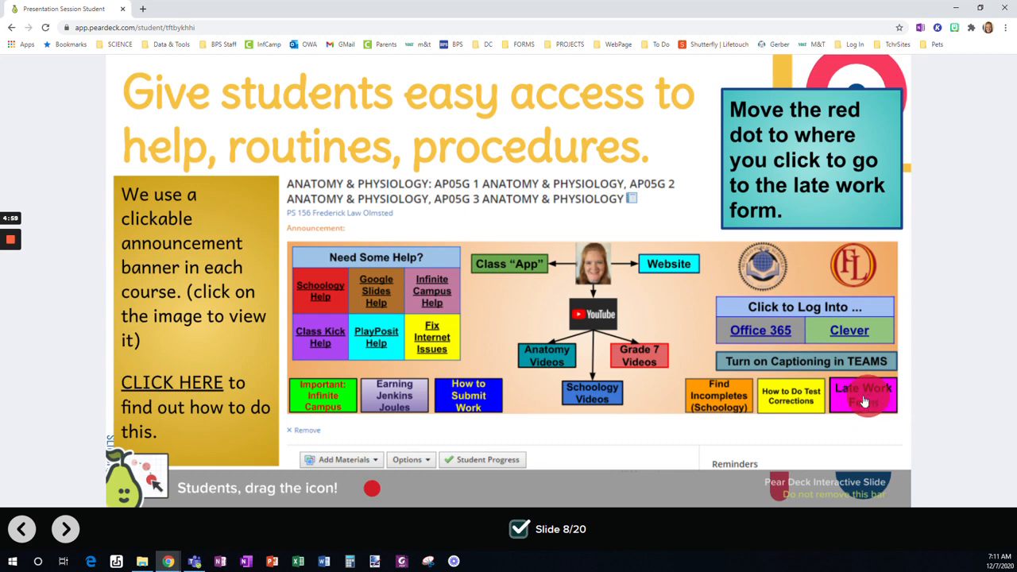
{"action": "mouse_move", "coordinate": [850, 436]}
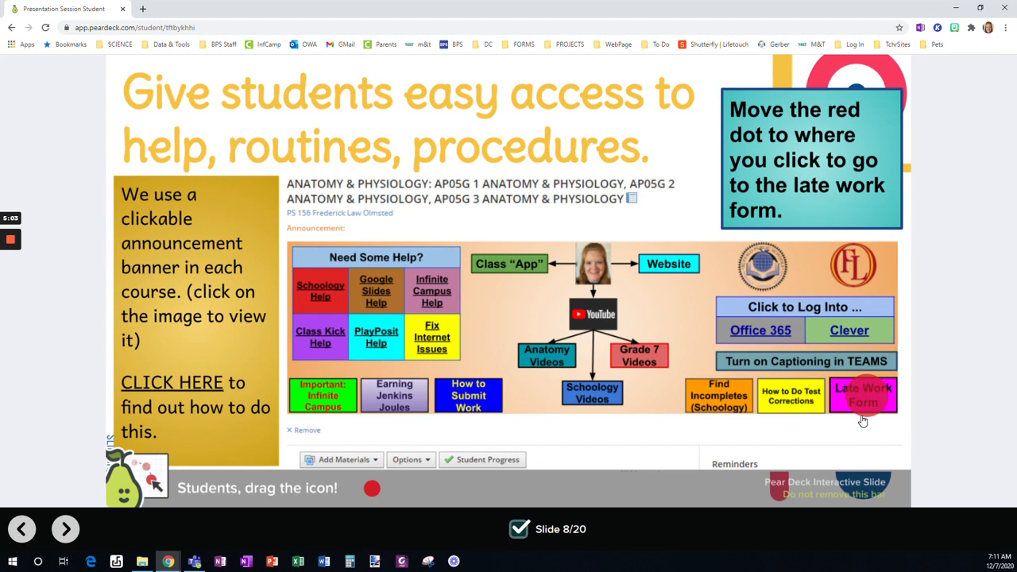
{"action": "mouse_move", "coordinate": [864, 404]}
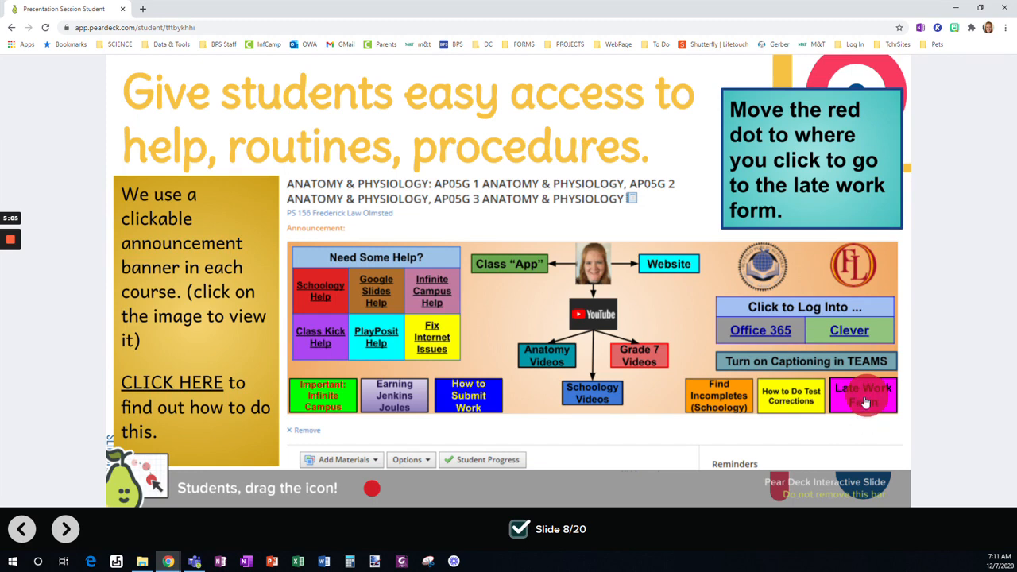
{"action": "mouse_move", "coordinate": [140, 384]}
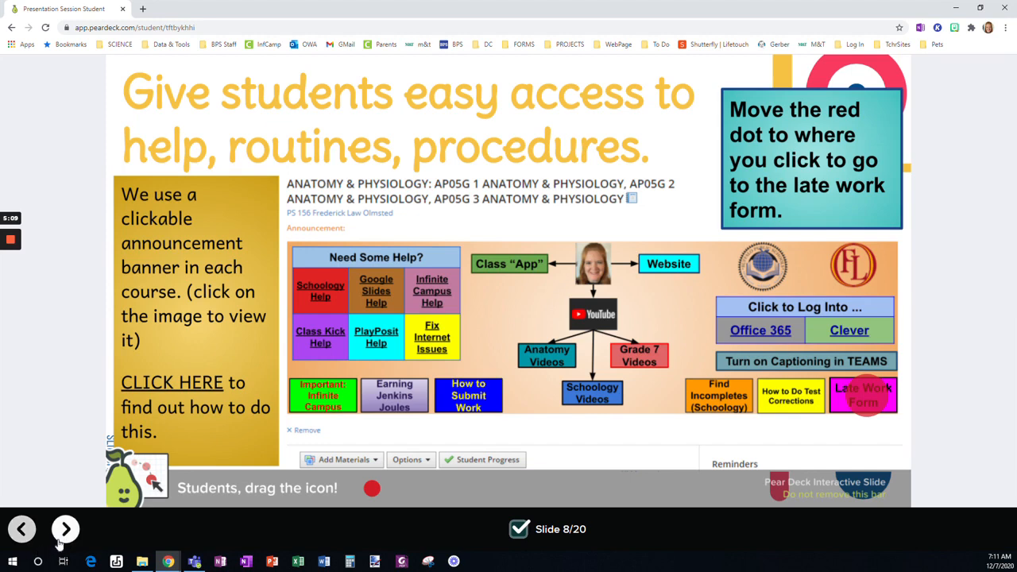
- Advance to slide 9 about building relationships with students
{"action": "left_click", "coordinate": [65, 527]}
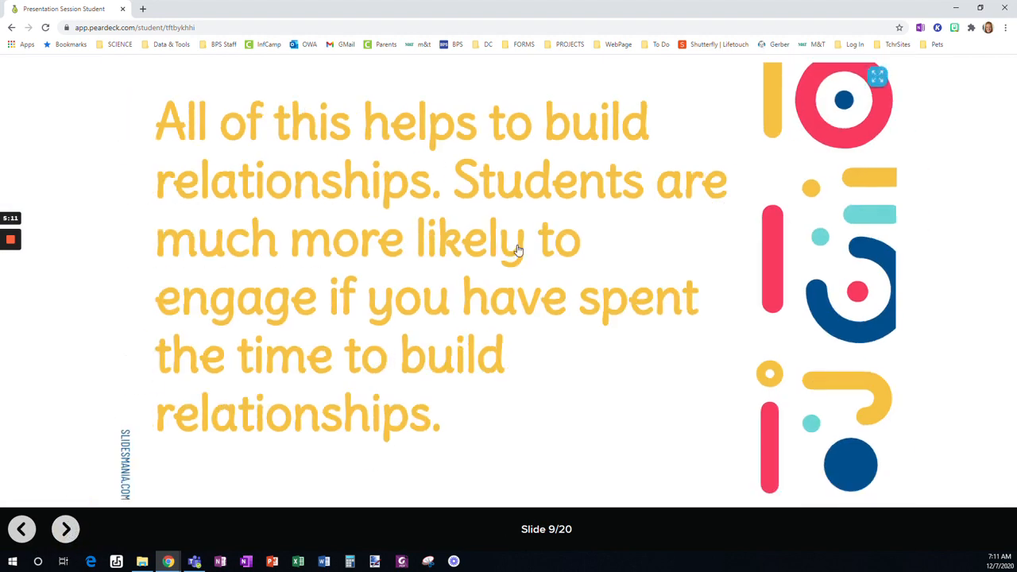
{"action": "mouse_move", "coordinate": [508, 251]}
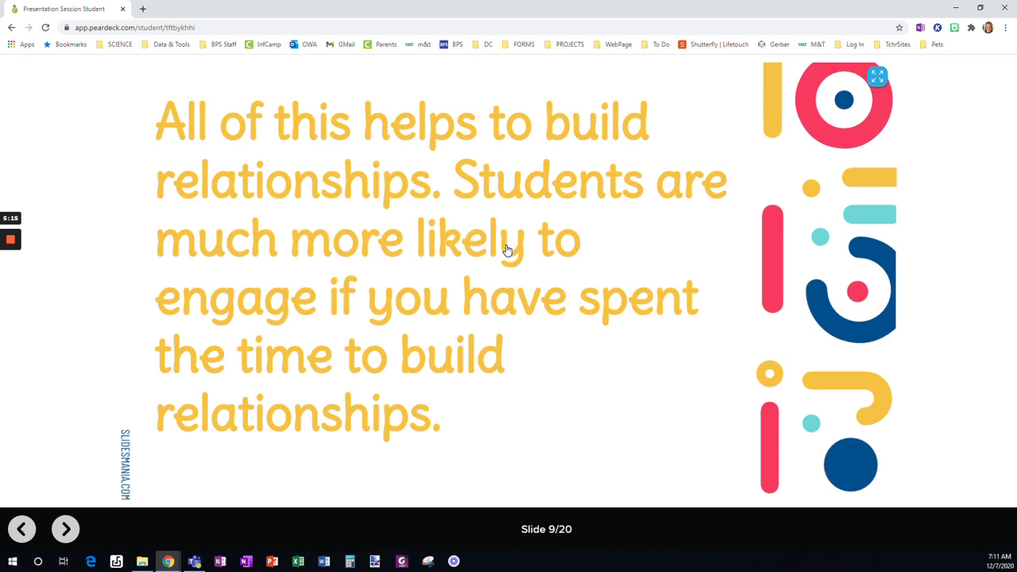
{"action": "mouse_move", "coordinate": [527, 303]}
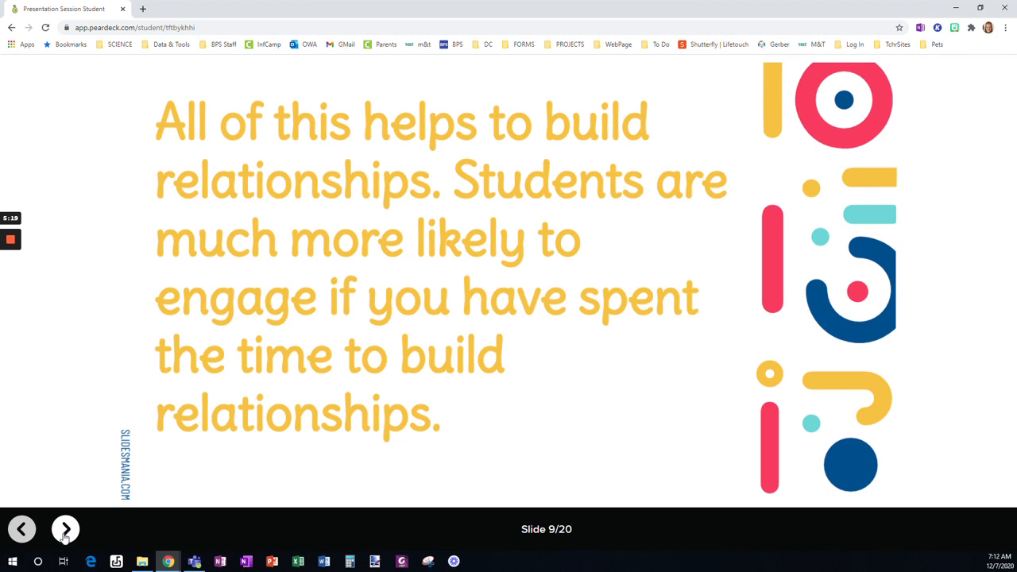
- On slide 10's Mentimeter feelings question, submit 'tired' and then 'happy', and move on
{"action": "left_click", "coordinate": [65, 529]}
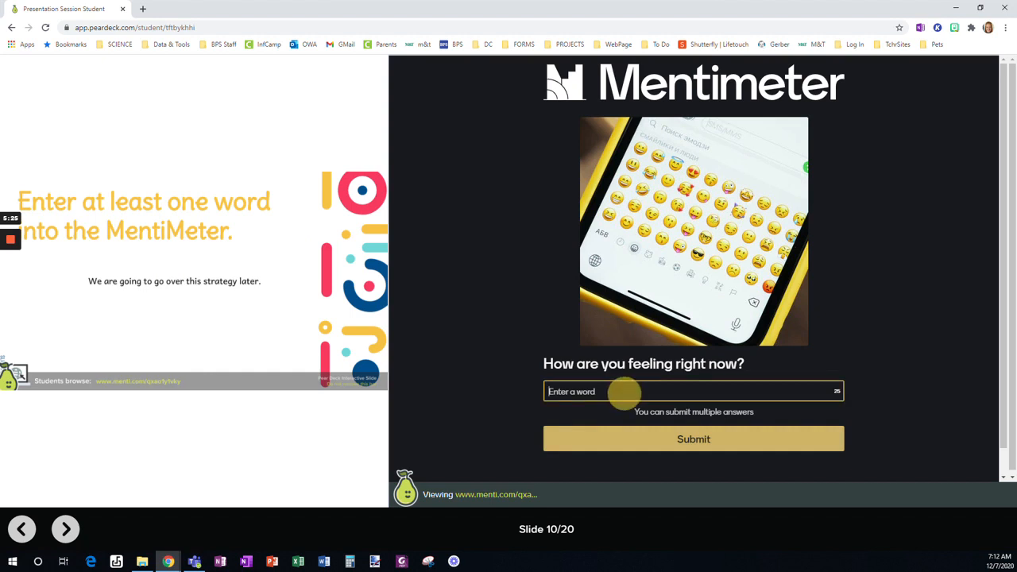
{"action": "type", "text": "tired"}
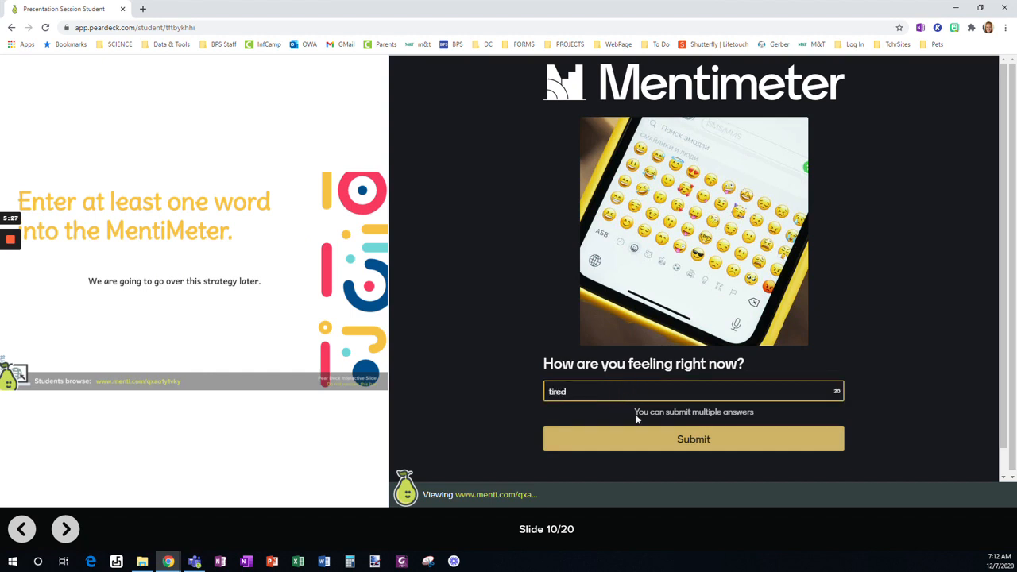
{"action": "left_click", "coordinate": [692, 438]}
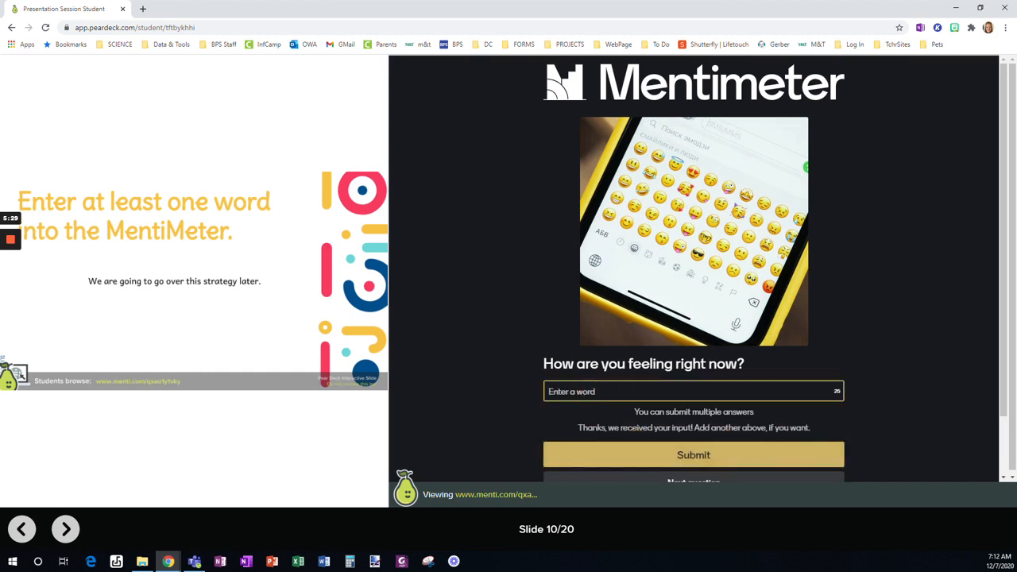
{"action": "type", "text": "happy"}
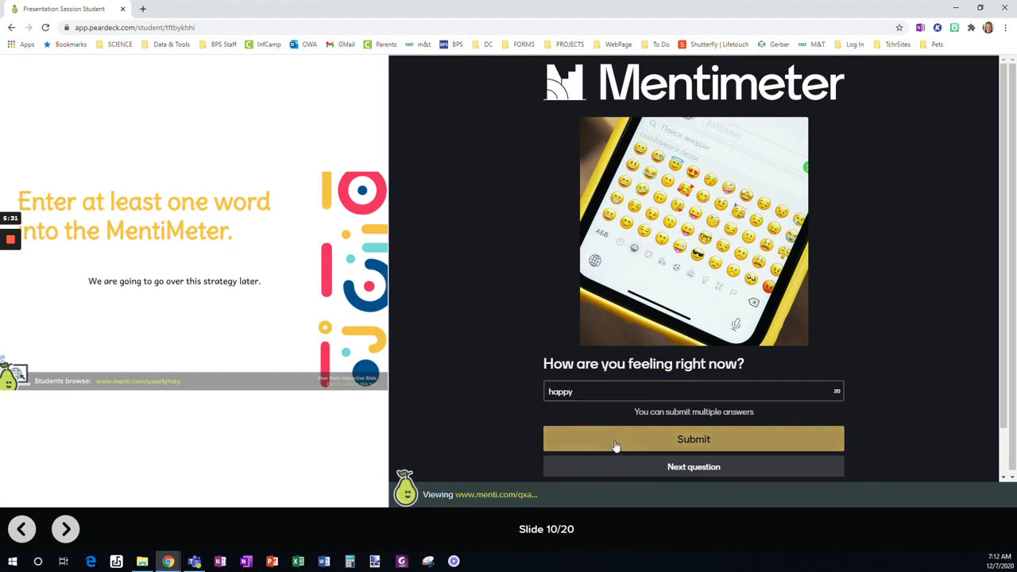
{"action": "left_click", "coordinate": [692, 438]}
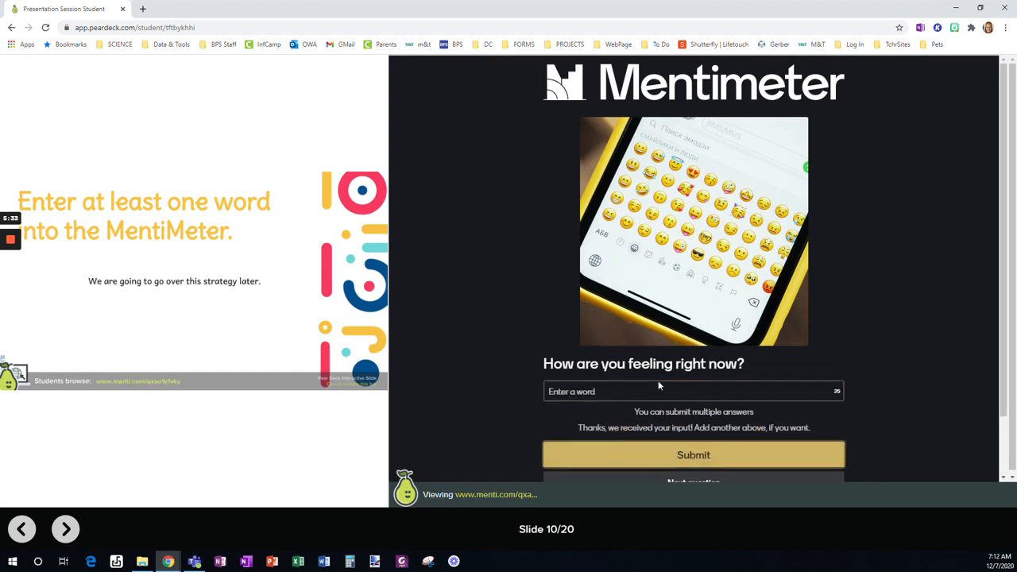
{"action": "left_click", "coordinate": [65, 527]}
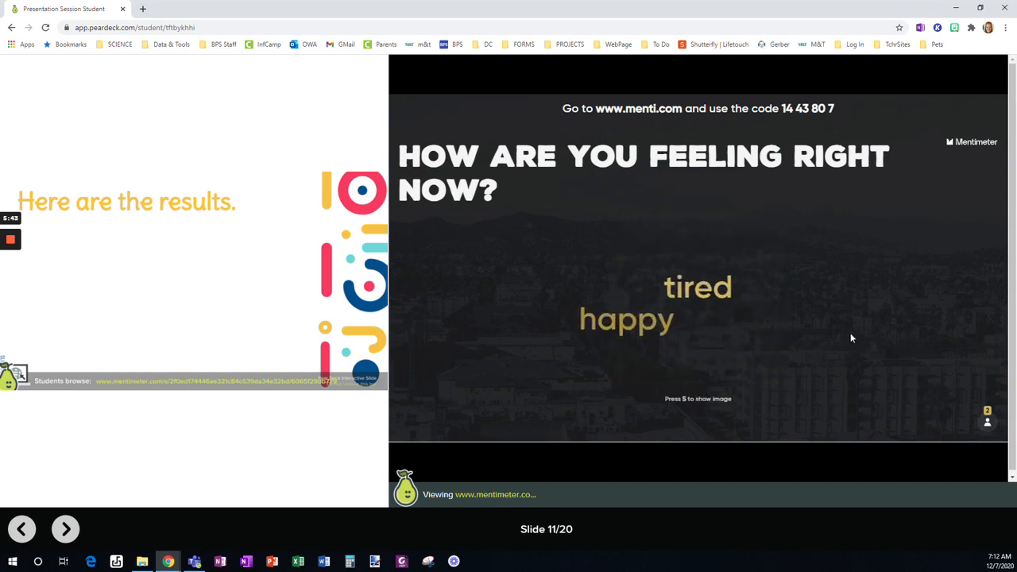
{"action": "mouse_move", "coordinate": [781, 327]}
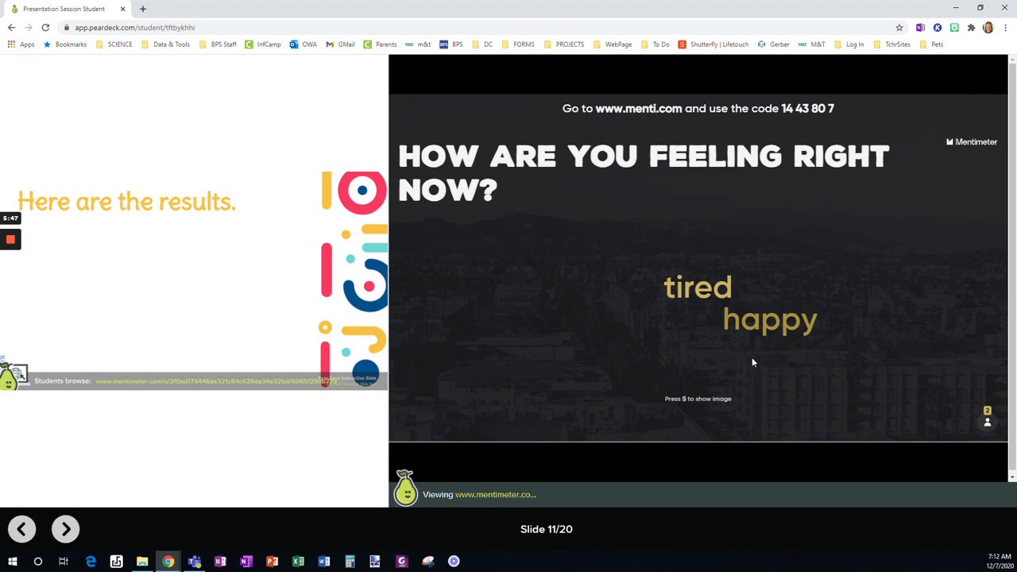
{"action": "mouse_move", "coordinate": [747, 314]}
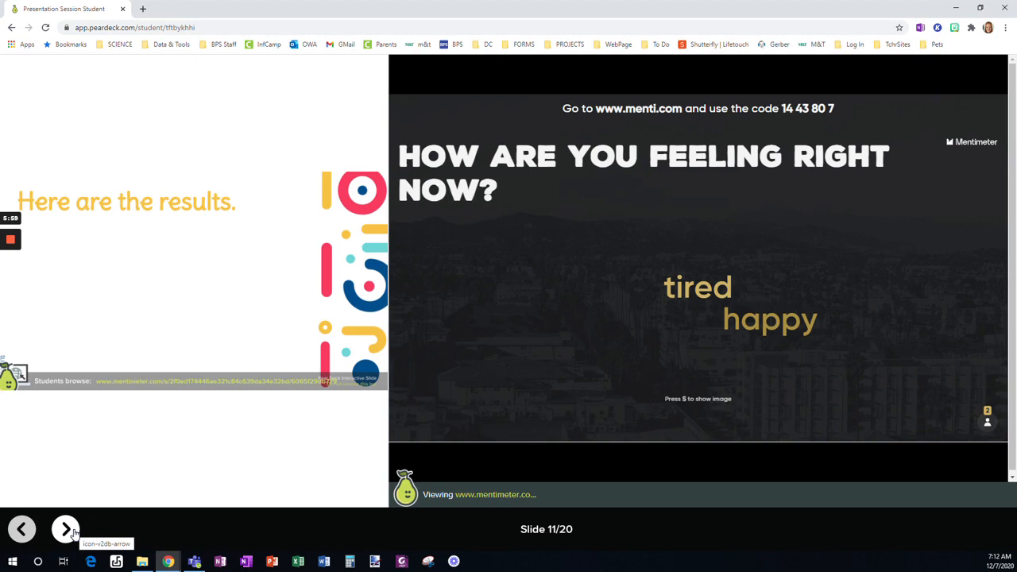
- Advance past the Mentimeter word-cloud results toward the PlayPosit question slide
{"action": "left_click", "coordinate": [66, 527]}
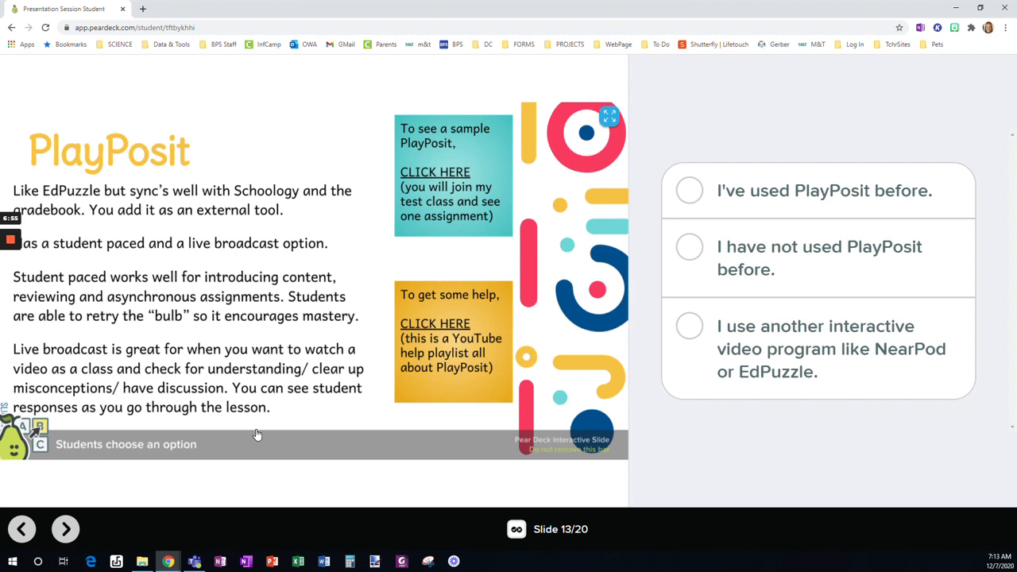
{"action": "mouse_move", "coordinate": [242, 203]}
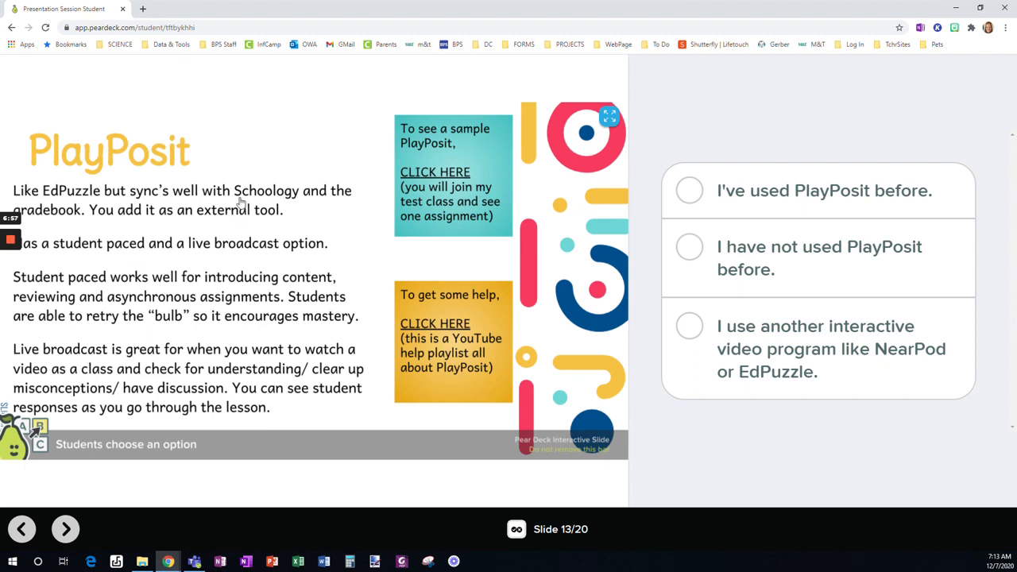
{"action": "mouse_move", "coordinate": [173, 167]}
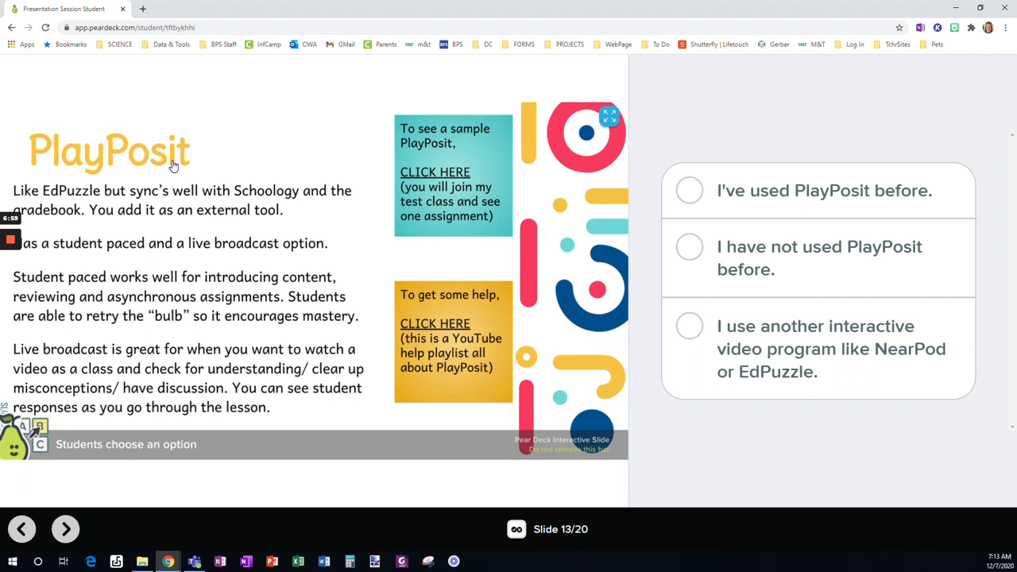
{"action": "mouse_move", "coordinate": [247, 192]}
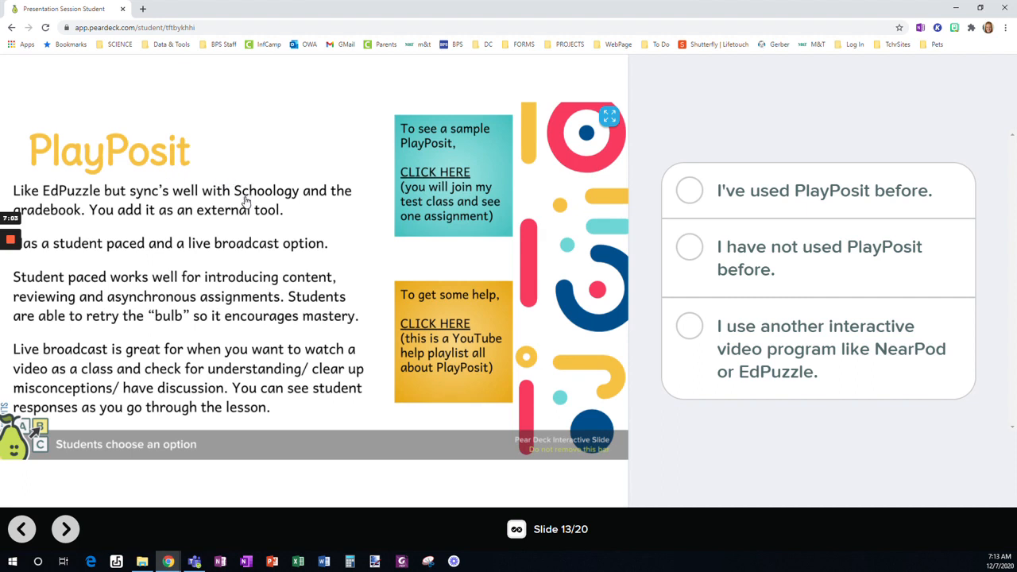
{"action": "mouse_move", "coordinate": [232, 197]}
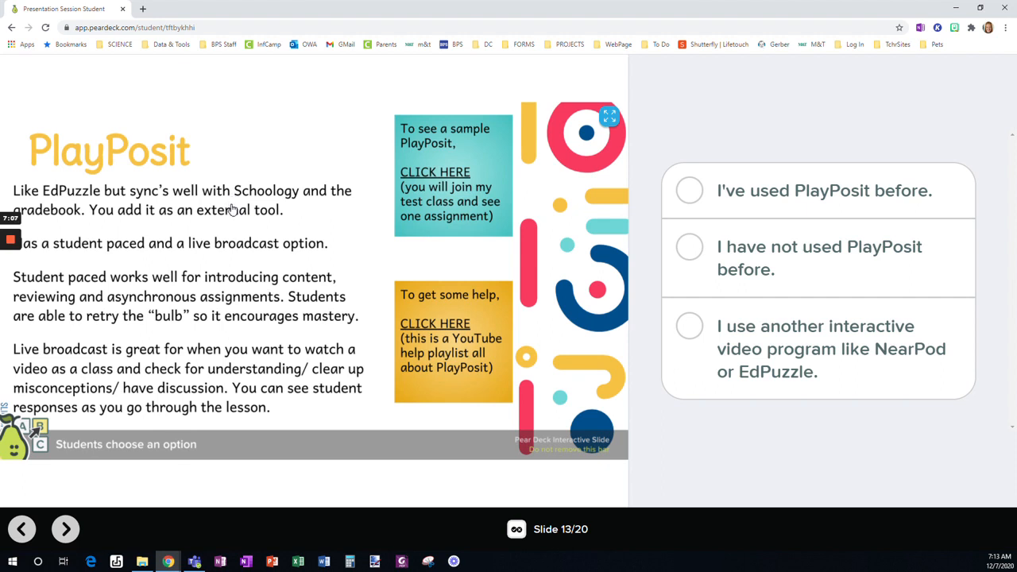
{"action": "mouse_move", "coordinate": [231, 210]}
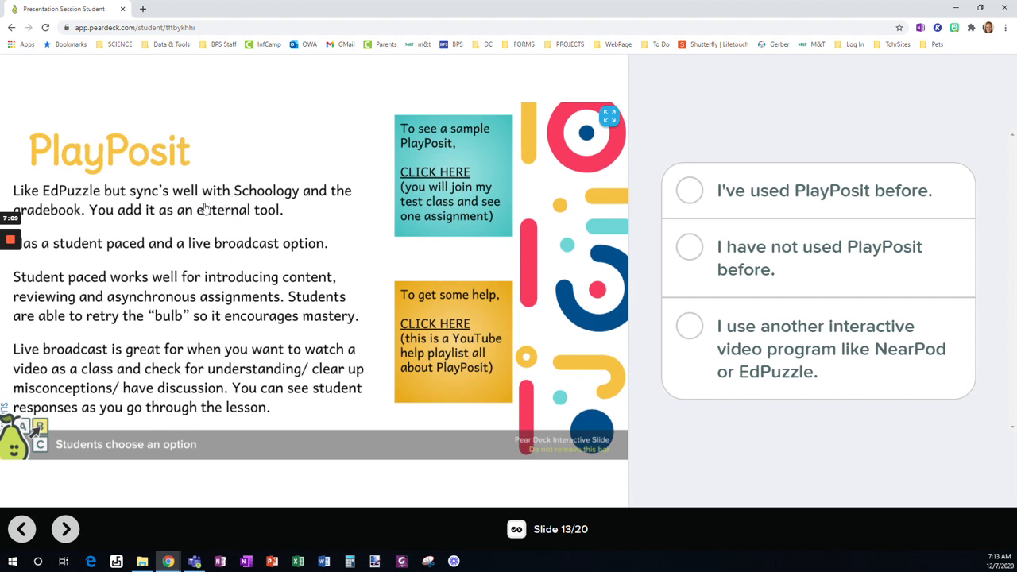
{"action": "mouse_move", "coordinate": [245, 229]}
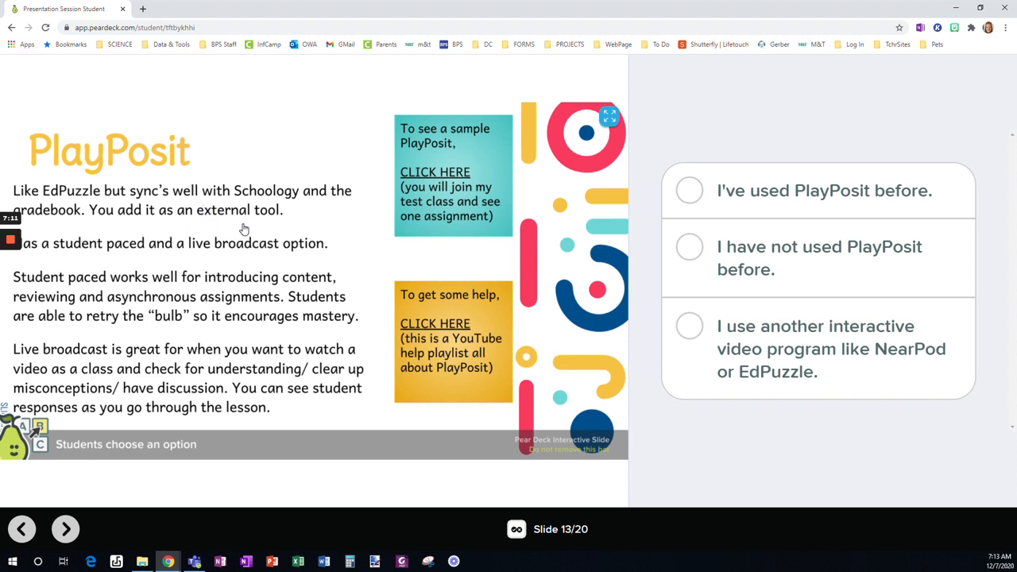
{"action": "mouse_move", "coordinate": [256, 258]}
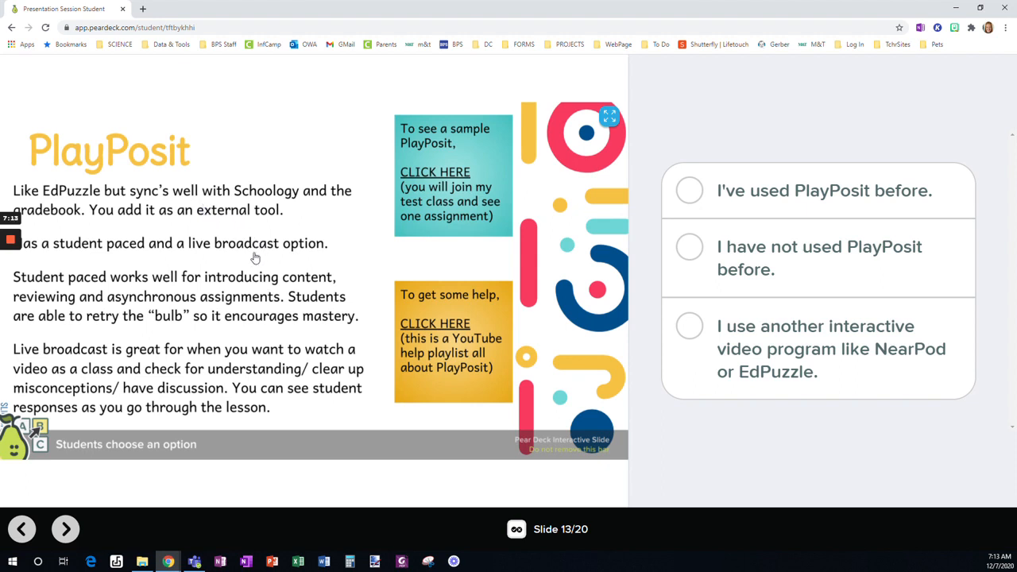
{"action": "mouse_move", "coordinate": [352, 285]}
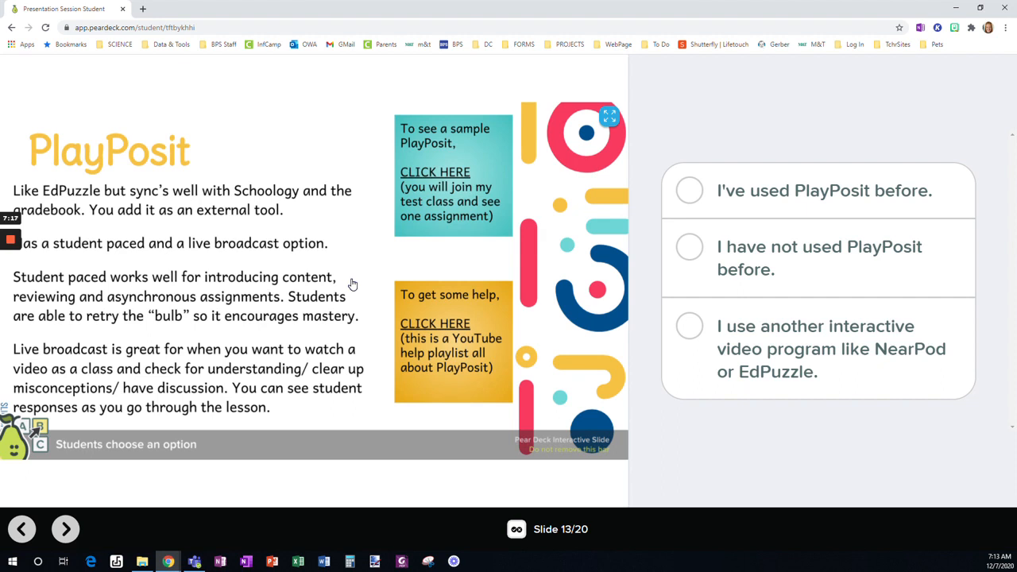
{"action": "mouse_move", "coordinate": [276, 305]}
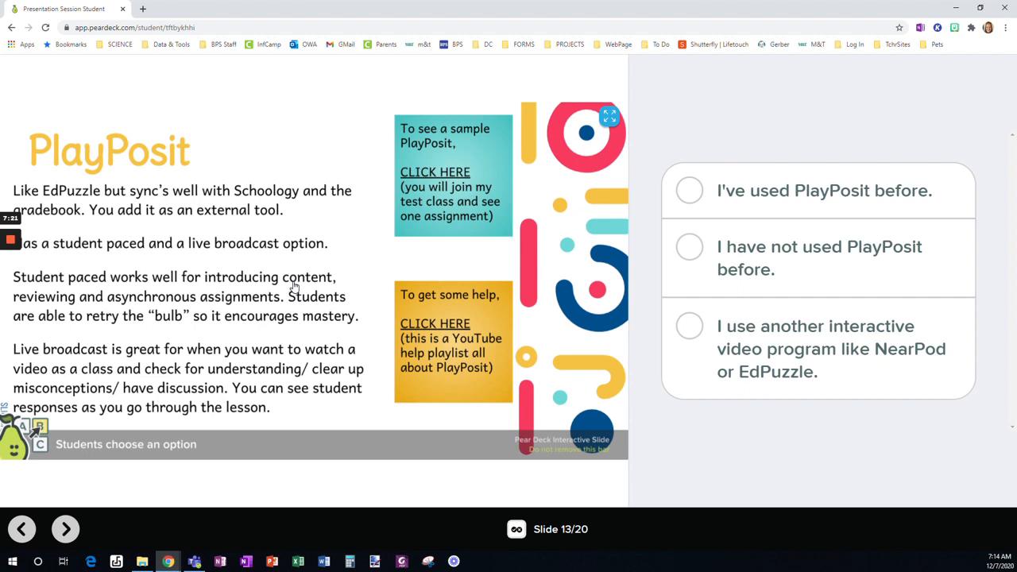
{"action": "mouse_move", "coordinate": [272, 298]}
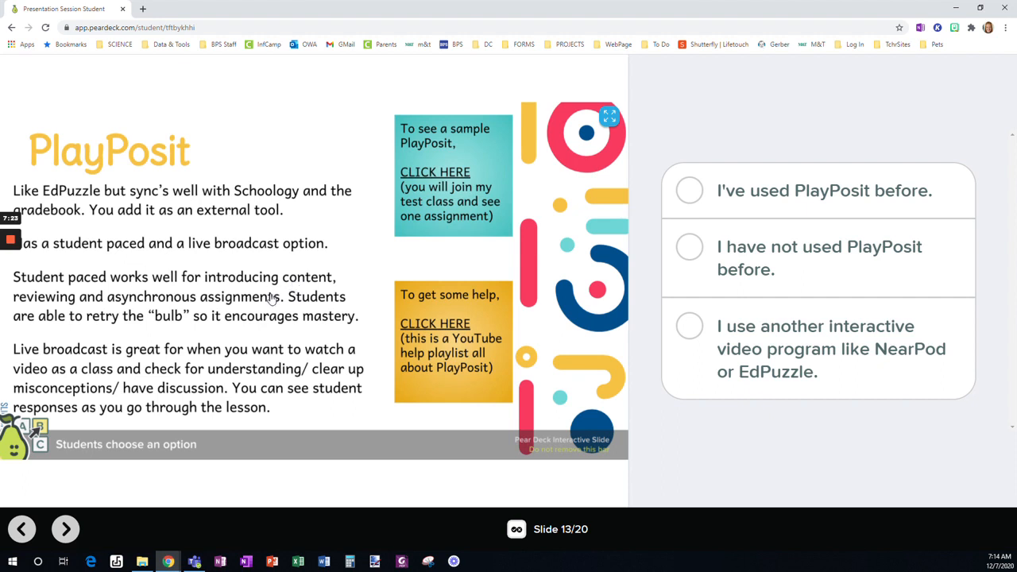
{"action": "mouse_move", "coordinate": [264, 300]}
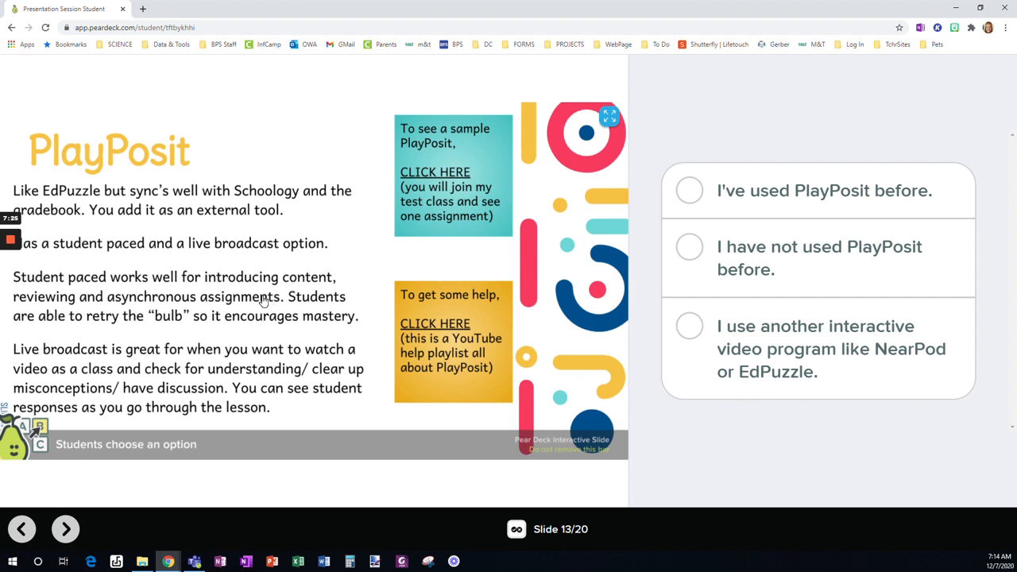
{"action": "mouse_move", "coordinate": [404, 229]}
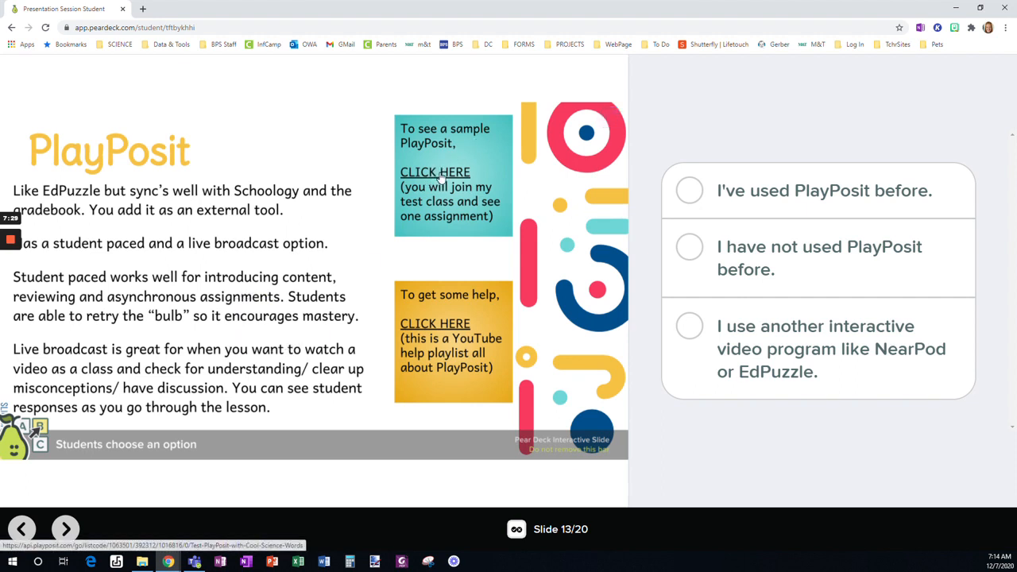
- Leave the PlayPosit question and advance to slide 14 asking about prior PearDeck use
{"action": "left_click", "coordinate": [435, 172]}
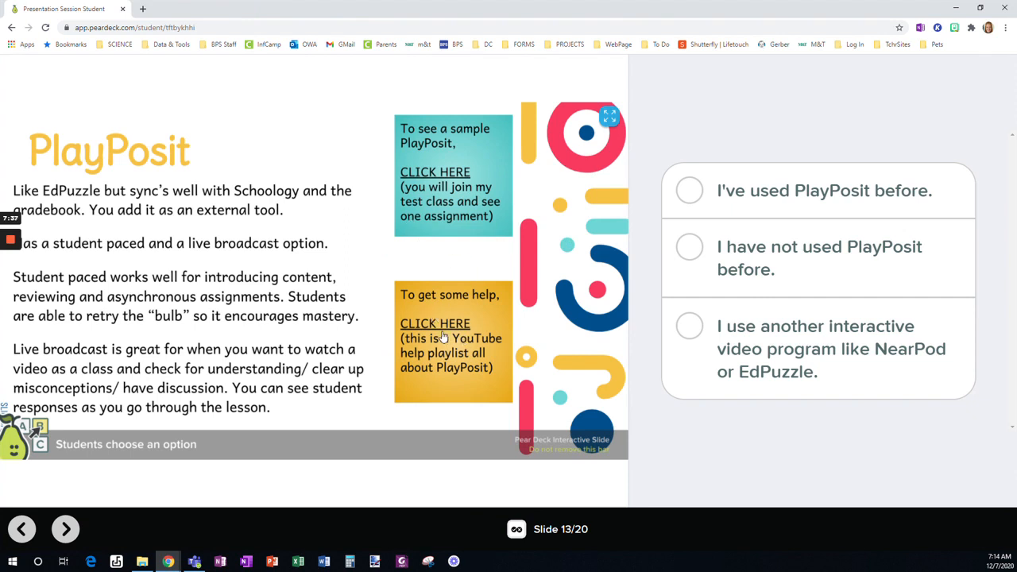
{"action": "mouse_move", "coordinate": [436, 324]}
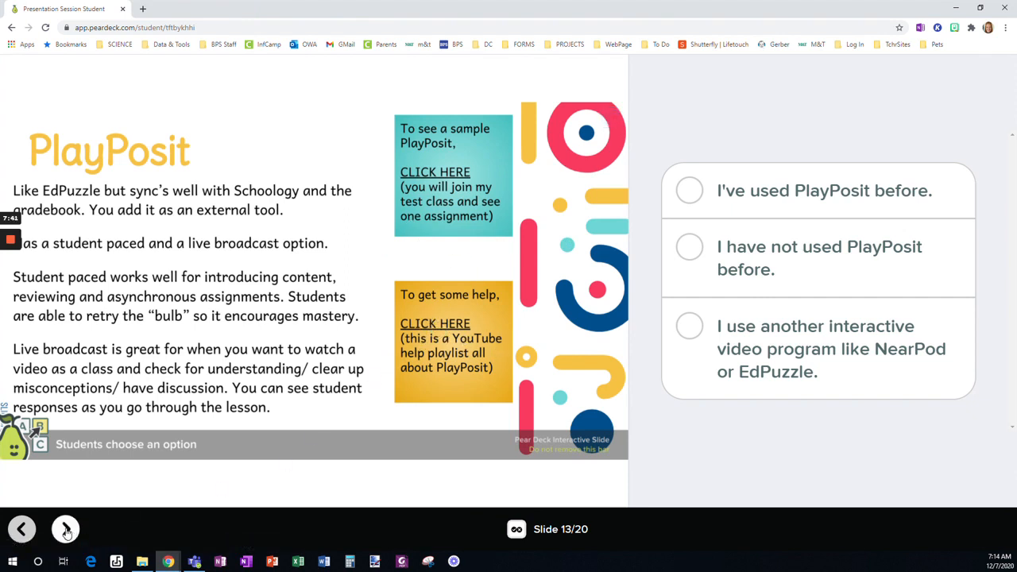
{"action": "left_click", "coordinate": [67, 527]}
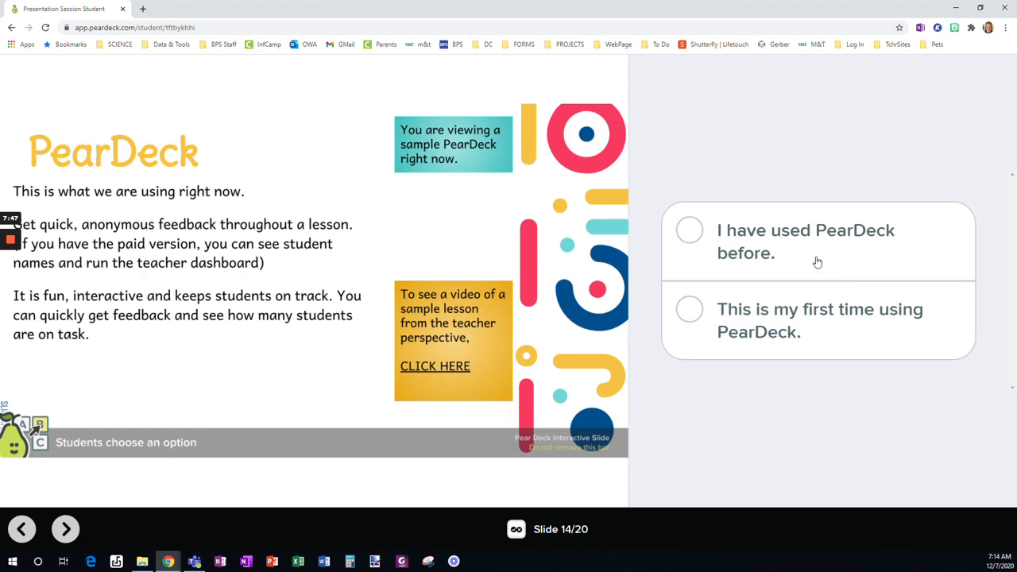
{"action": "mouse_move", "coordinate": [797, 336]}
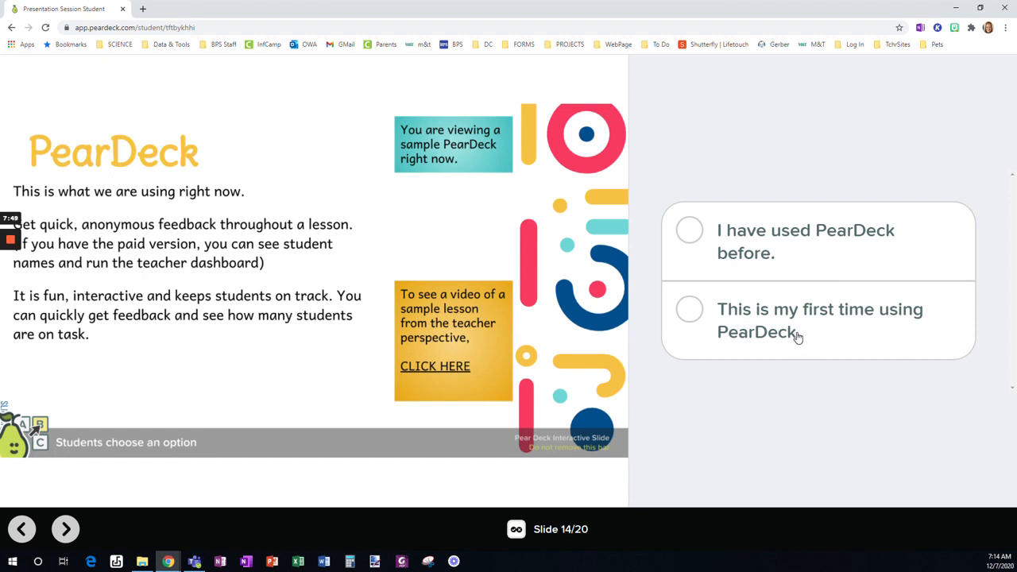
{"action": "mouse_move", "coordinate": [793, 340]}
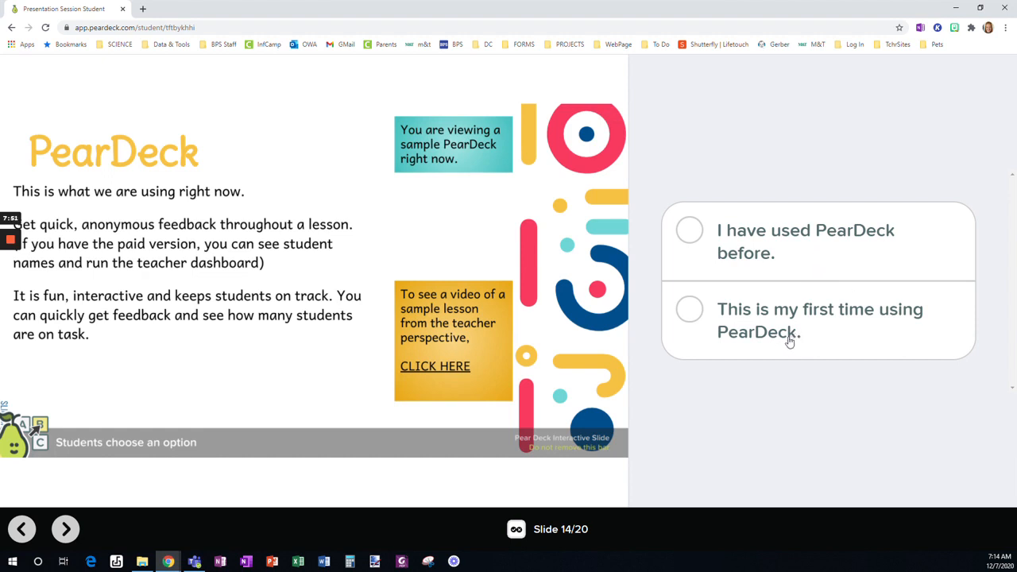
{"action": "mouse_move", "coordinate": [776, 347]}
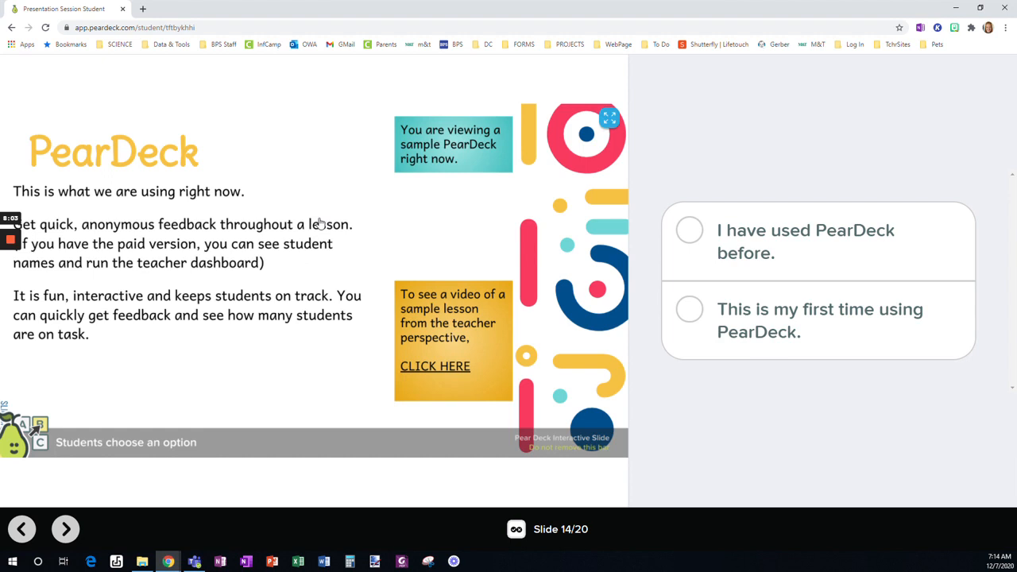
{"action": "mouse_move", "coordinate": [381, 240]}
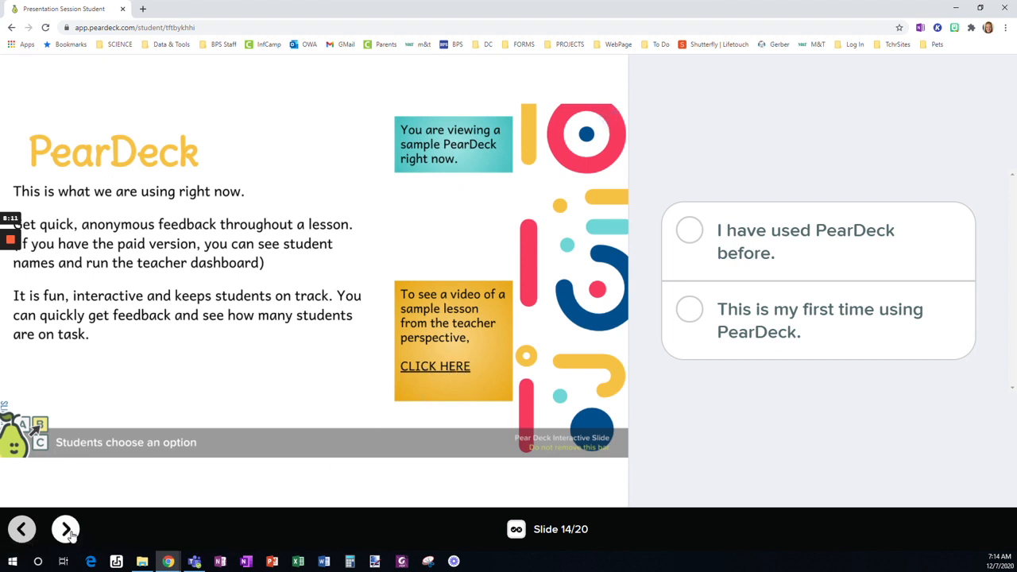
- Advance to slide 15 asking whether you've used ClassKick before
{"action": "left_click", "coordinate": [65, 528]}
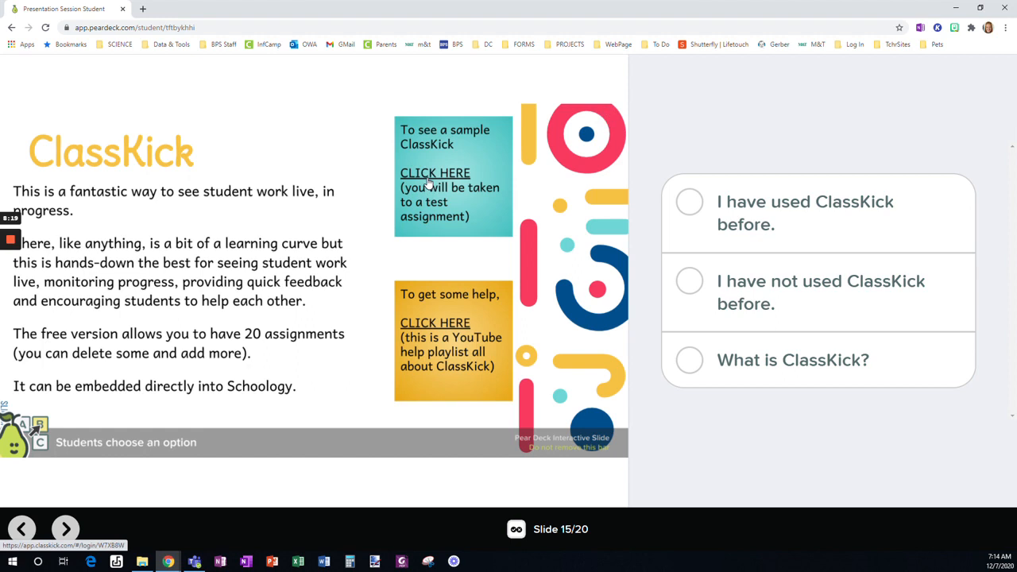
{"action": "mouse_move", "coordinate": [456, 329]}
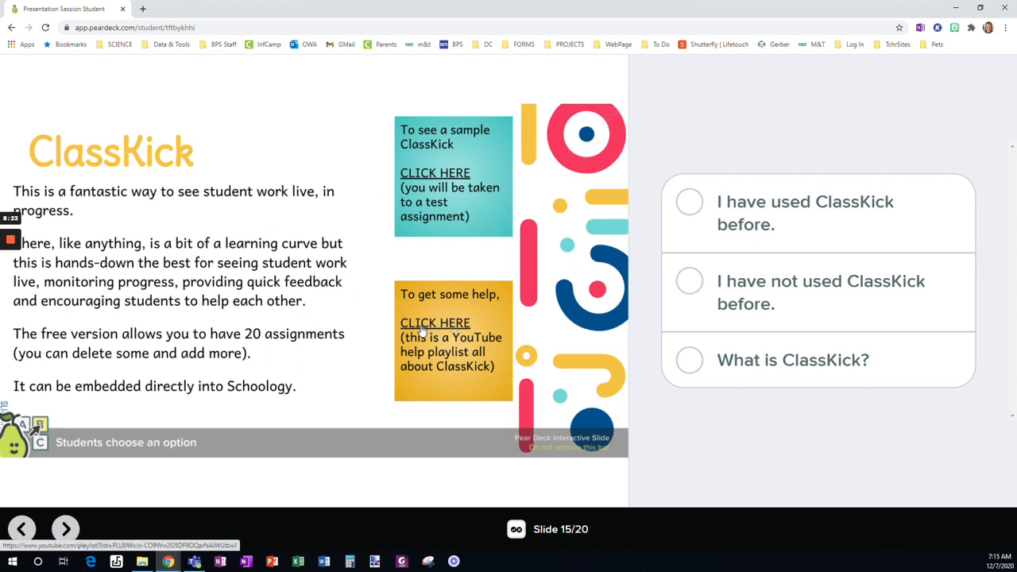
{"action": "mouse_move", "coordinate": [328, 289]}
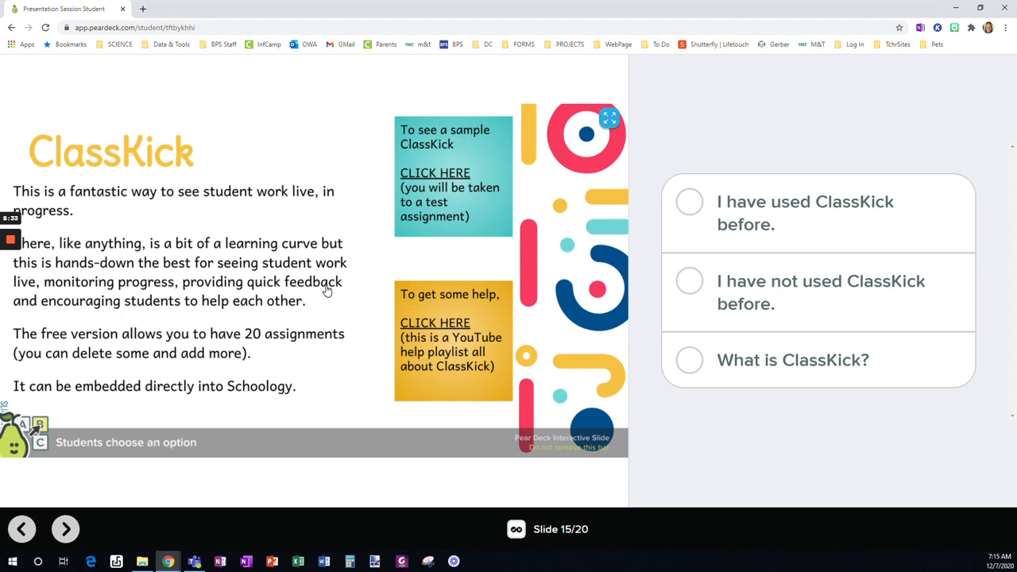
{"action": "mouse_move", "coordinate": [289, 324]}
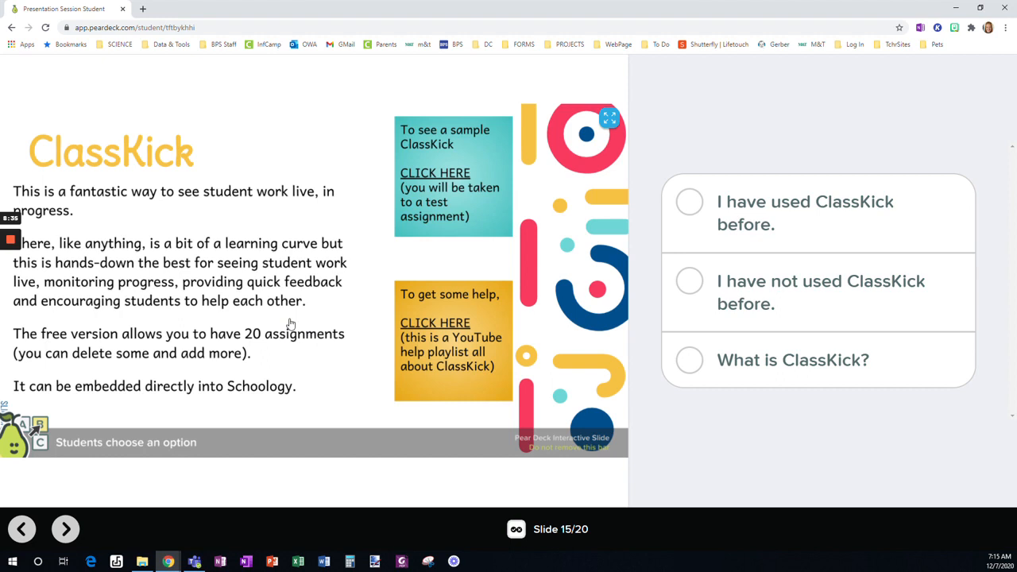
{"action": "mouse_move", "coordinate": [305, 353]}
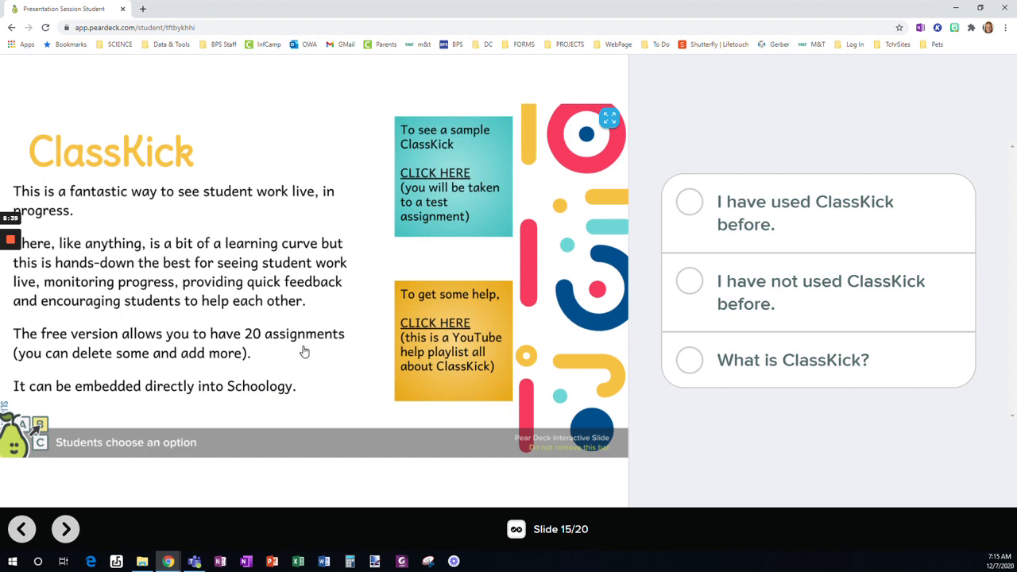
{"action": "mouse_move", "coordinate": [313, 381]}
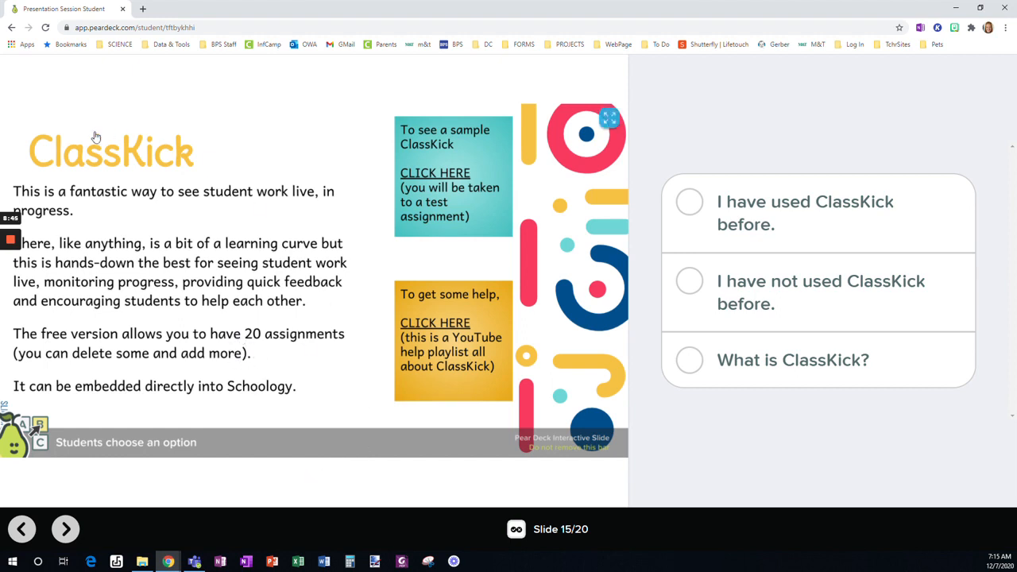
{"action": "mouse_move", "coordinate": [219, 173]}
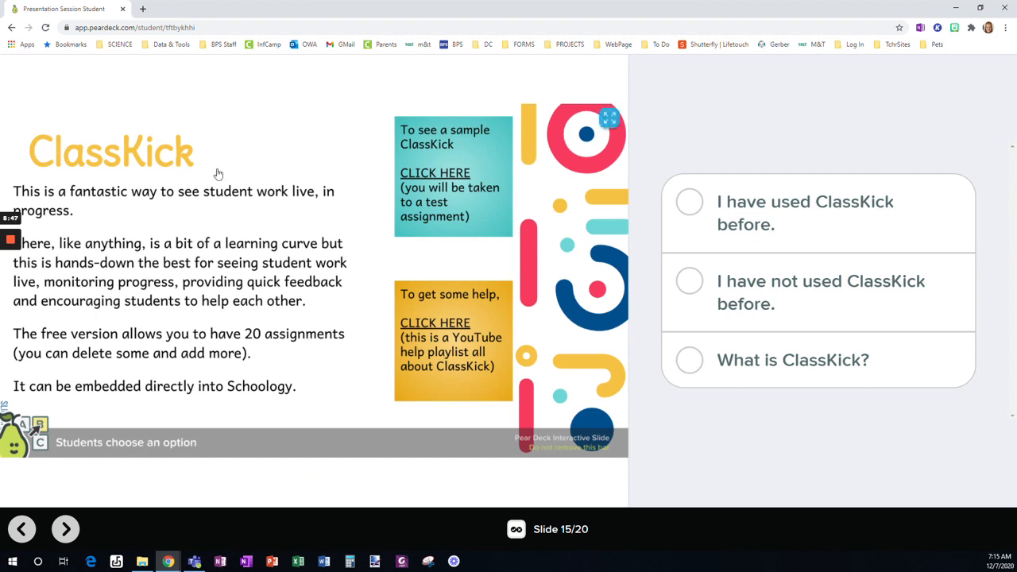
- Advance to slide 16, the Blooket slide with its website embedded
{"action": "left_click", "coordinate": [65, 528]}
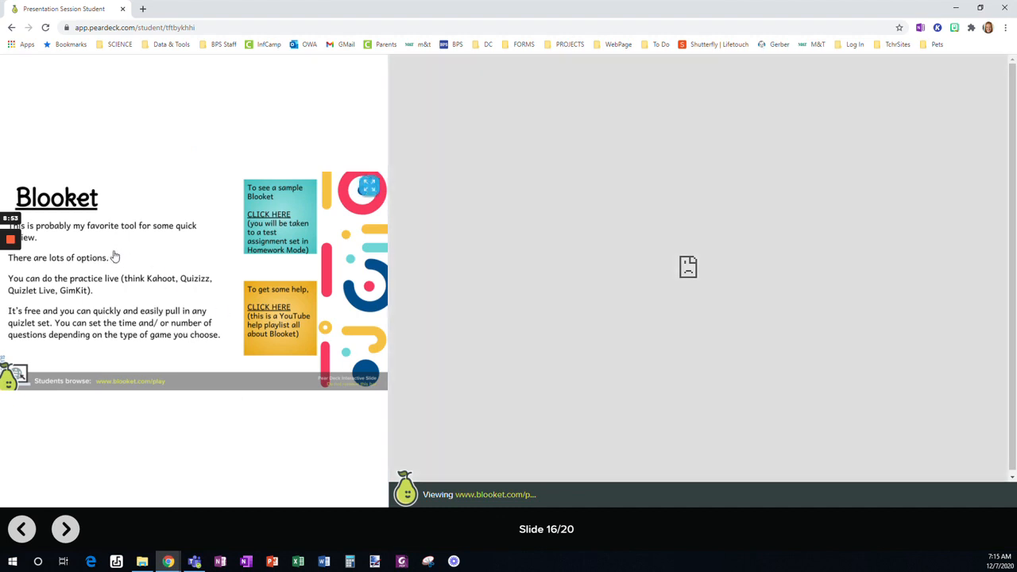
{"action": "mouse_move", "coordinate": [94, 246]}
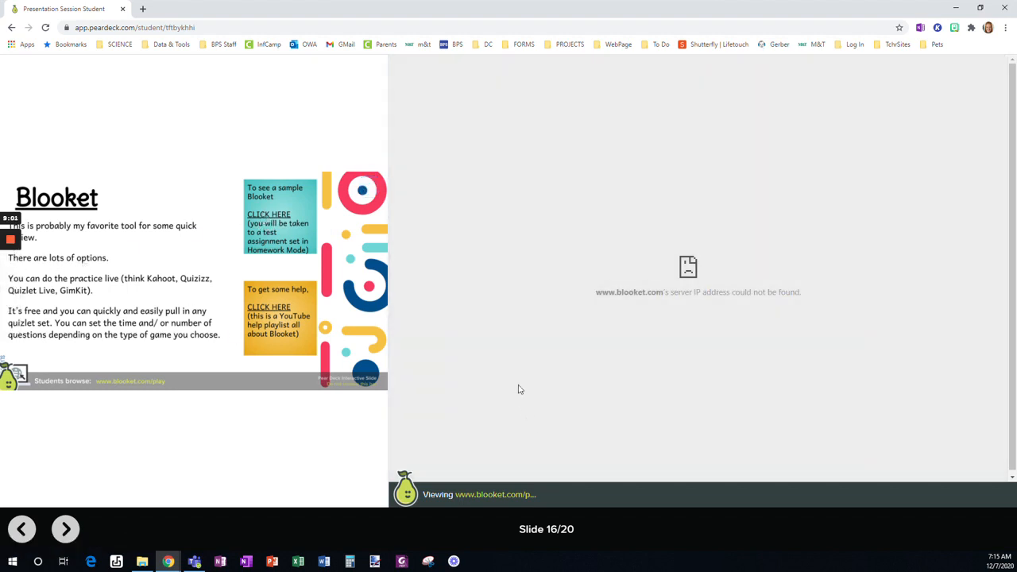
{"action": "mouse_move", "coordinate": [791, 289]}
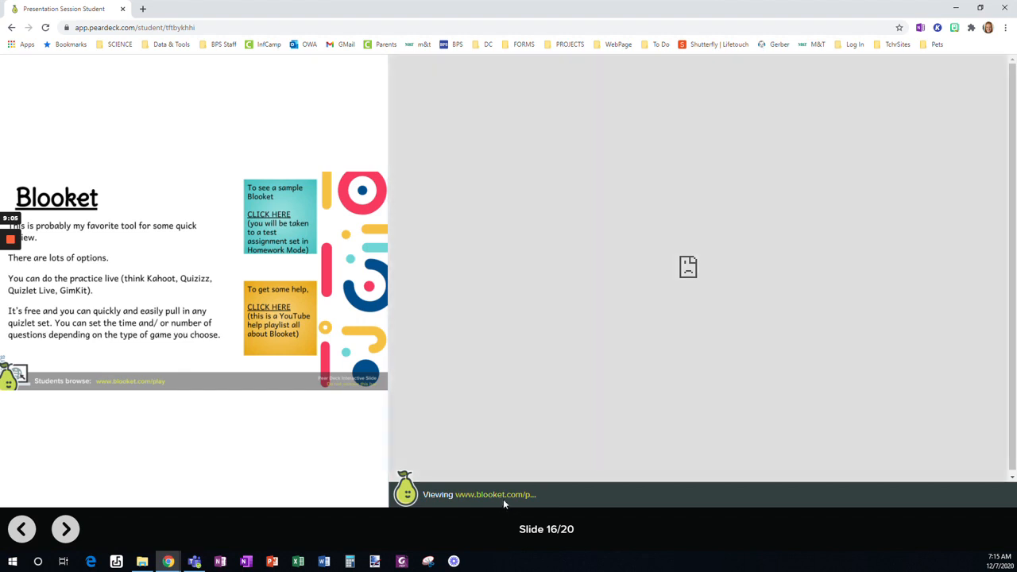
{"action": "mouse_move", "coordinate": [493, 502]}
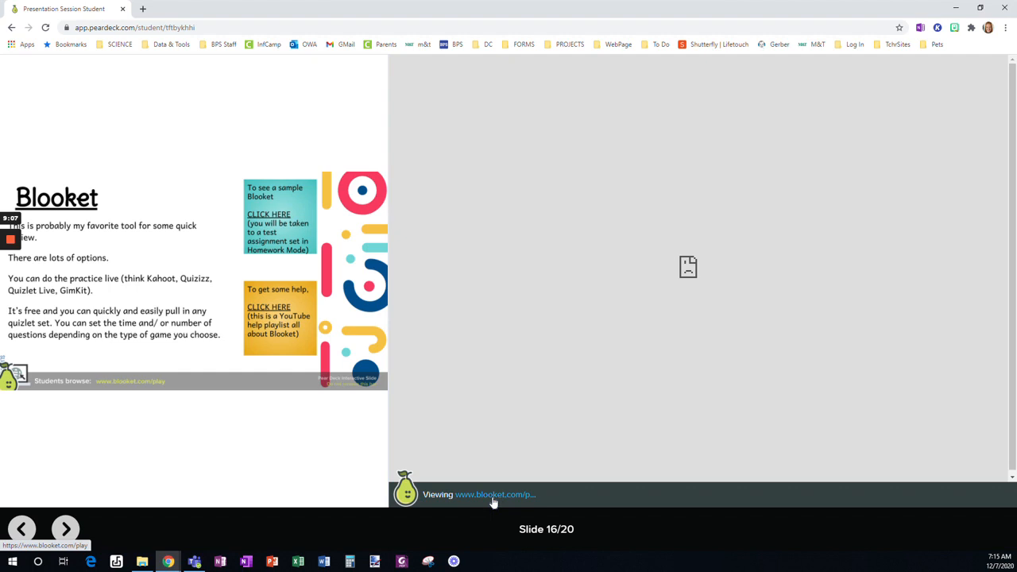
{"action": "left_click", "coordinate": [494, 494]}
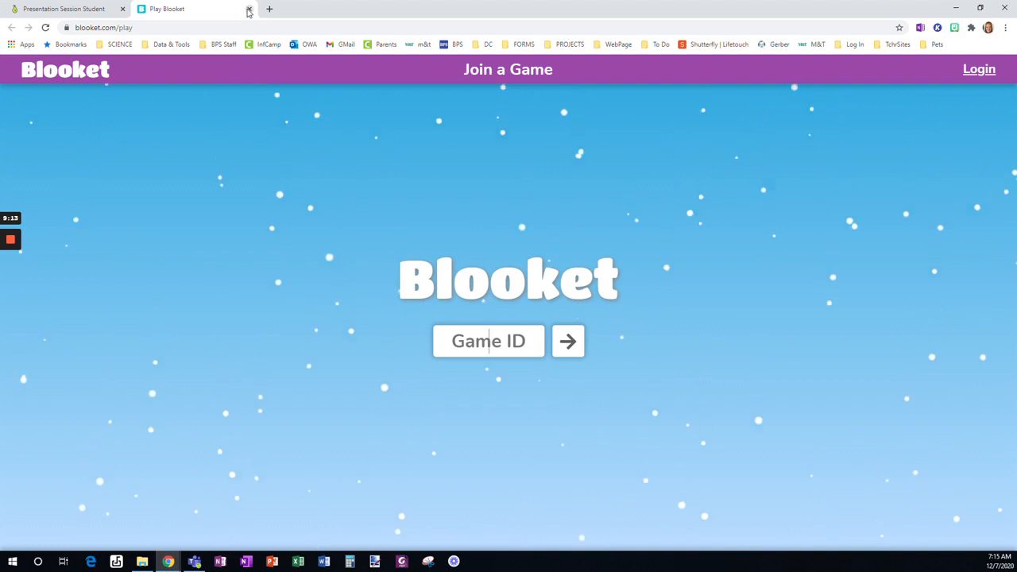
{"action": "left_click", "coordinate": [247, 9]}
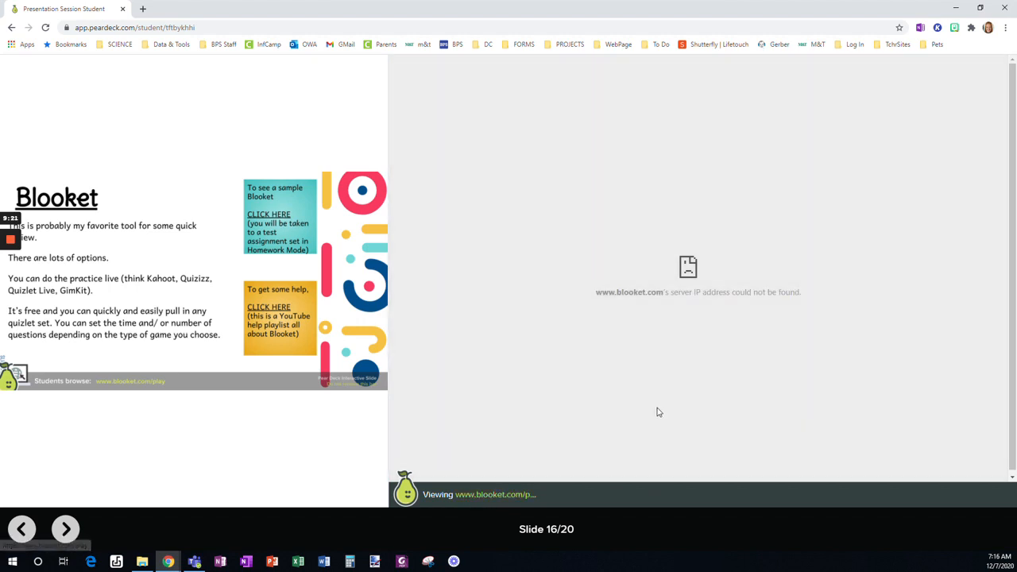
{"action": "mouse_move", "coordinate": [194, 360]}
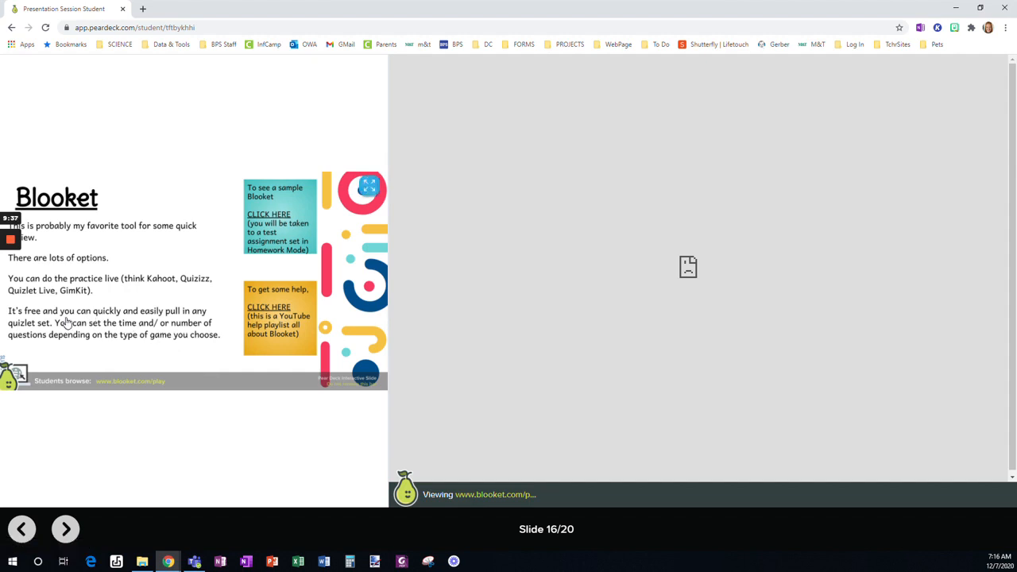
{"action": "mouse_move", "coordinate": [130, 363]}
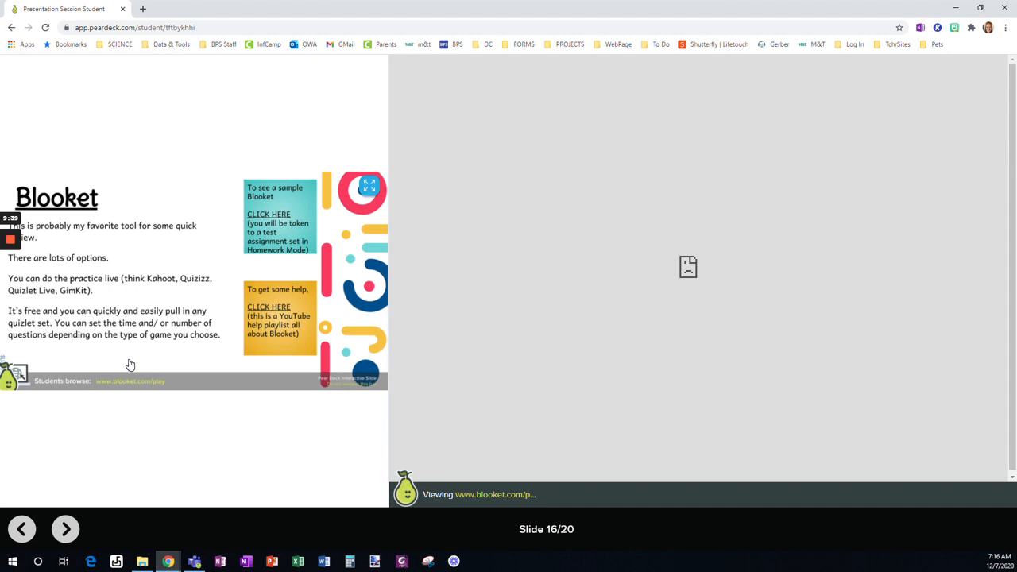
{"action": "mouse_move", "coordinate": [107, 346]}
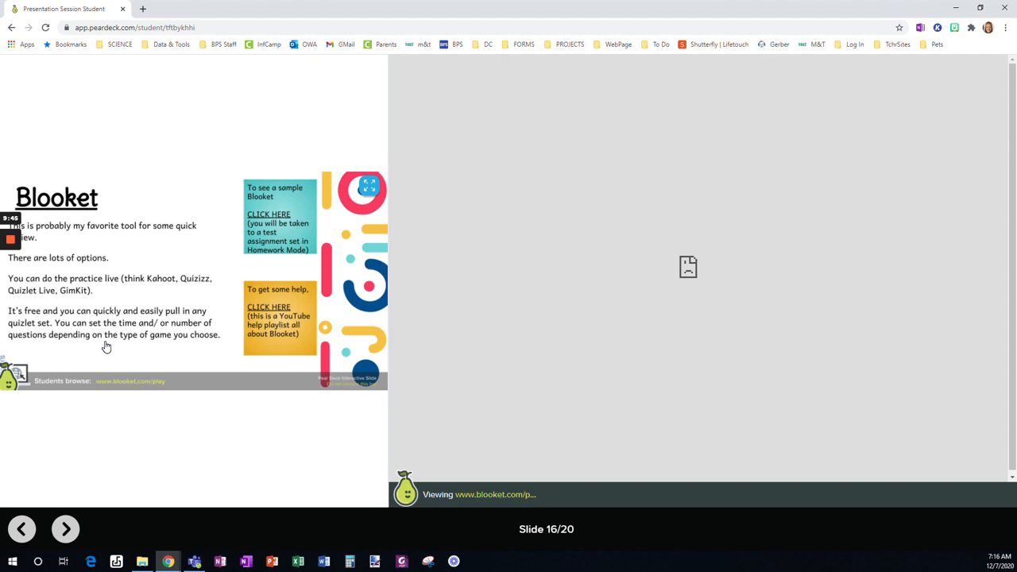
{"action": "mouse_move", "coordinate": [232, 308]}
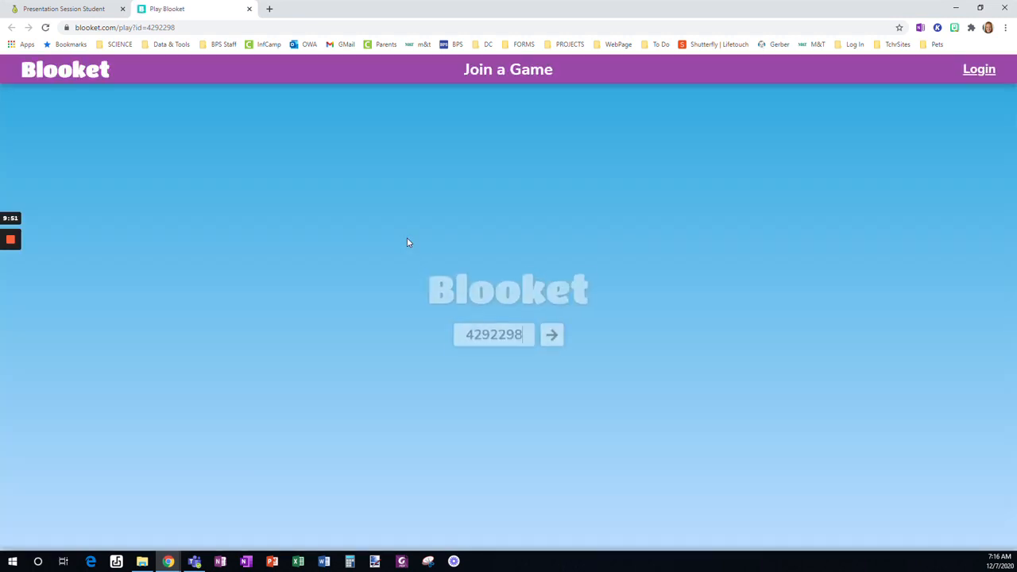
{"action": "left_click", "coordinate": [551, 333]}
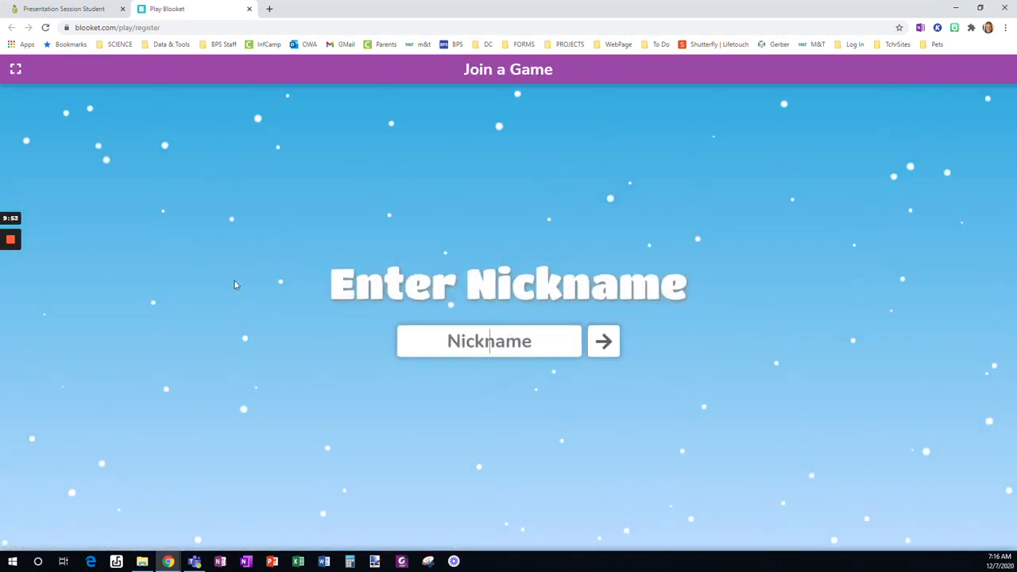
{"action": "mouse_move", "coordinate": [356, 130]}
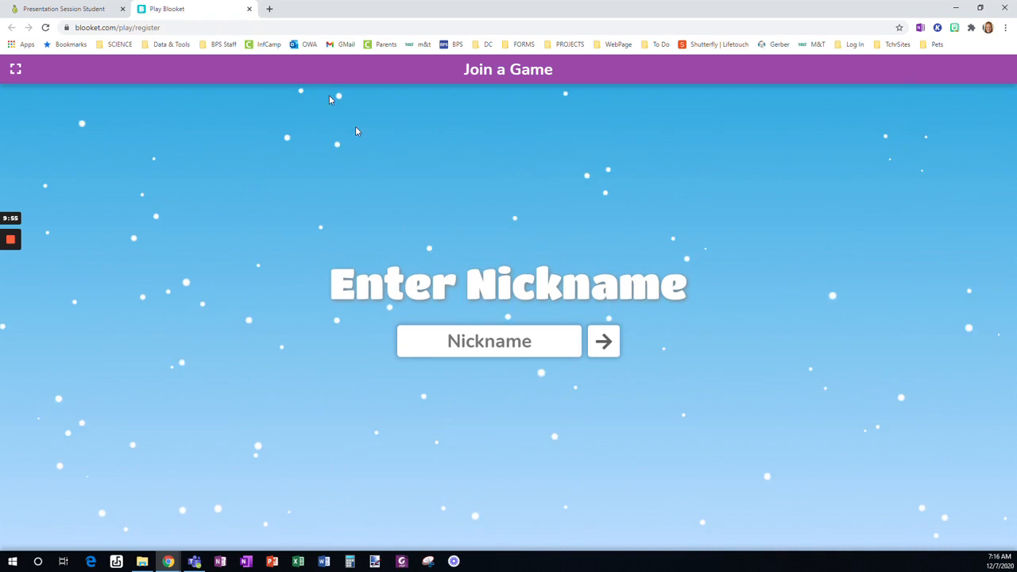
{"action": "left_click", "coordinate": [64, 9]}
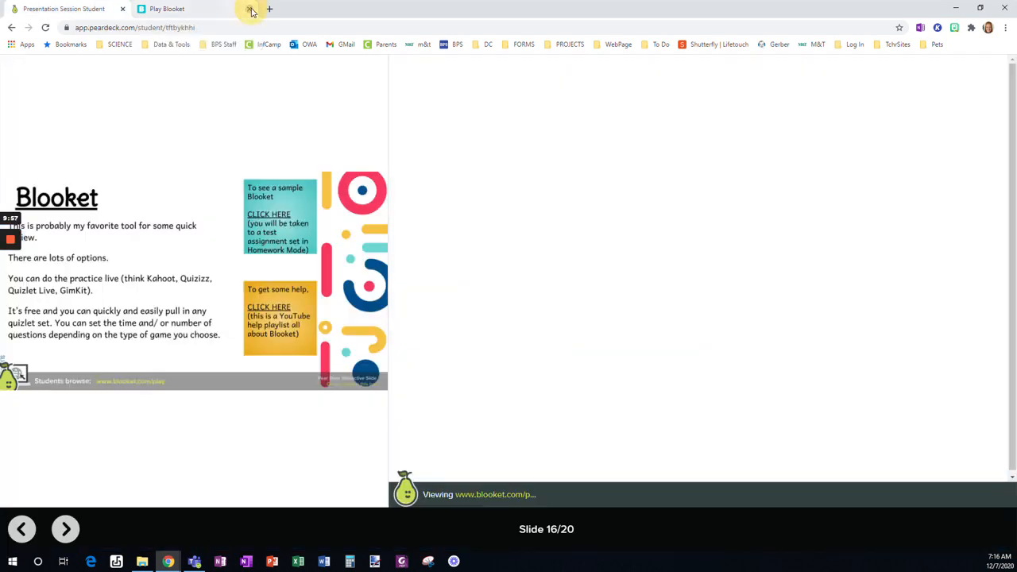
{"action": "left_click", "coordinate": [251, 9]}
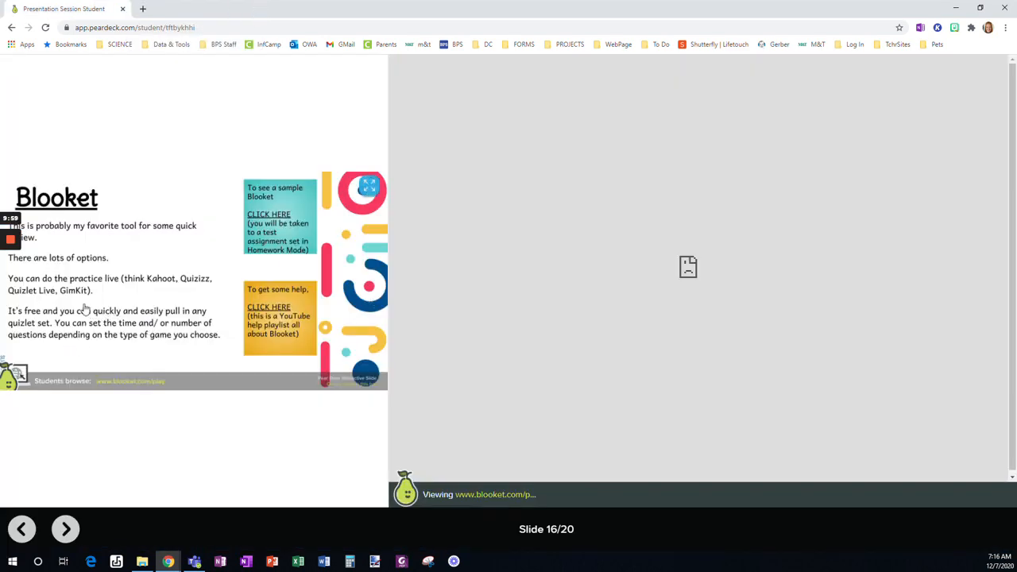
{"action": "mouse_move", "coordinate": [268, 307]}
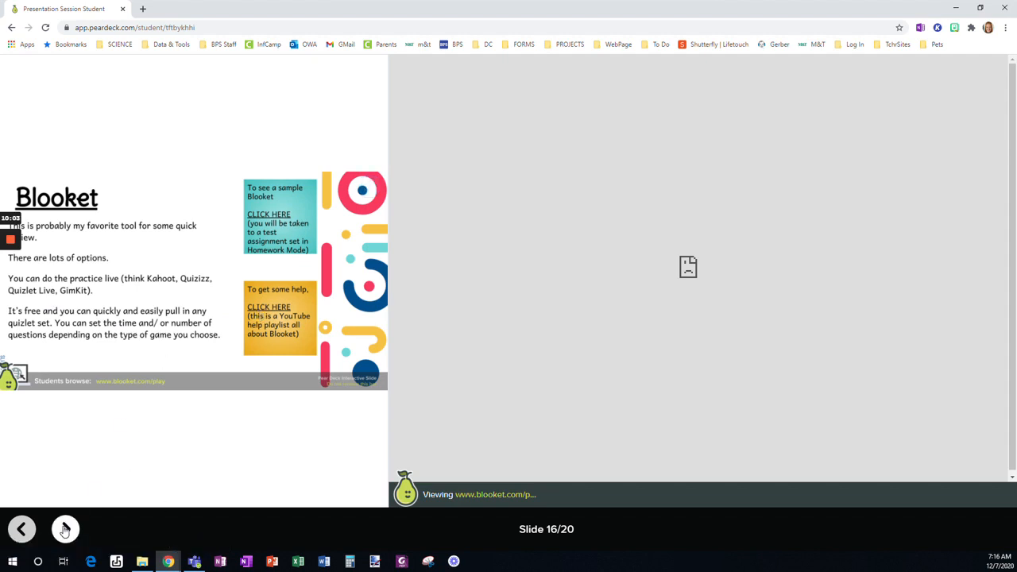
- Advance to slide 17 with the embedded Mentimeter page
{"action": "left_click", "coordinate": [65, 527]}
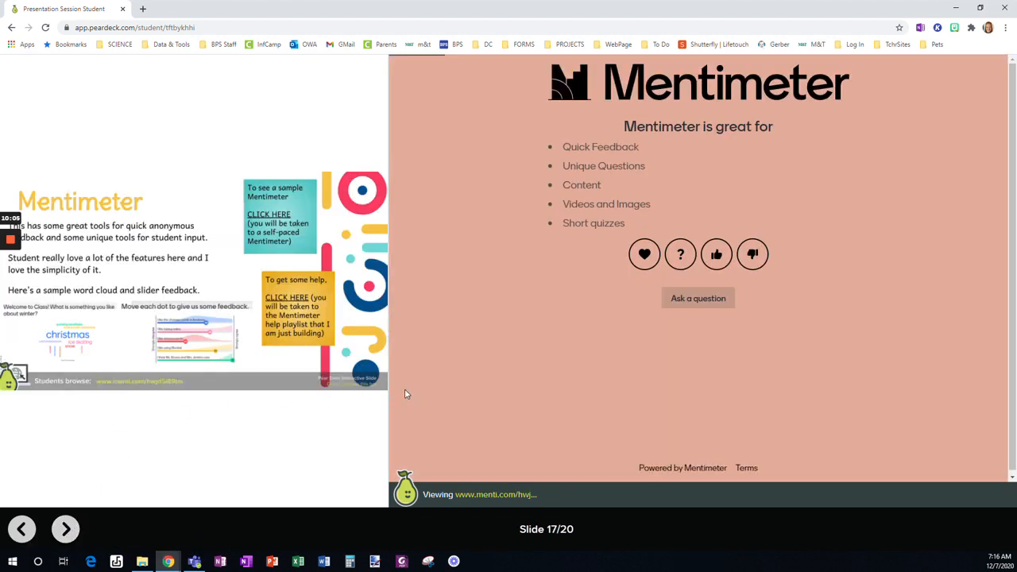
{"action": "mouse_move", "coordinate": [727, 234]}
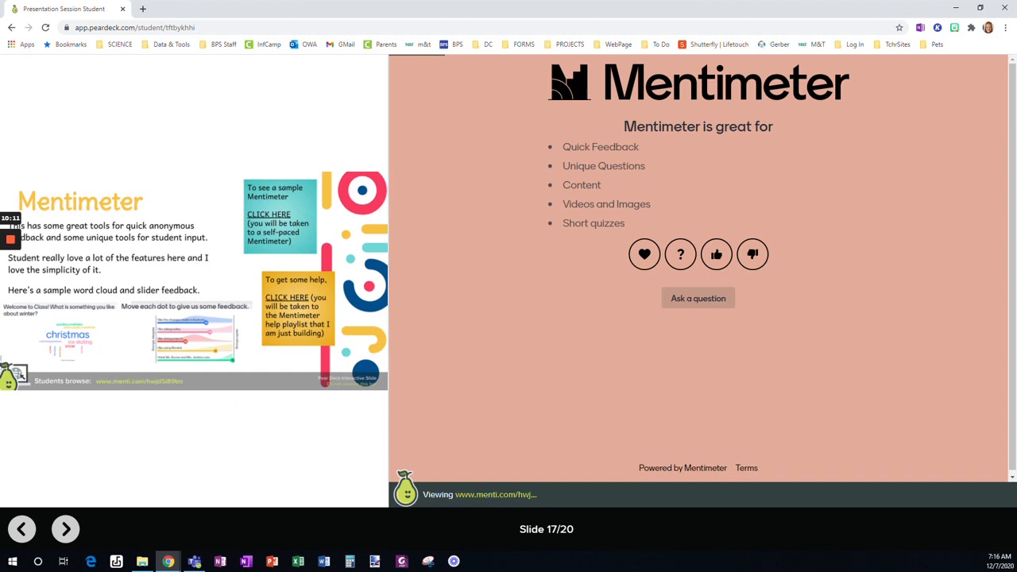
{"action": "mouse_move", "coordinate": [759, 210]}
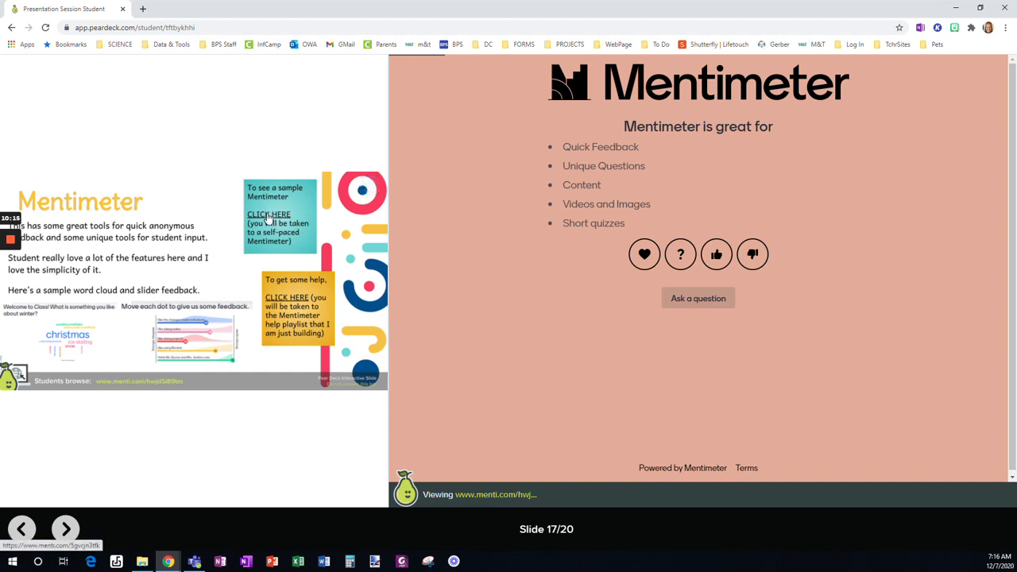
- Open the sample Mentimeter vote via 'CLICK HERE', reach the strategy-rating question, and return to Pear Deck
{"action": "left_click", "coordinate": [268, 213]}
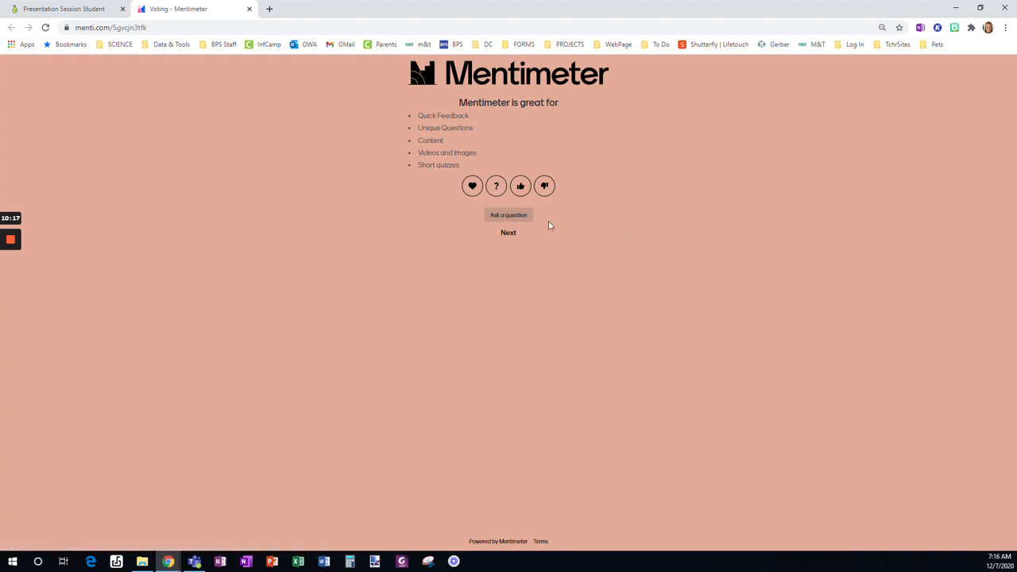
{"action": "mouse_move", "coordinate": [397, 372]}
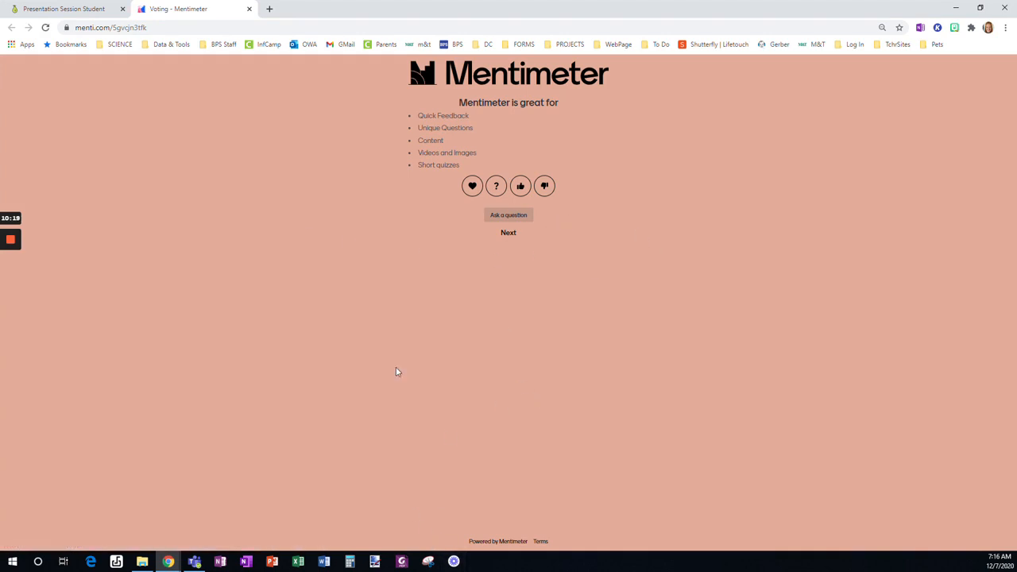
{"action": "mouse_move", "coordinate": [508, 232]}
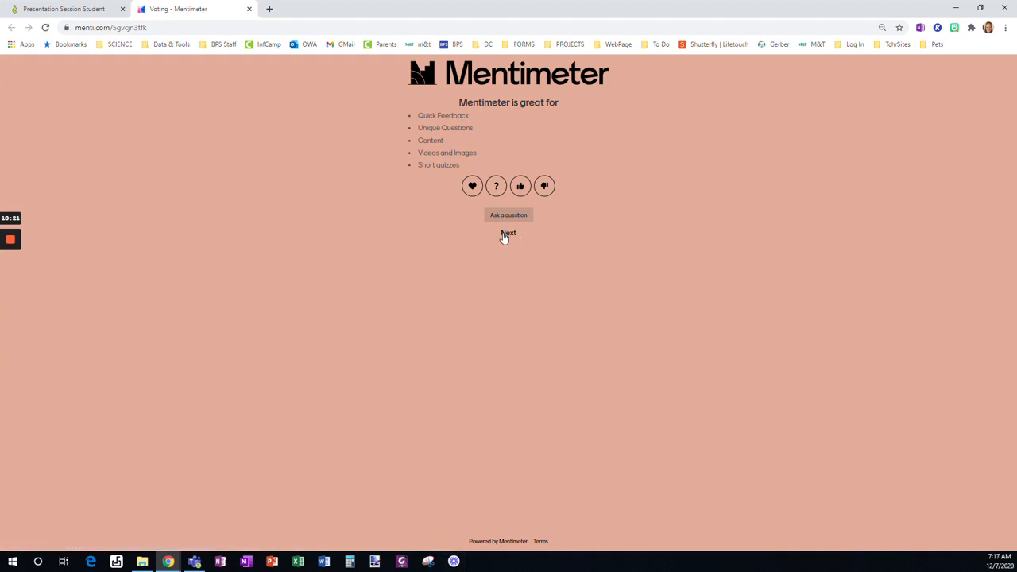
{"action": "left_click", "coordinate": [508, 232]}
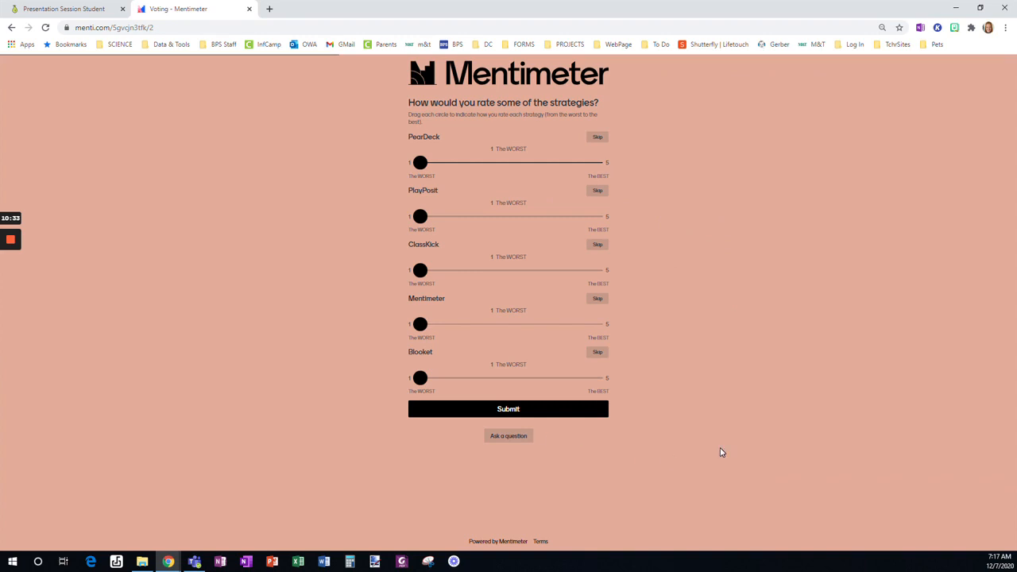
{"action": "left_click", "coordinate": [63, 10]}
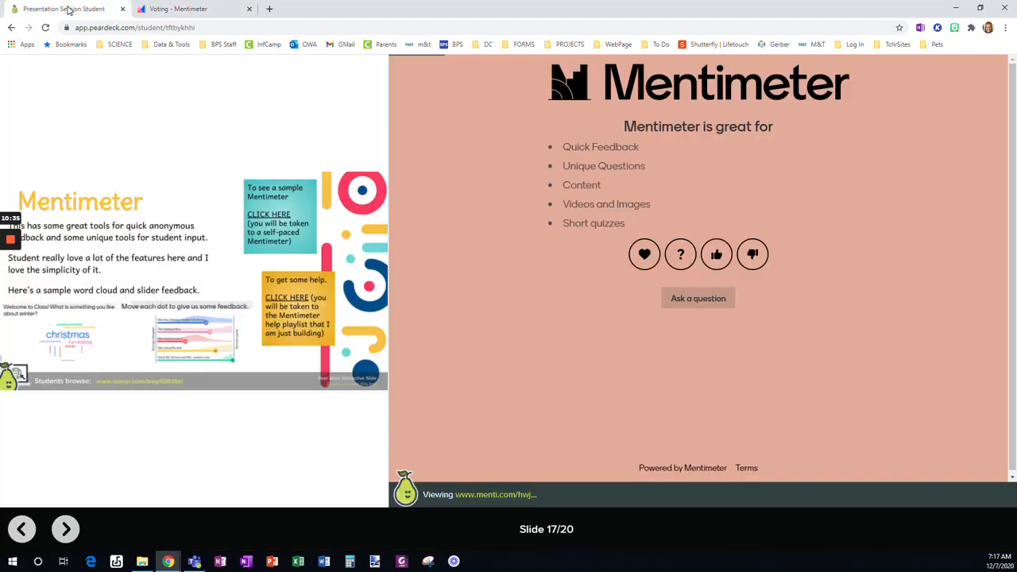
{"action": "left_click", "coordinate": [178, 9]}
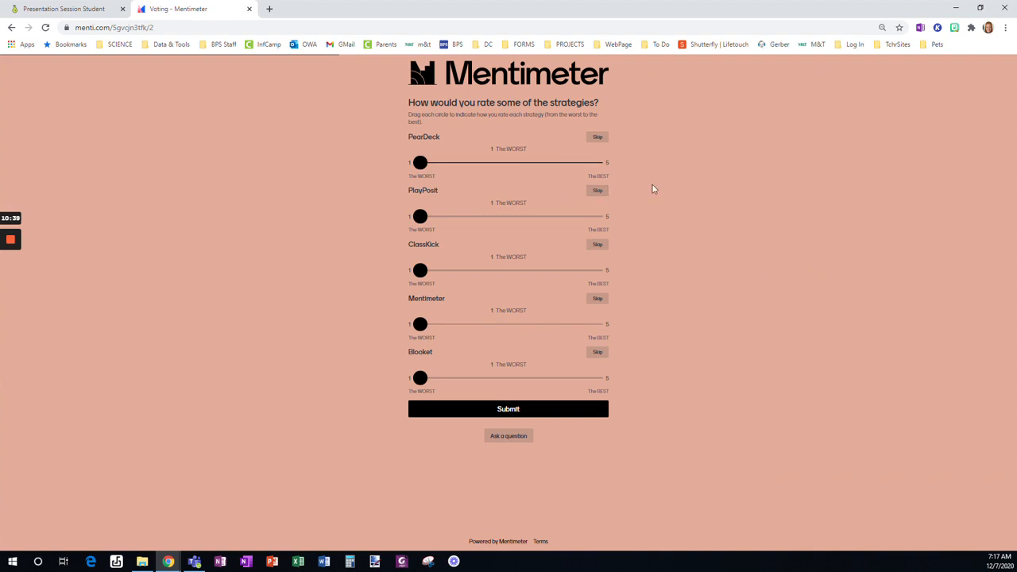
{"action": "mouse_move", "coordinate": [622, 454]}
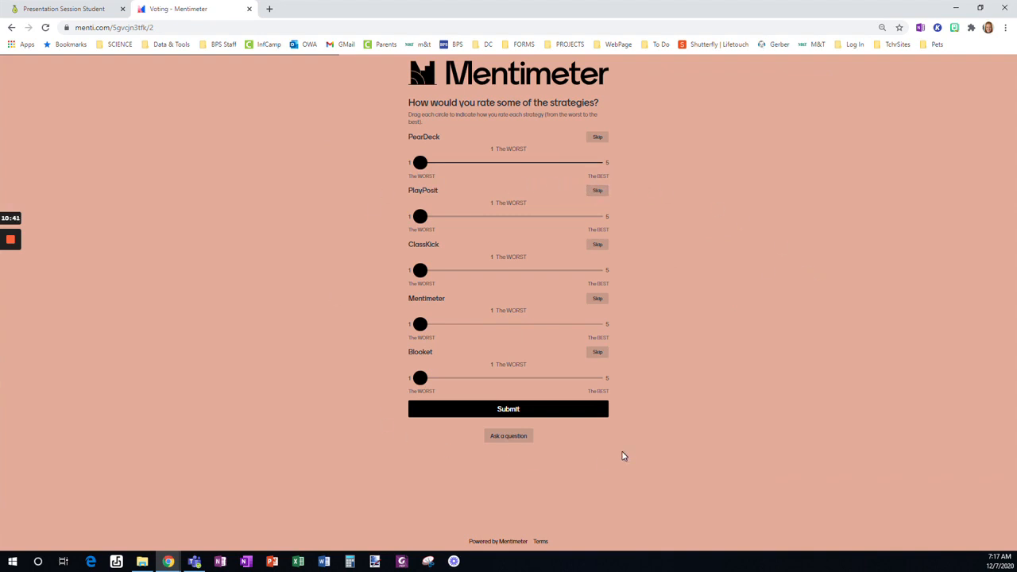
{"action": "mouse_move", "coordinate": [632, 353]}
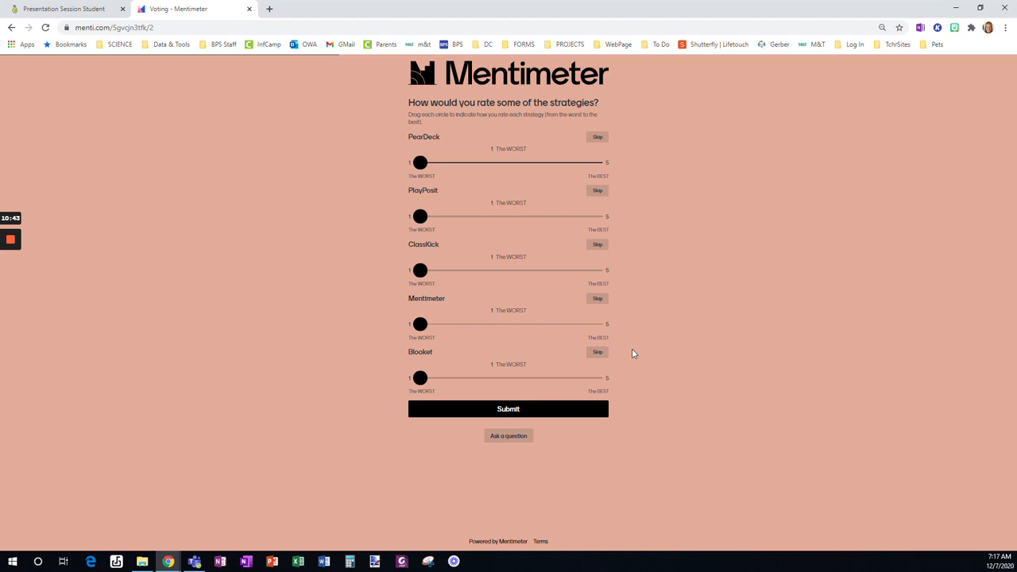
{"action": "left_click", "coordinate": [64, 10]}
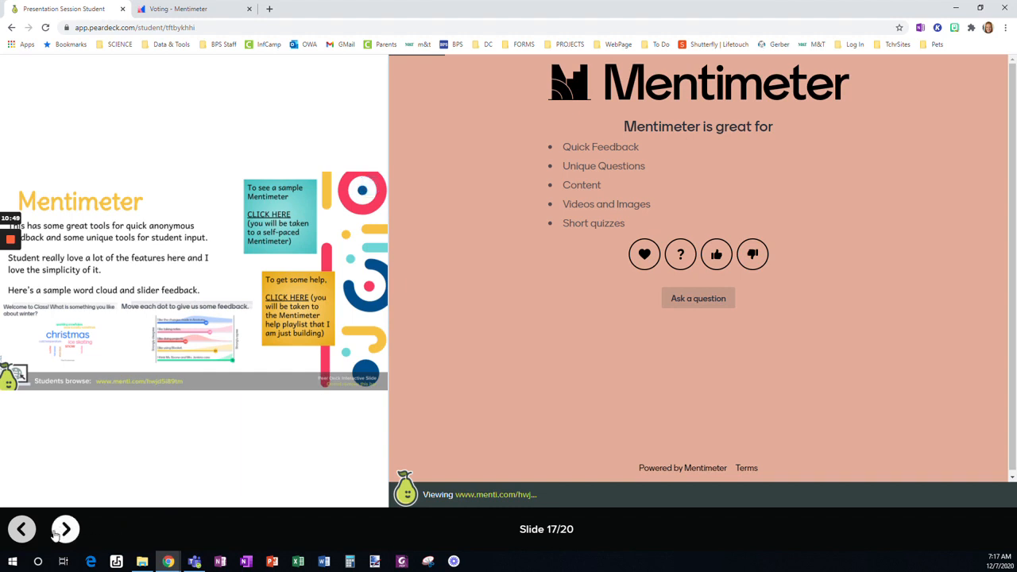
- Advance to slide 18 showing the live Mentimeter results and join code 44 45 77 1
{"action": "left_click", "coordinate": [64, 529]}
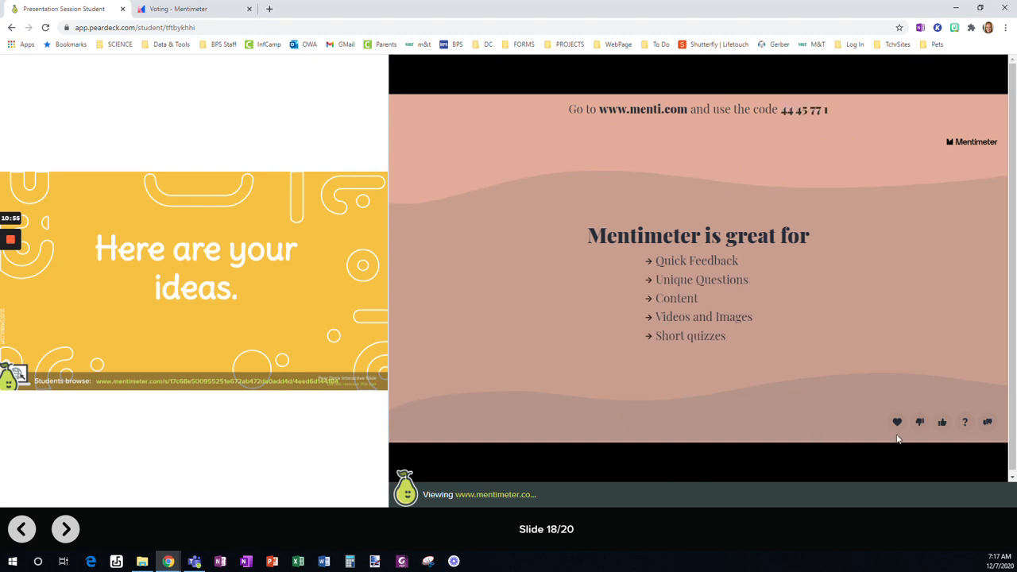
{"action": "mouse_move", "coordinate": [725, 184]}
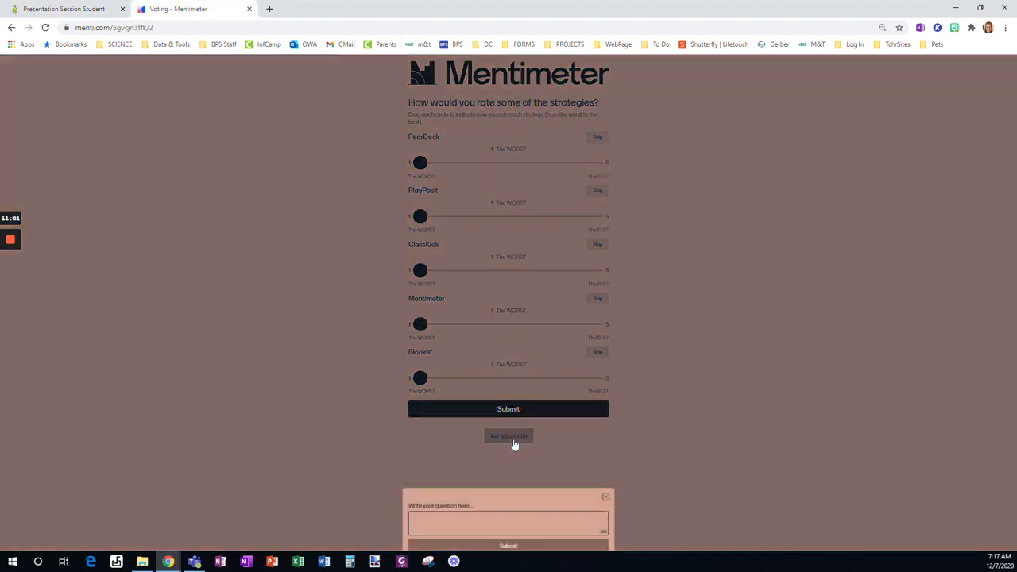
- Submit the Mentimeter strategy ratings, reach the favourite-ideas question, and return to Pear Deck slide 18
{"action": "left_click", "coordinate": [606, 495]}
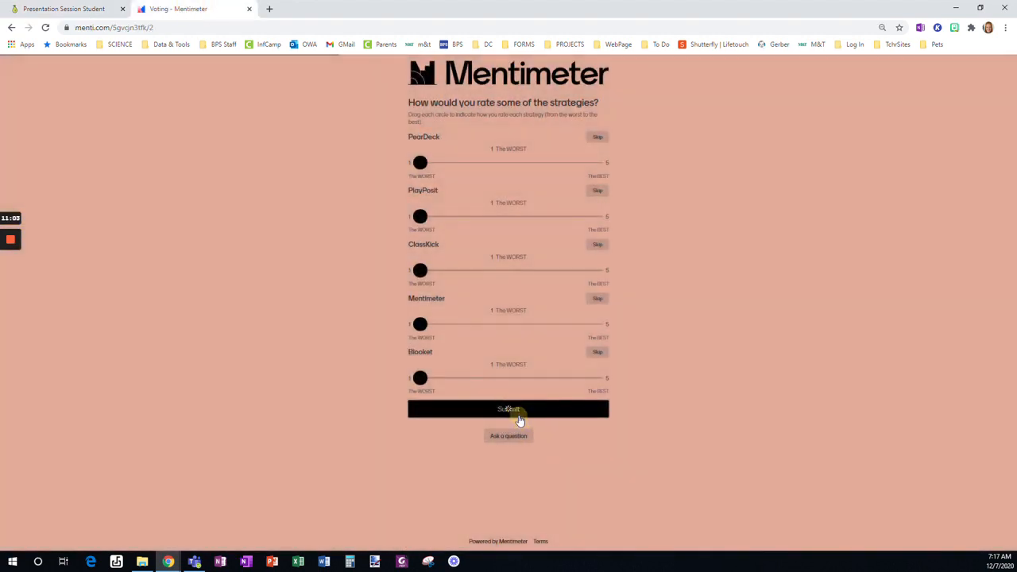
{"action": "left_click", "coordinate": [509, 409]}
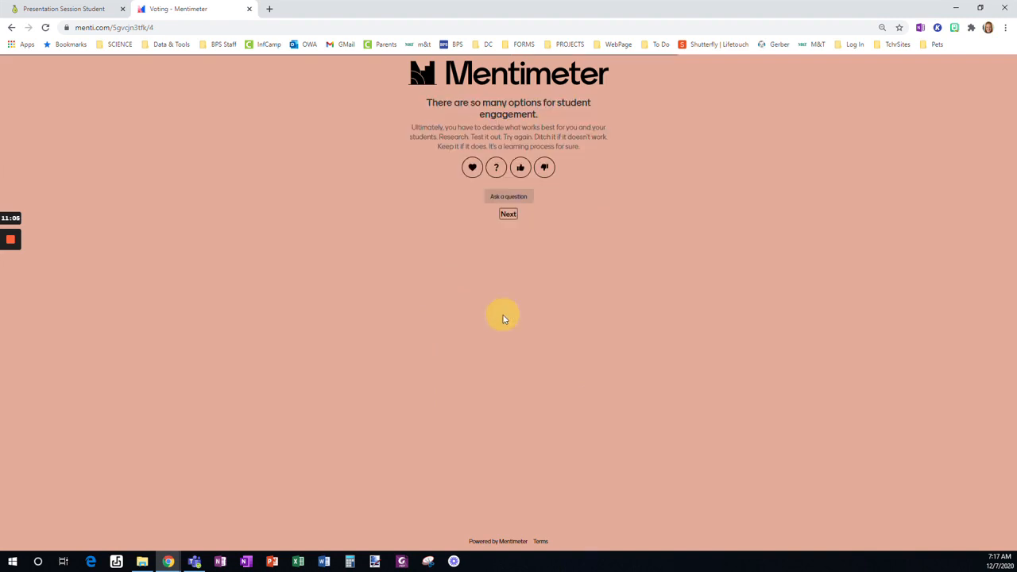
{"action": "left_click", "coordinate": [508, 213]}
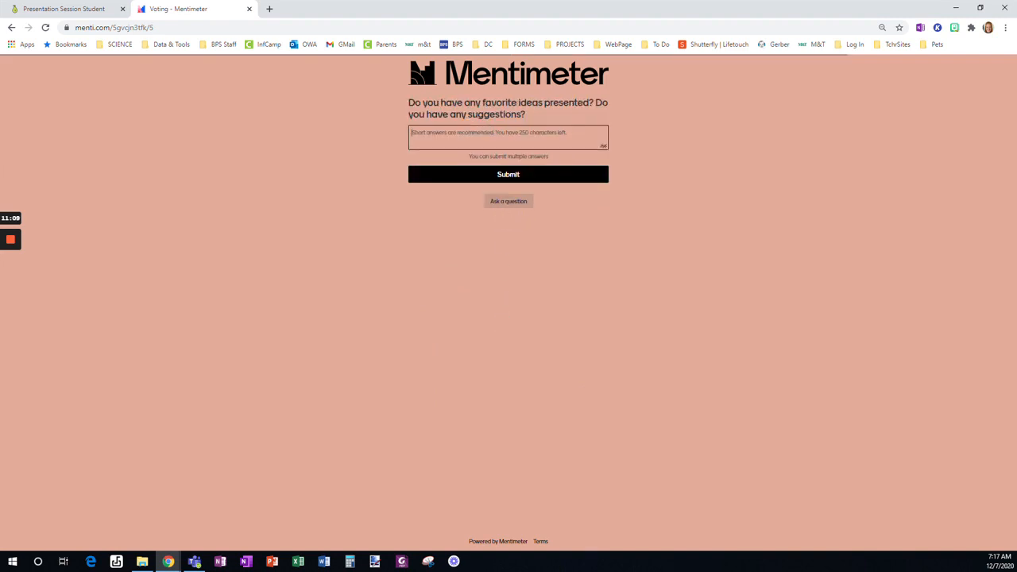
{"action": "left_click", "coordinate": [64, 10]}
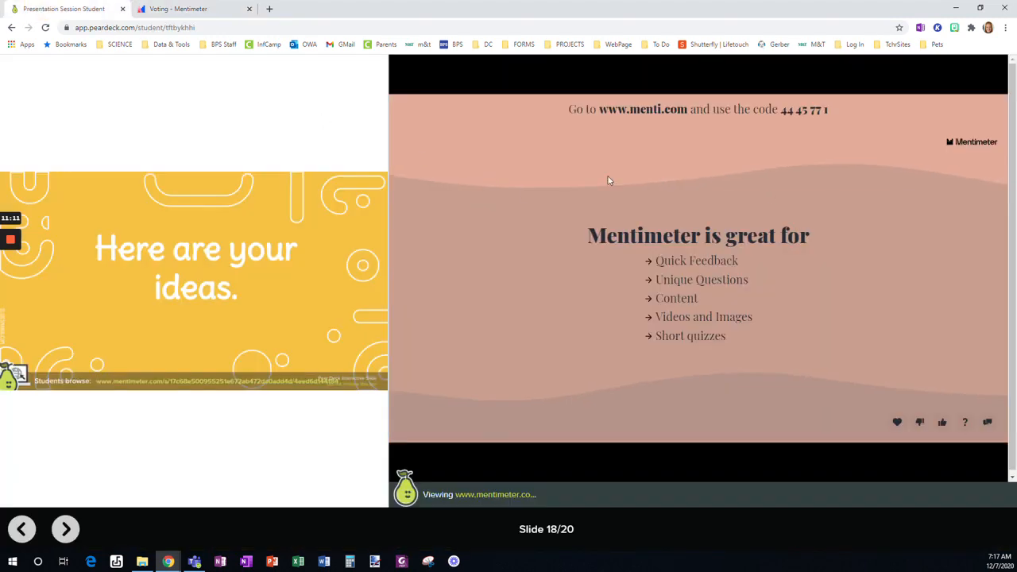
{"action": "mouse_move", "coordinate": [88, 547]}
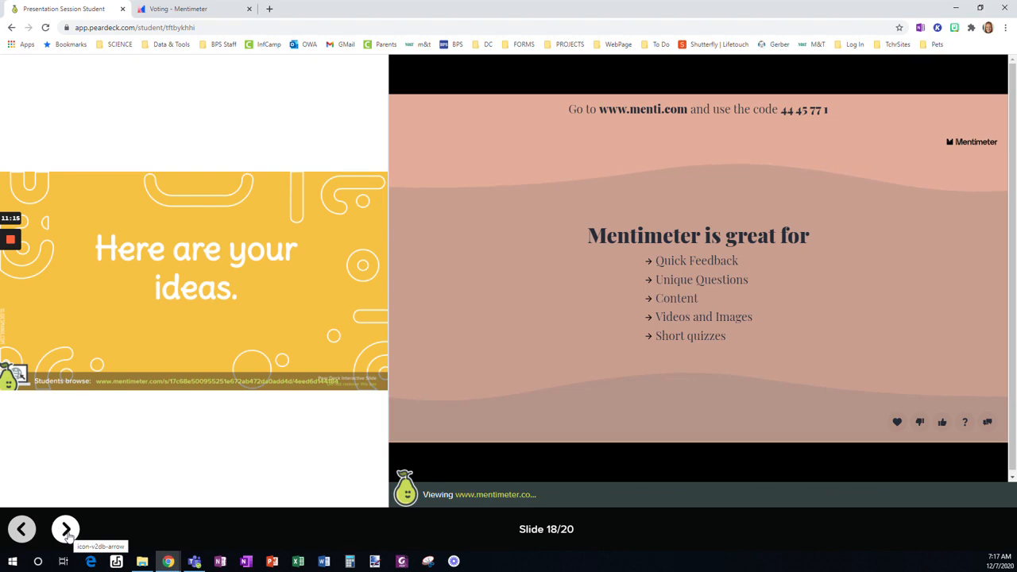
- Advance to slide 19 of 20, "Phew! That was a lot."
{"action": "left_click", "coordinate": [65, 529]}
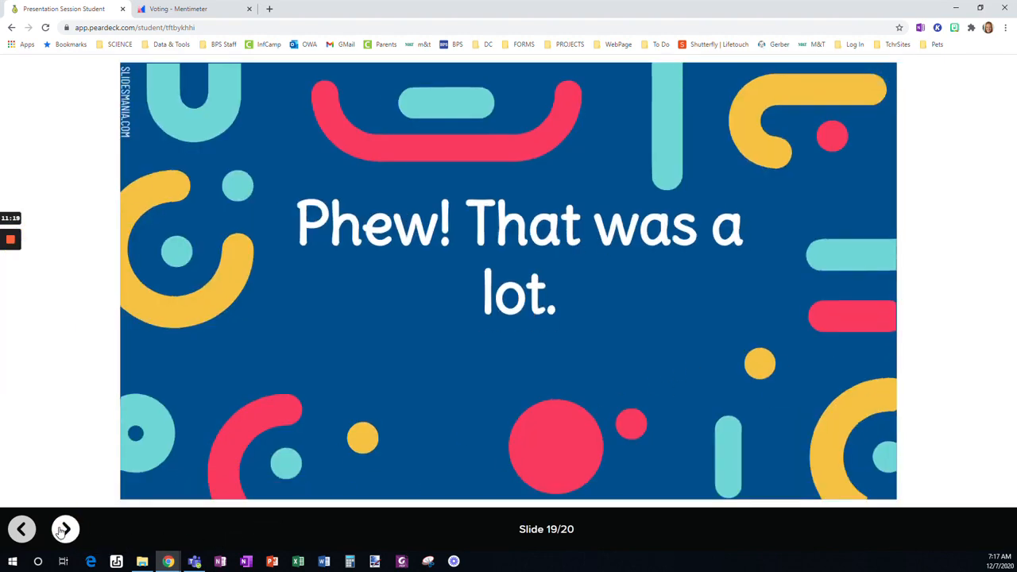
- Advance to slide 20 of 20, the feedback slide with its drawing toolbar
{"action": "left_click", "coordinate": [65, 527]}
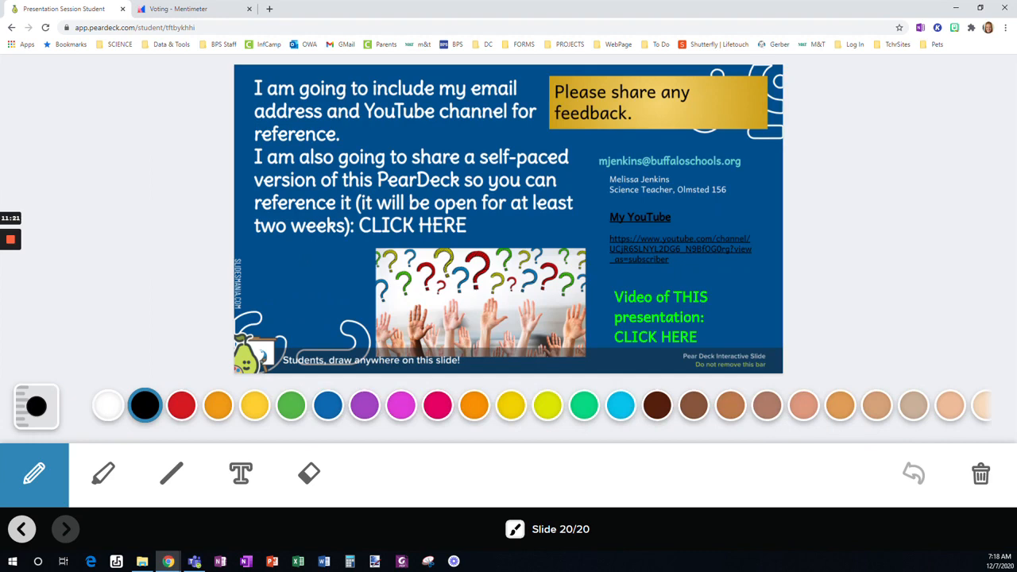
{"action": "mouse_move", "coordinate": [888, 204]}
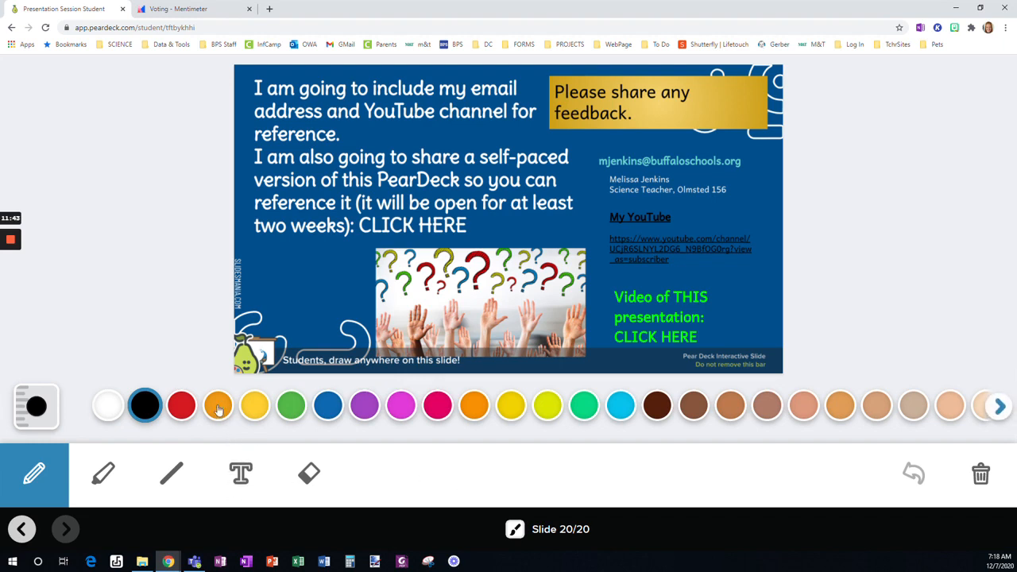
- Draw an orange handwritten "Hi" left of the question-mark picture on slide 20
{"action": "left_click", "coordinate": [217, 405]}
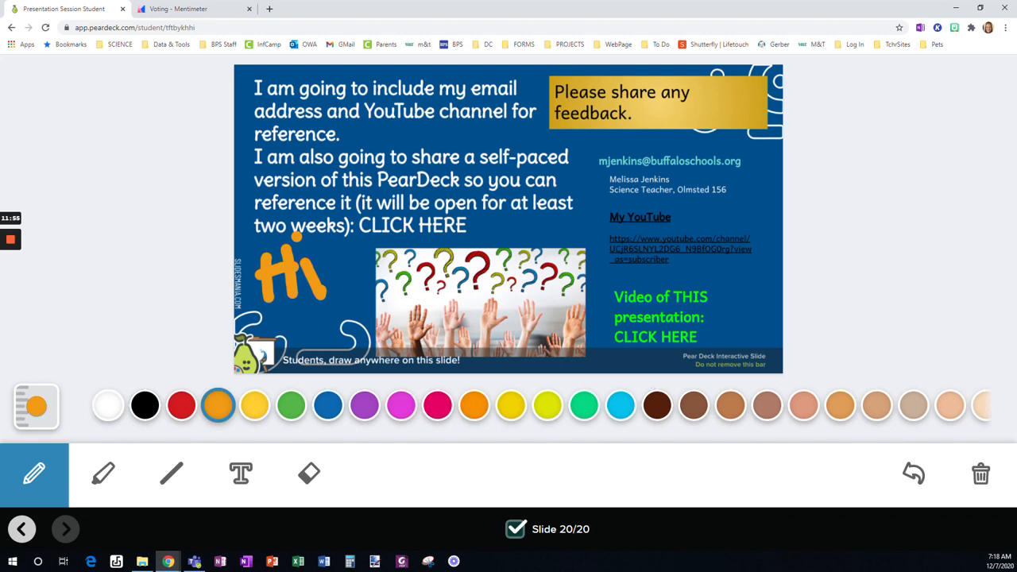
{"action": "mouse_move", "coordinate": [114, 366]}
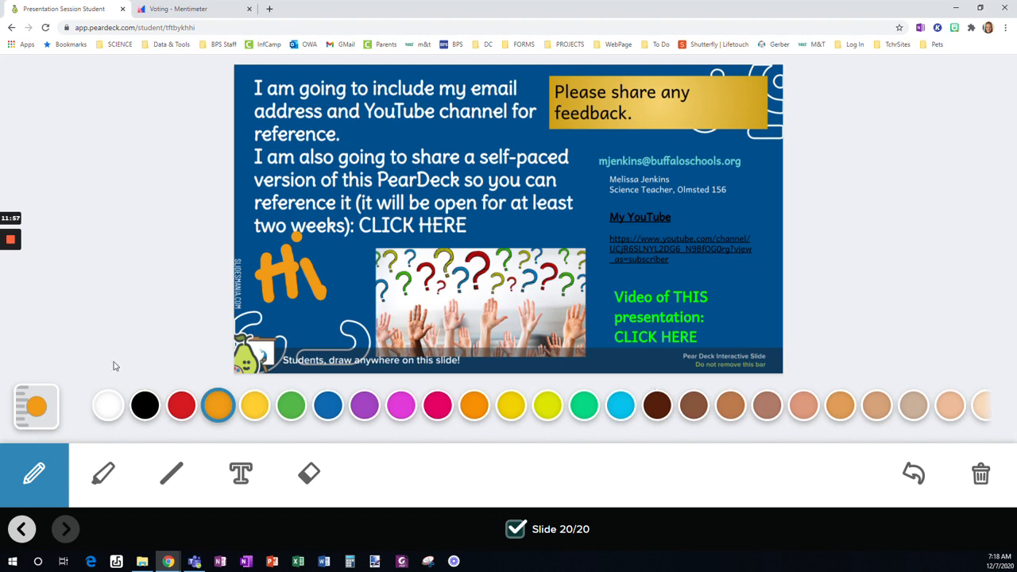